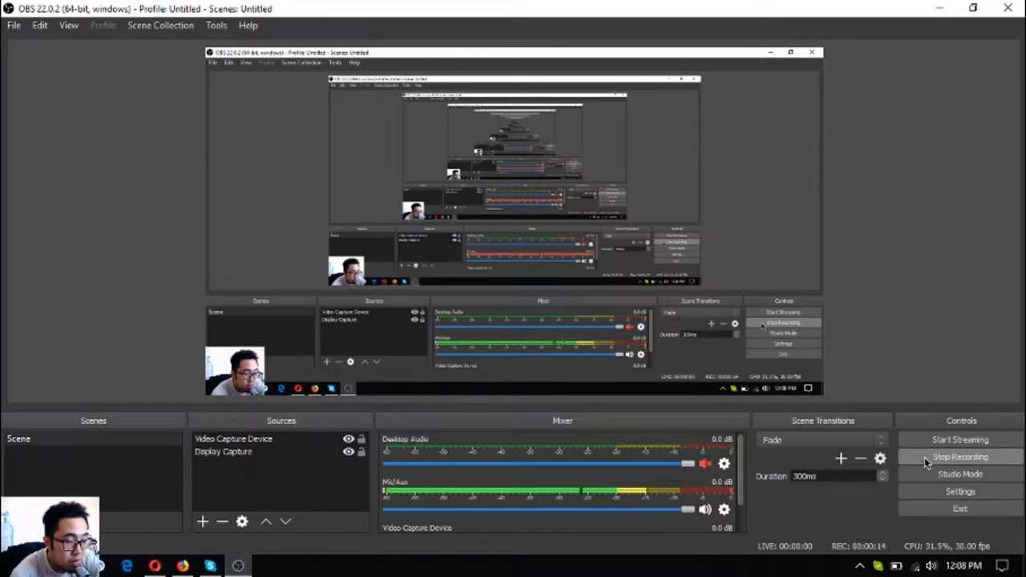
Switch from the recording OBS to Firefox's PreferredCurrency.News subscription page
click(181, 563)
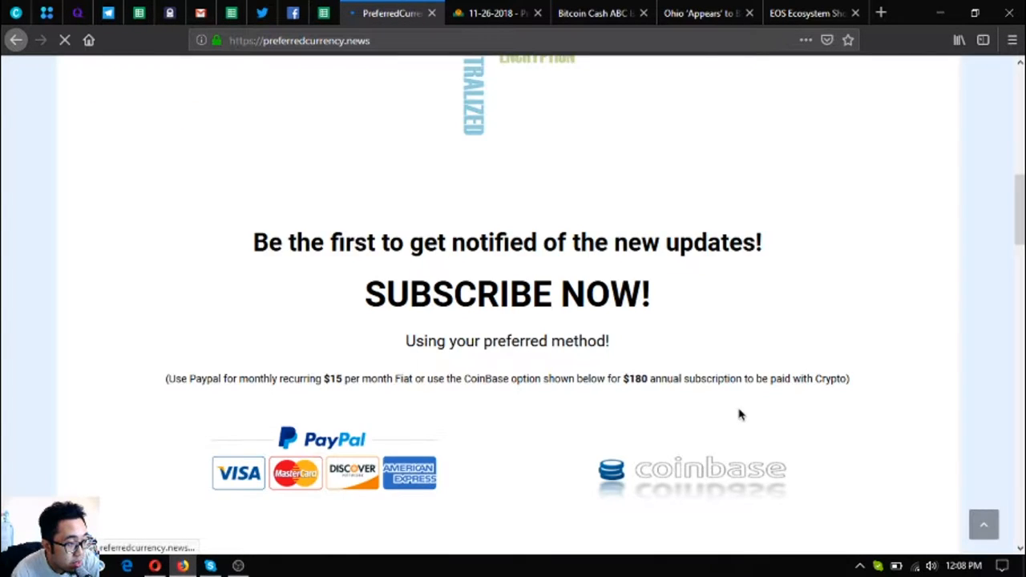
scroll(up, 3)
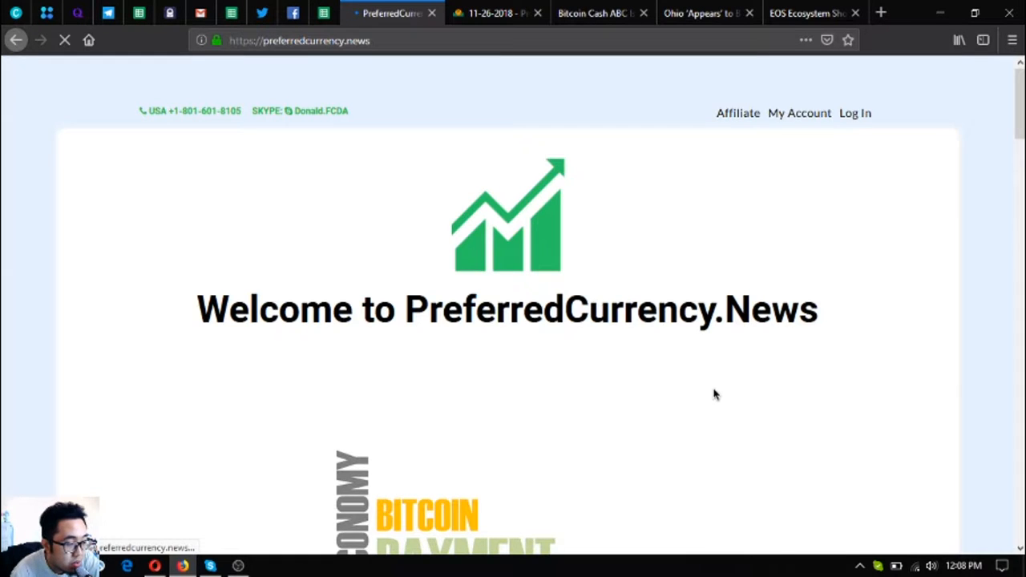
scroll(down, 3)
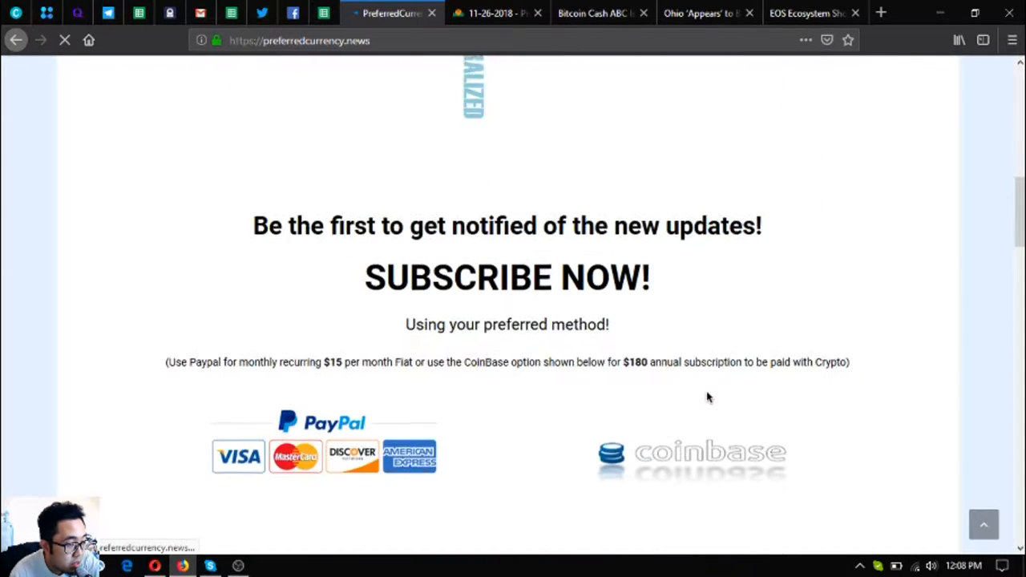
scroll(down, 3)
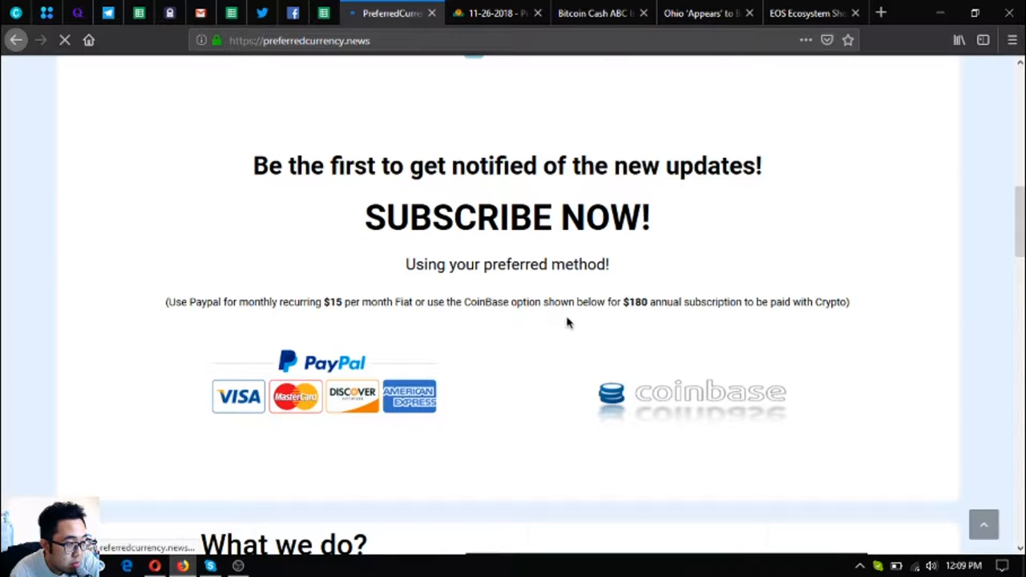
scroll(down, 3)
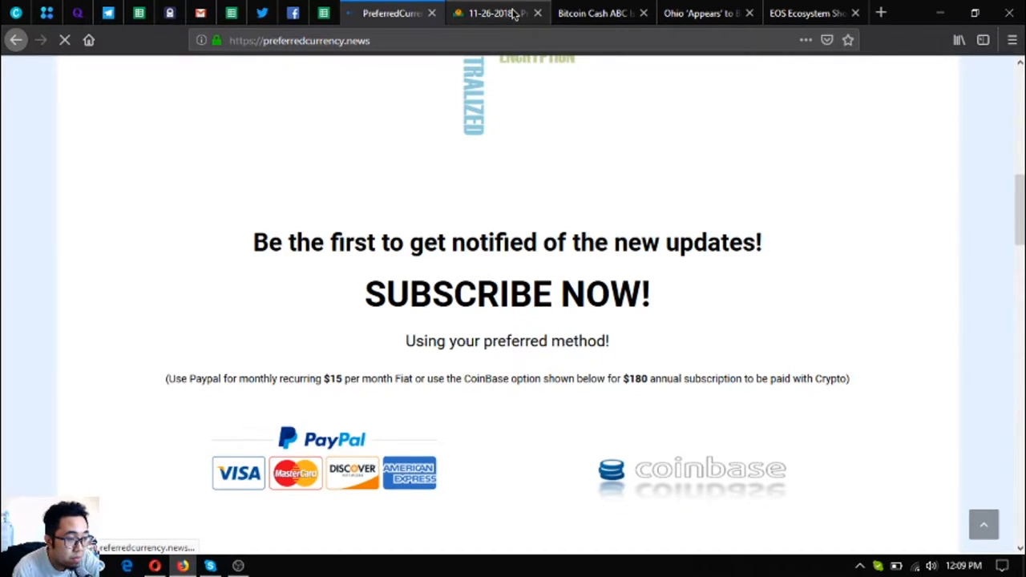
Read the 27 November 2018 newsletter's EOS story, then open the full EOS Ecosystem article
click(497, 13)
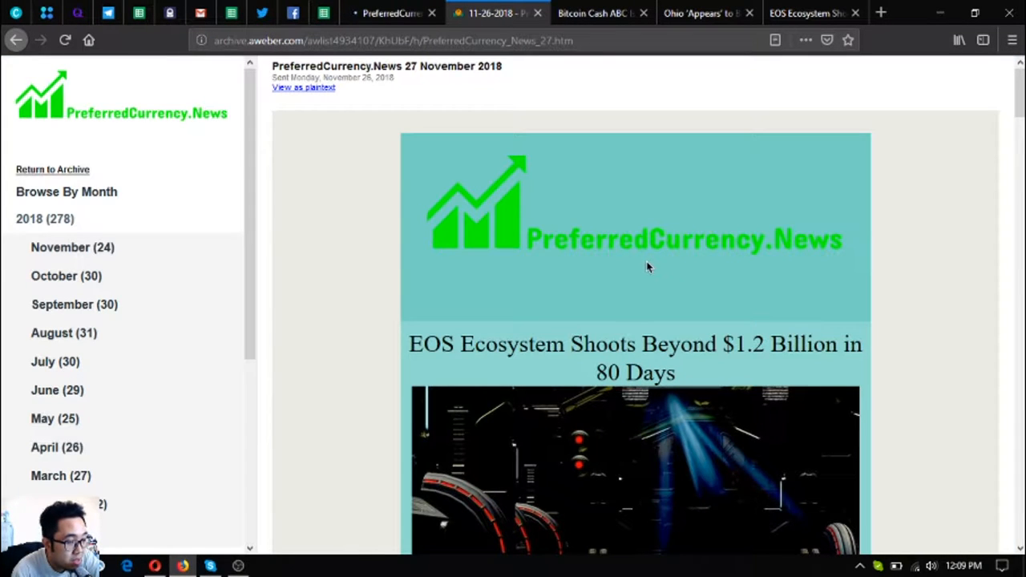
mouse_move(639, 264)
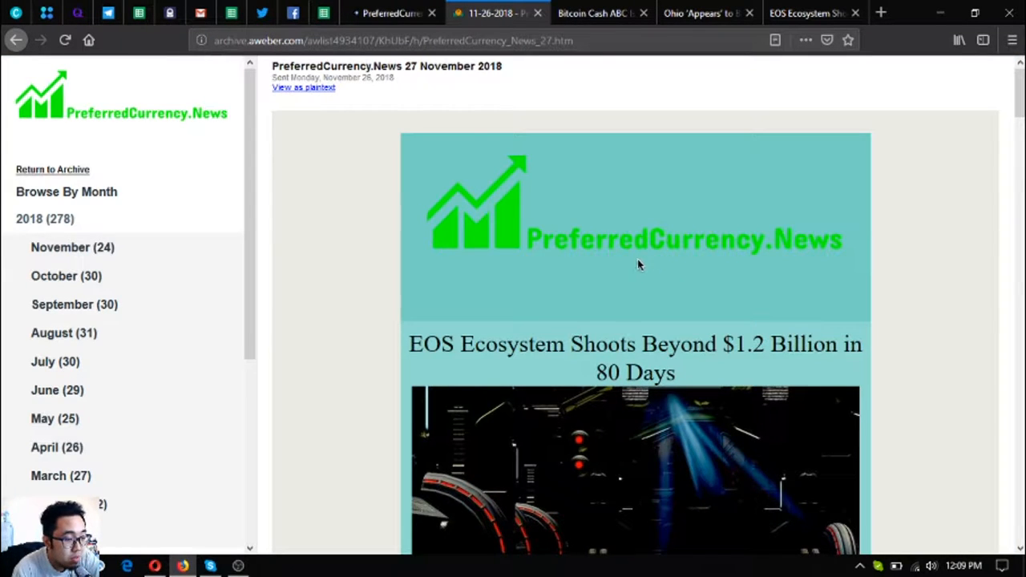
scroll(down, 3)
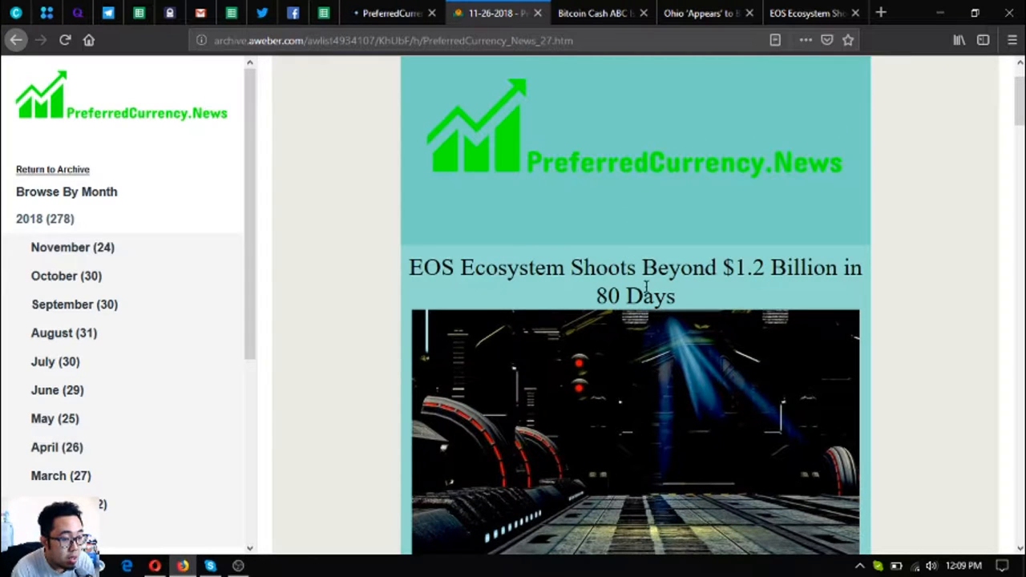
scroll(down, 3)
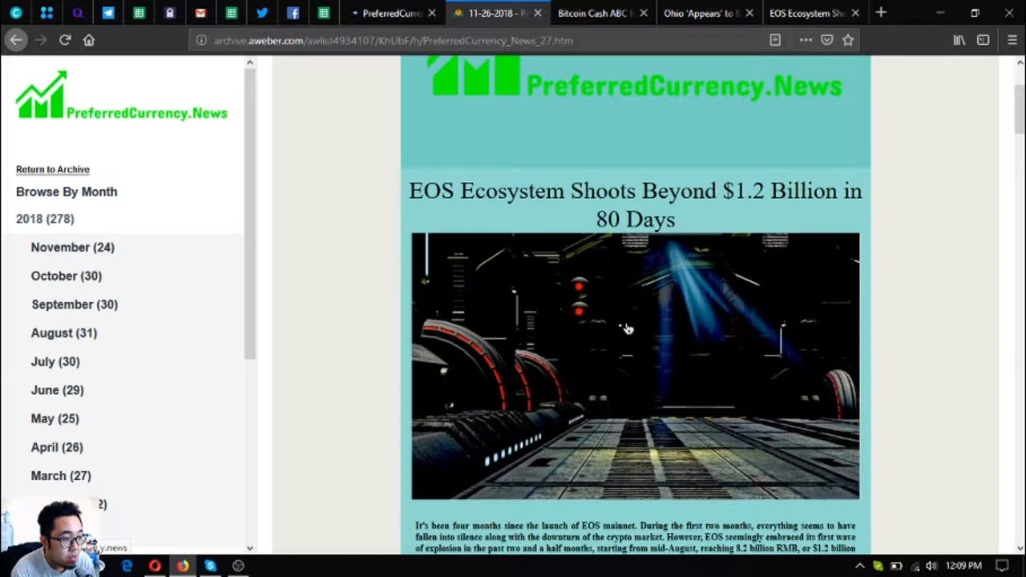
scroll(down, 3)
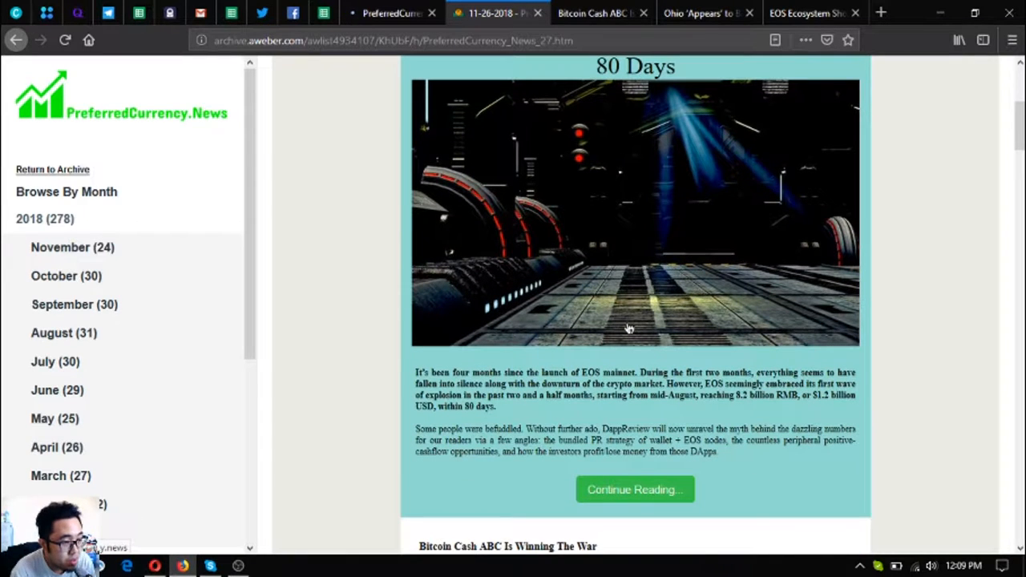
scroll(down, 3)
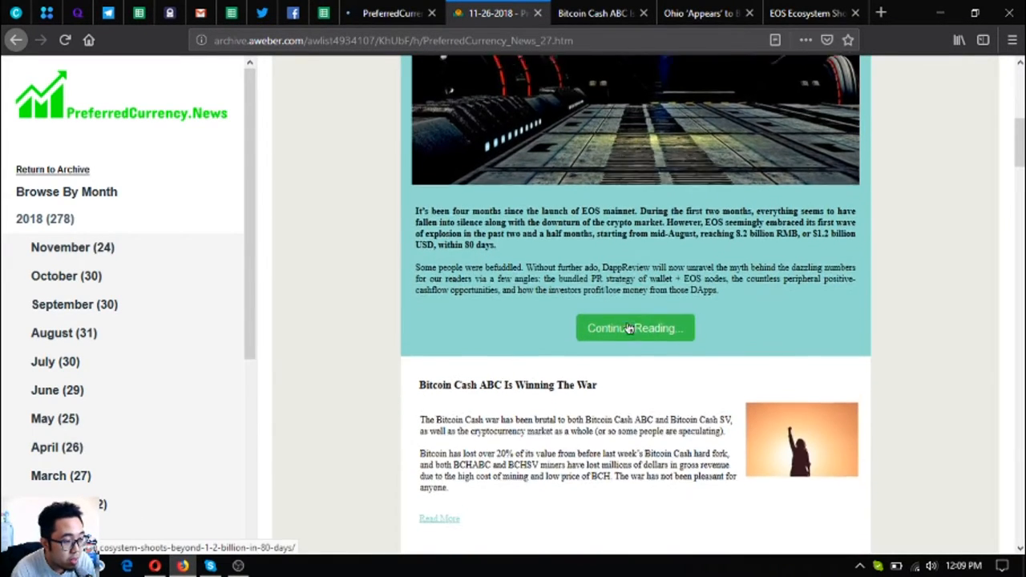
scroll(down, 3)
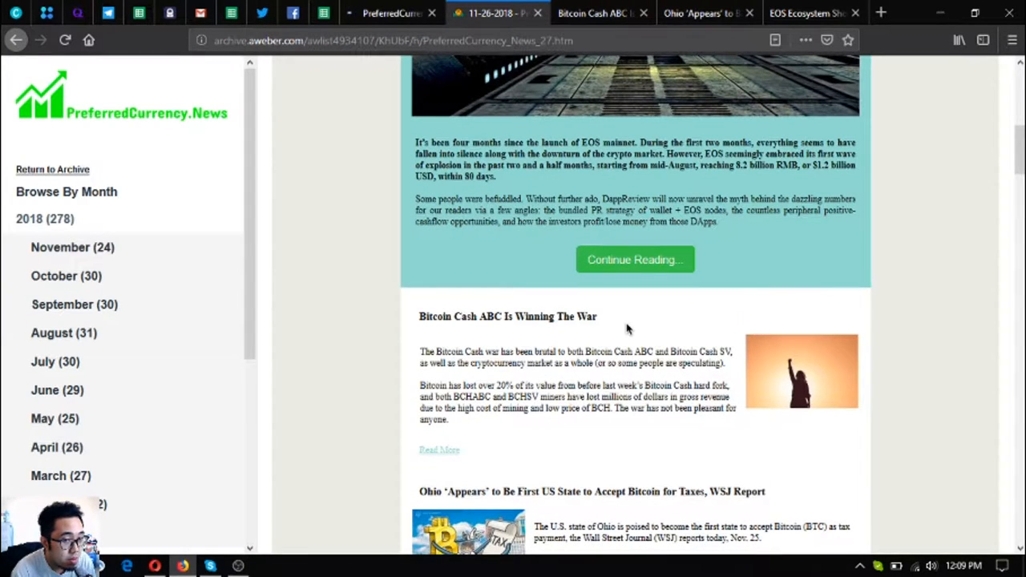
scroll(up, 3)
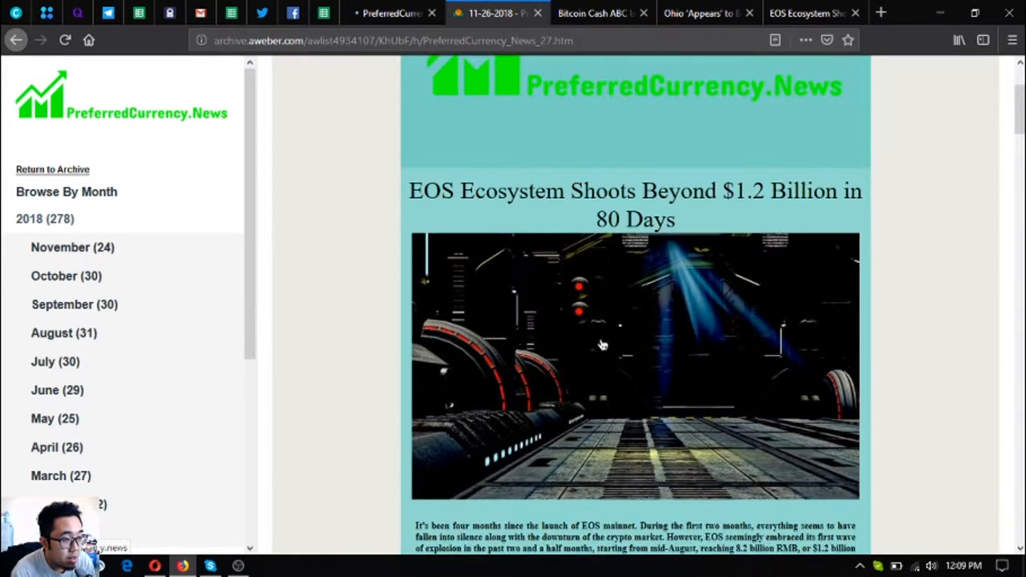
scroll(down, 3)
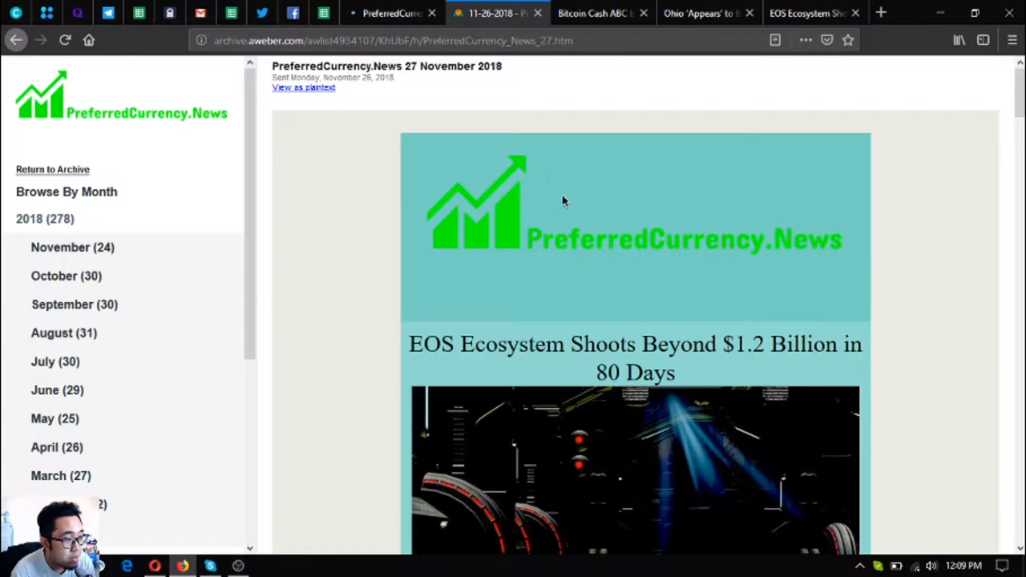
click(810, 13)
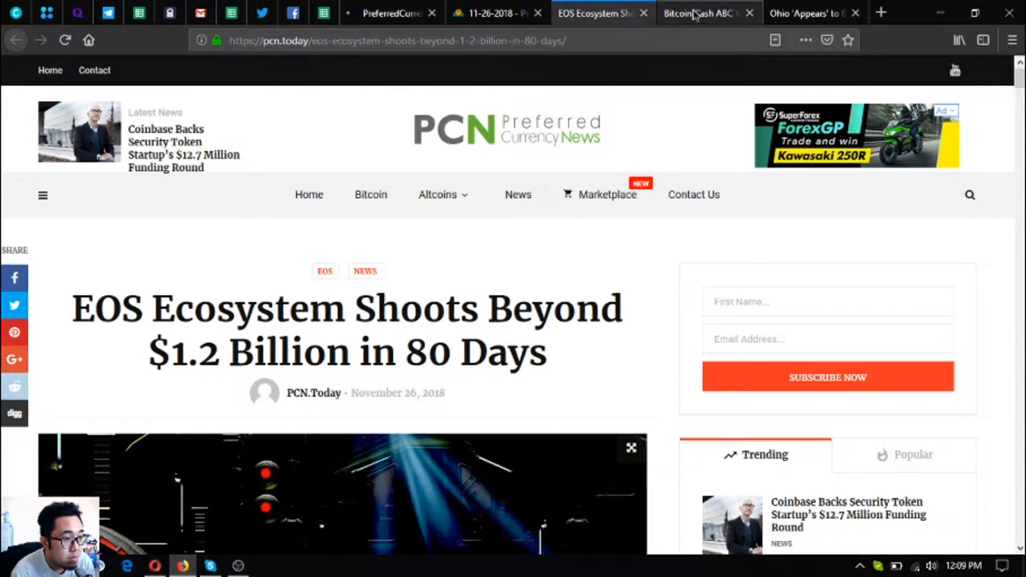
Place the Ohio bitcoin taxes tab after EOS, then read EOS with Next Up dismissed
click(813, 12)
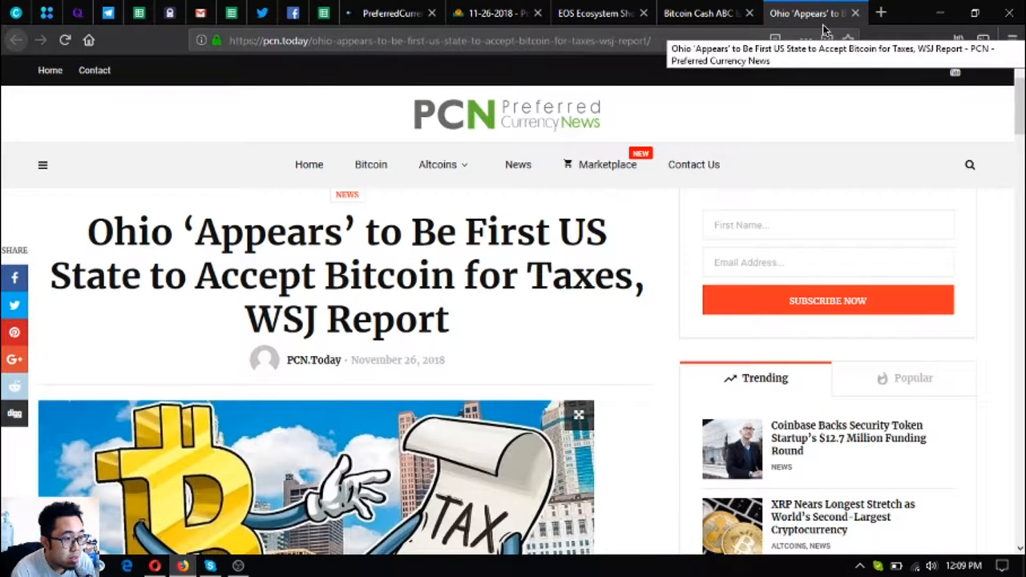
click(493, 12)
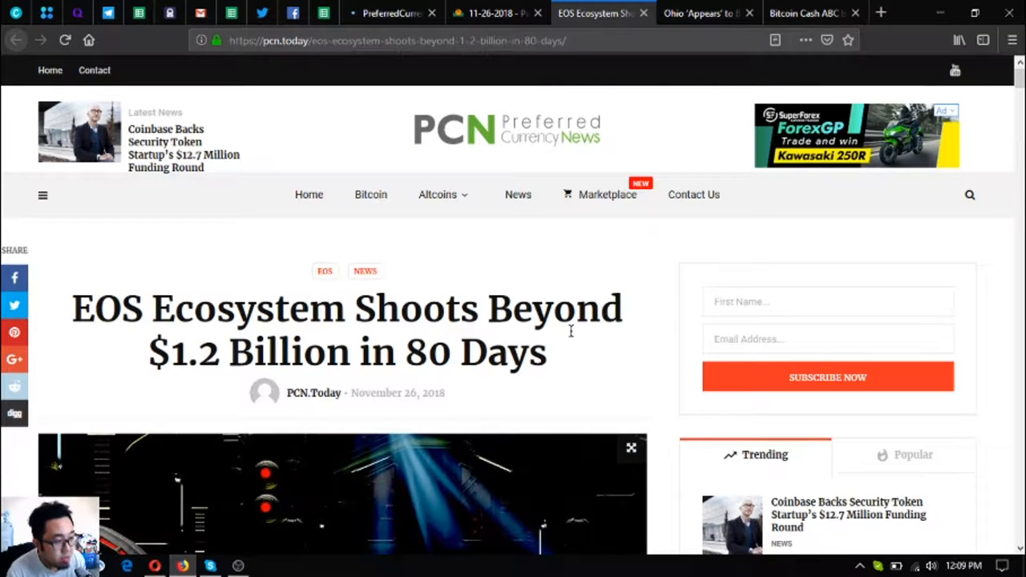
scroll(down, 3)
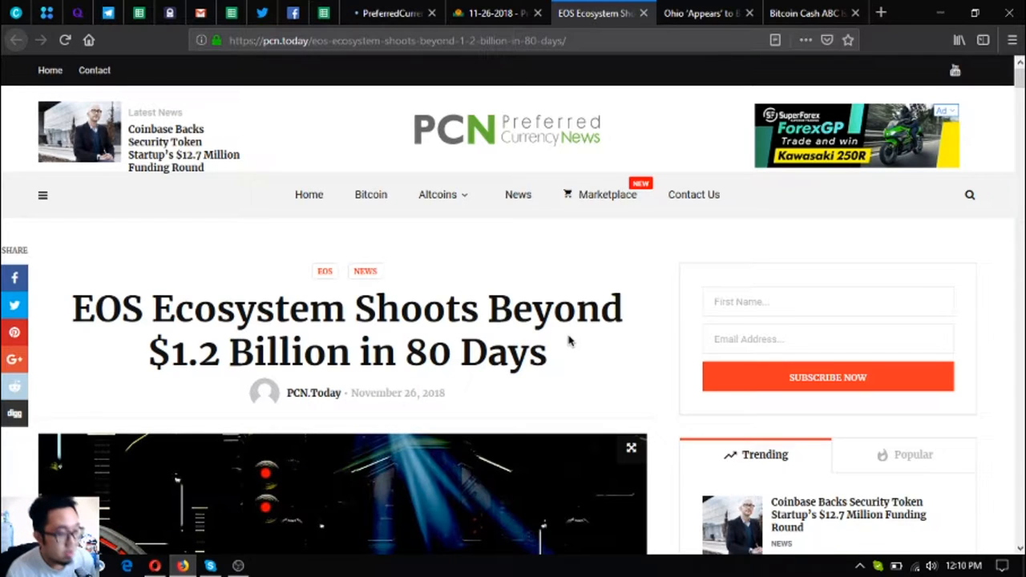
scroll(down, 3)
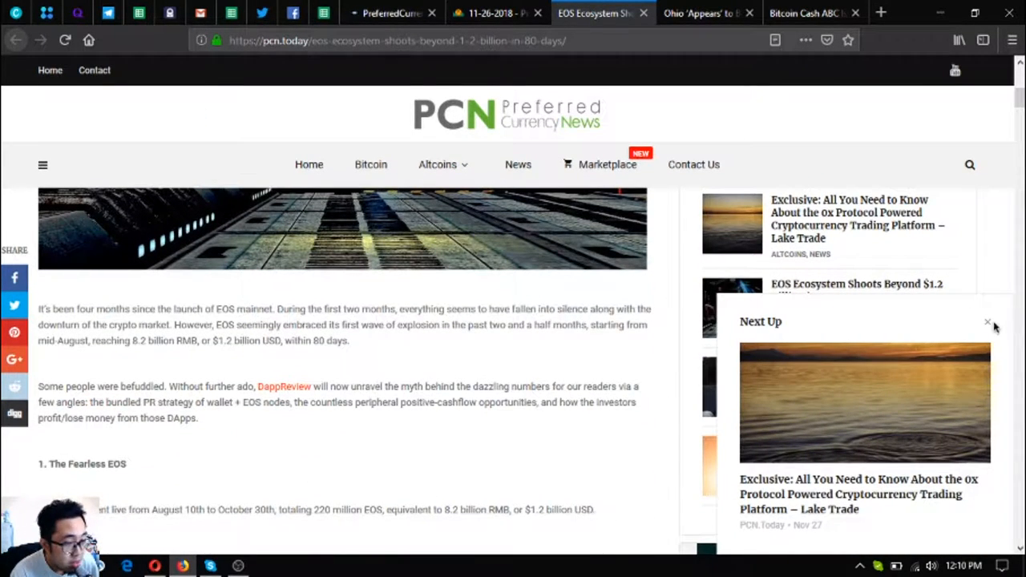
mouse_move(1003, 325)
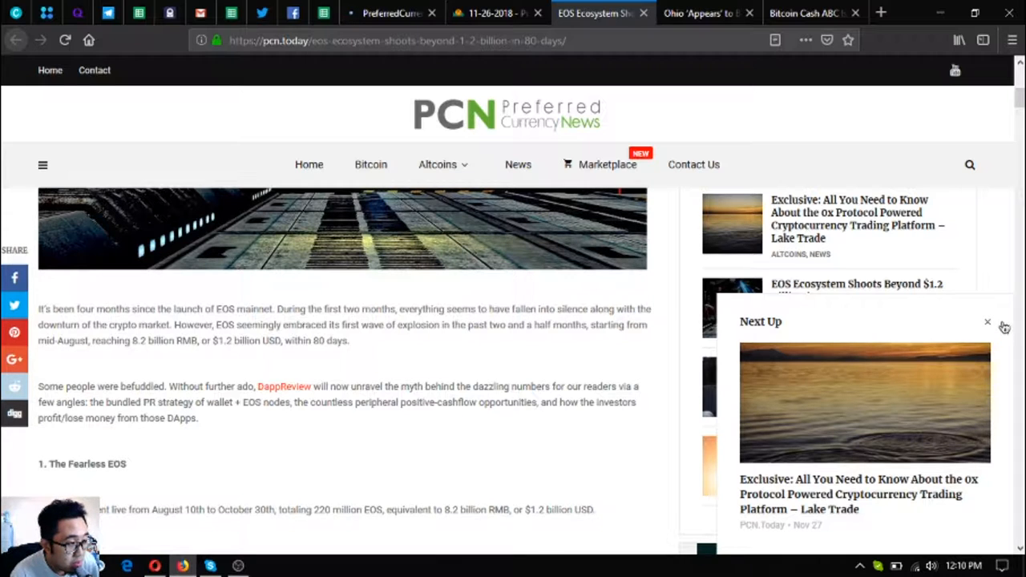
click(988, 321)
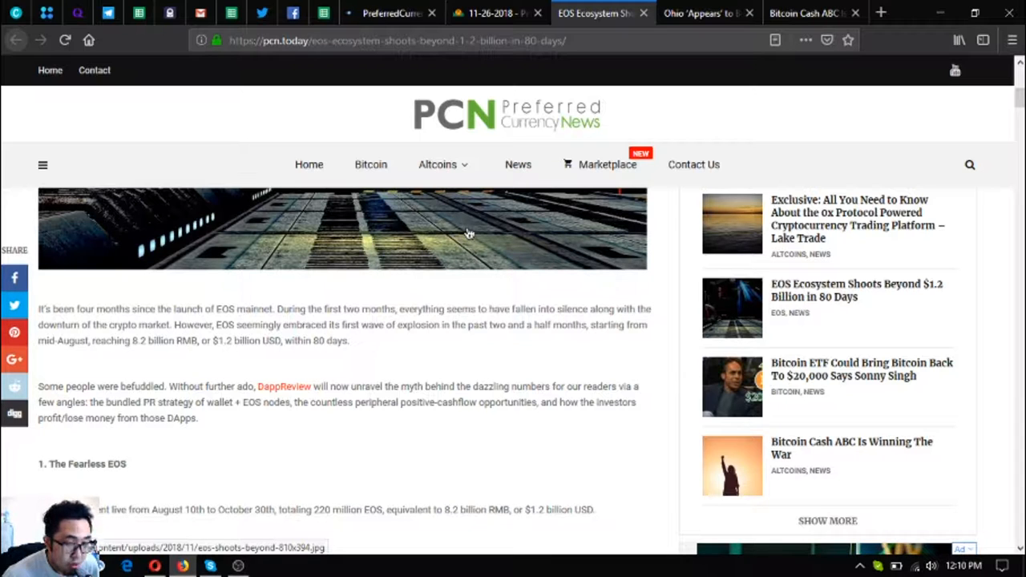
Scroll to The Fearless EOS section and its DappReview 220 million EOS chart
scroll(down, 3)
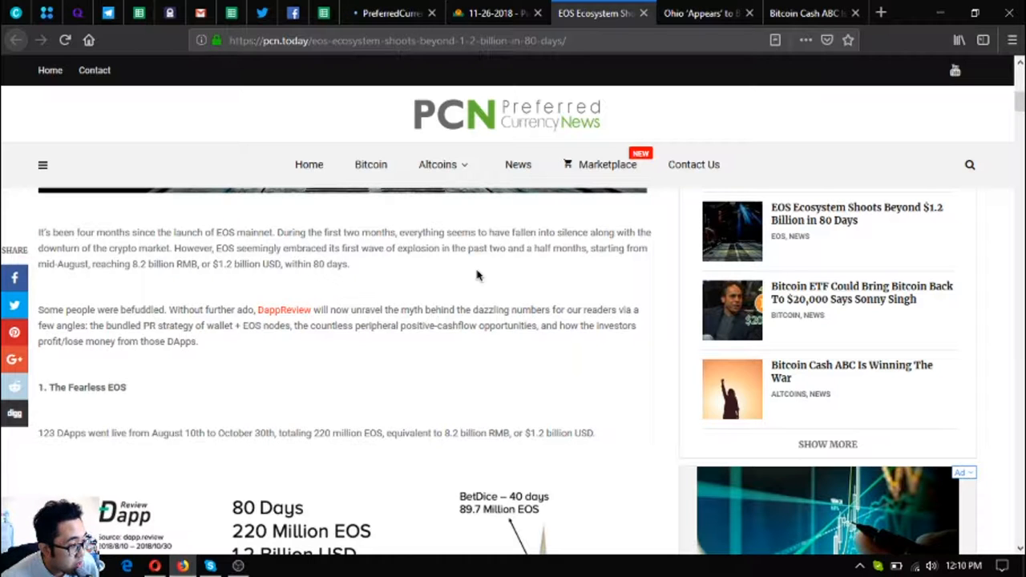
mouse_move(594, 368)
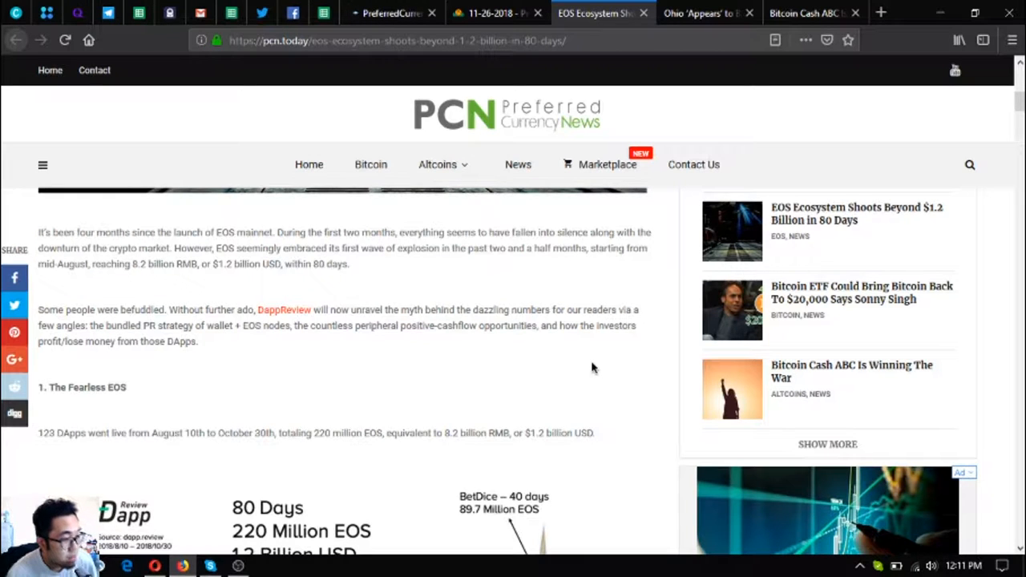
scroll(down, 3)
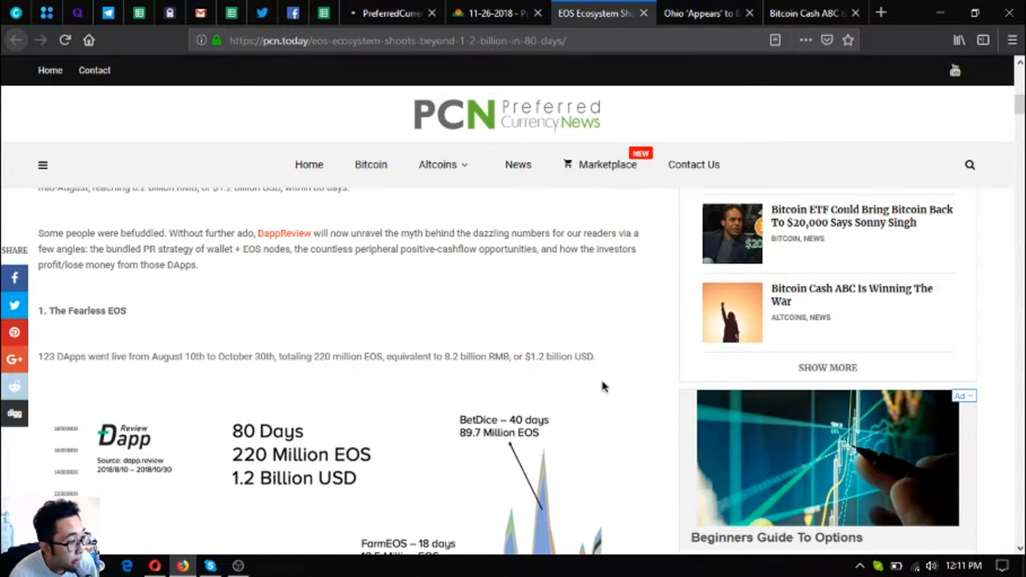
scroll(down, 3)
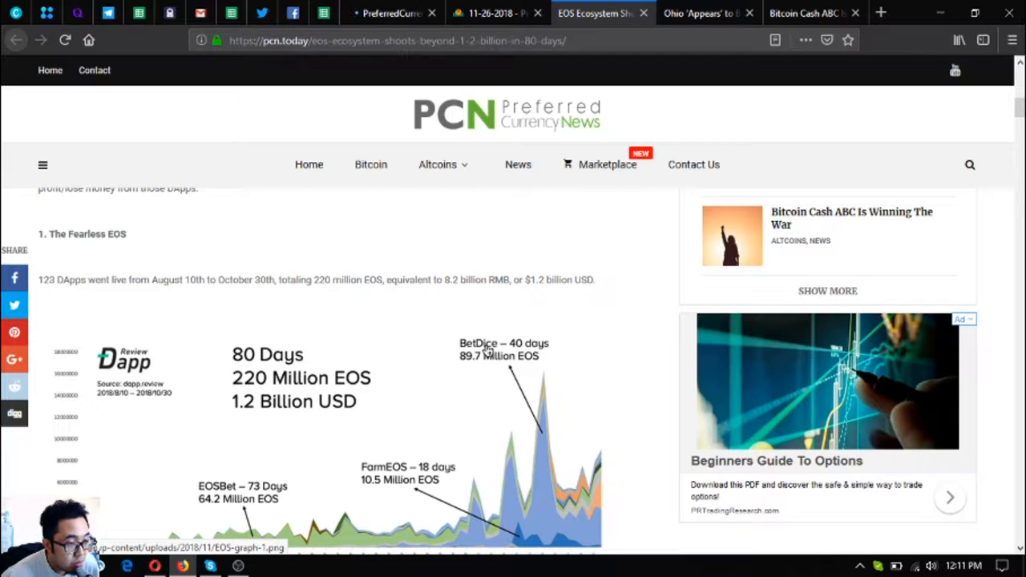
Scroll past the chart caption to the Top 10 DApps table led by BetDice
scroll(down, 3)
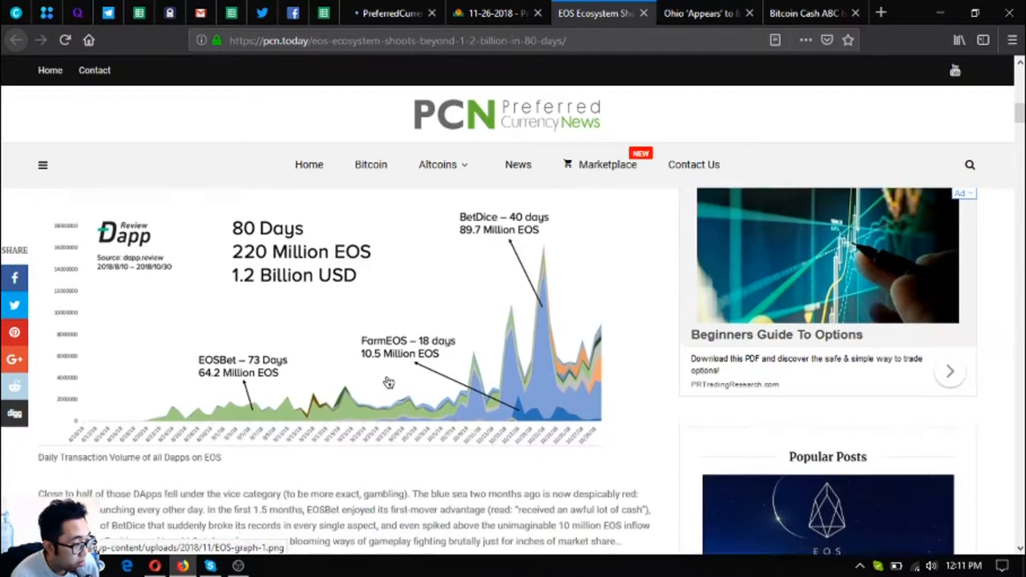
scroll(down, 3)
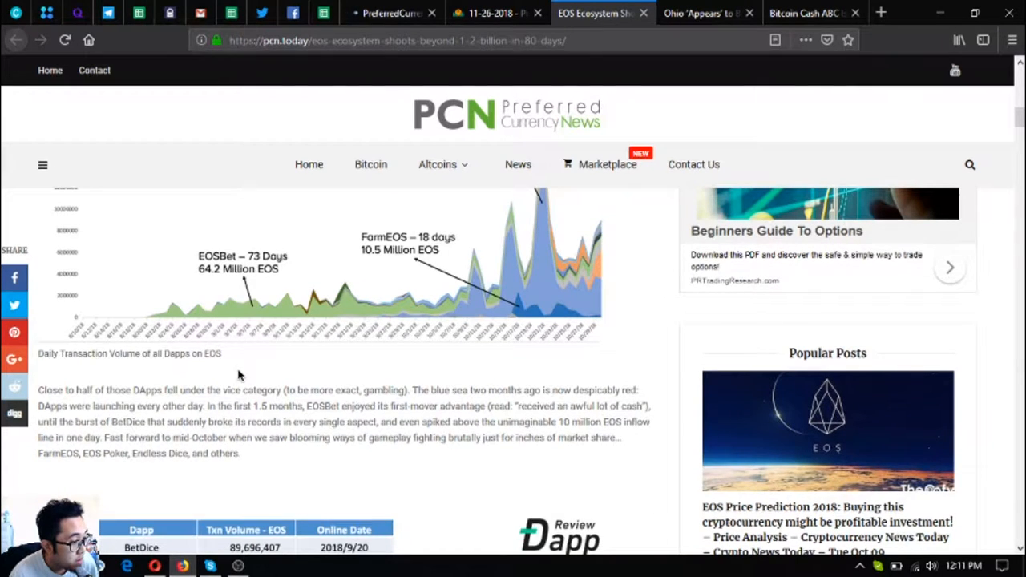
mouse_move(442, 364)
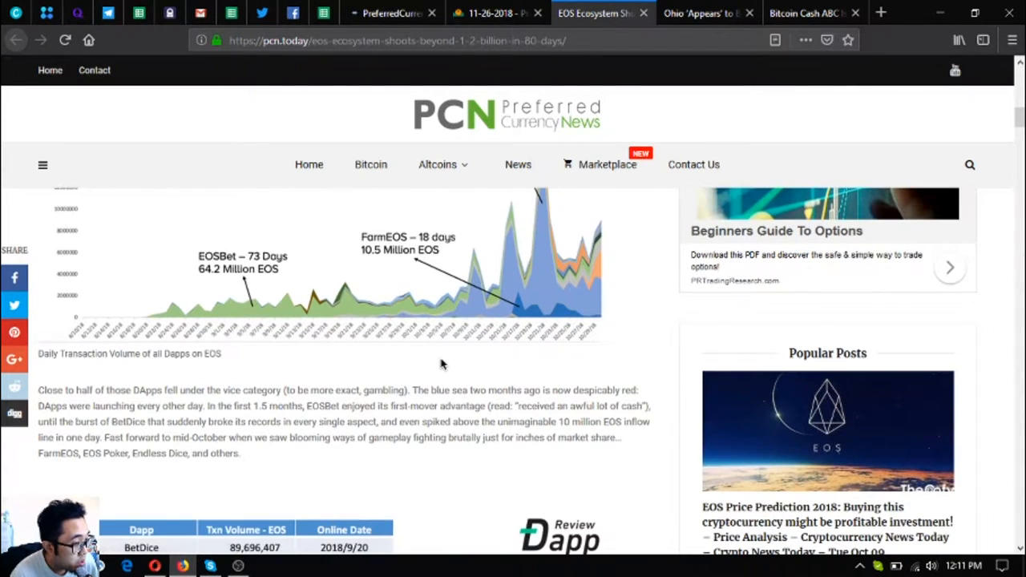
mouse_move(447, 363)
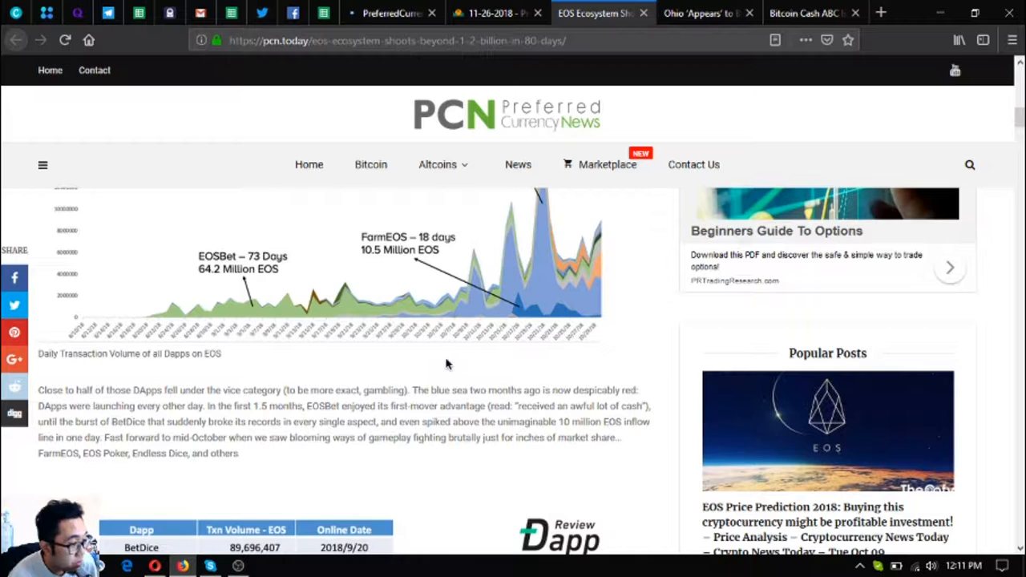
scroll(down, 3)
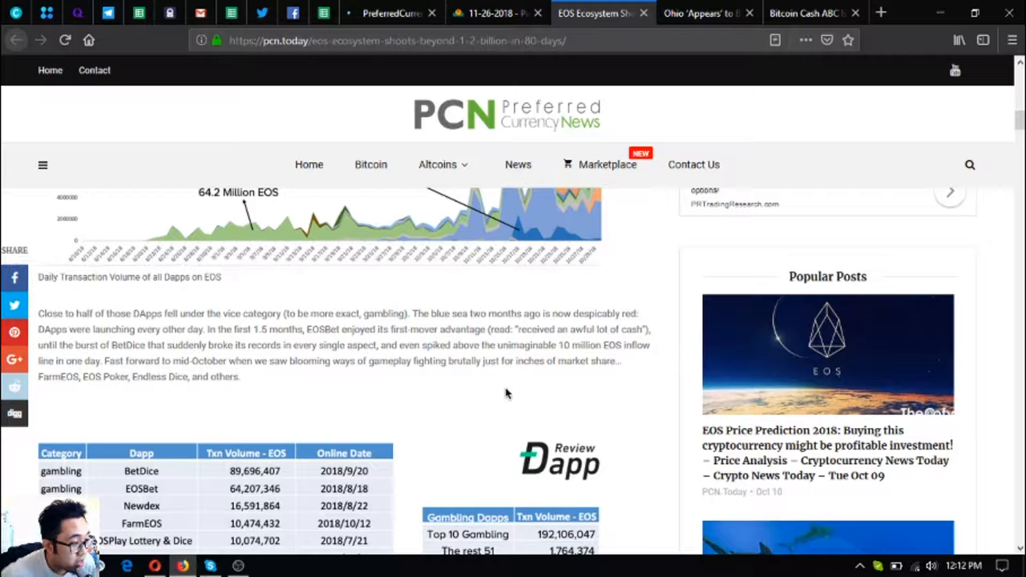
Scroll past the Top 10 DApps table to the 1.1 Mechanism and Competition heading
scroll(down, 3)
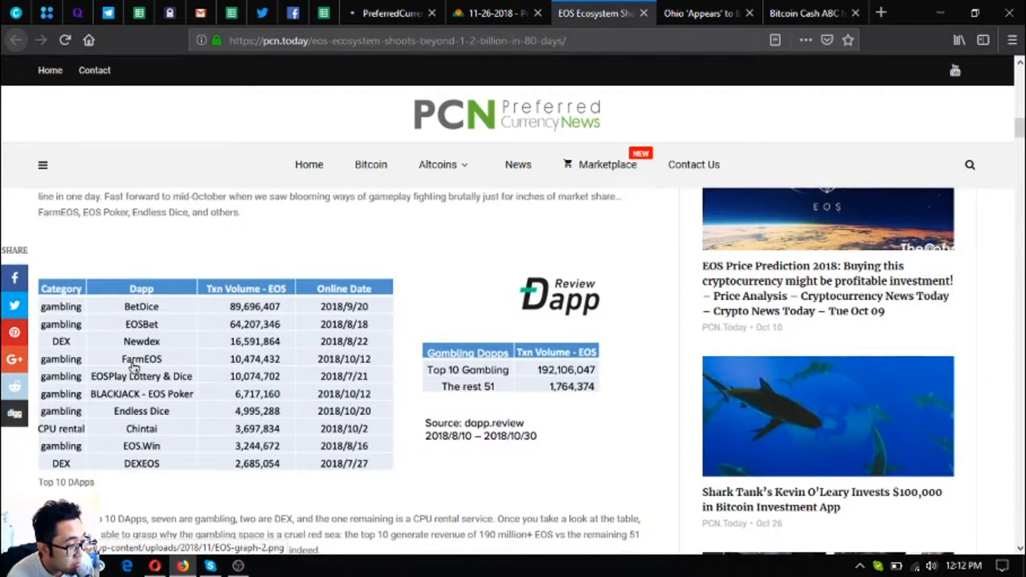
scroll(down, 3)
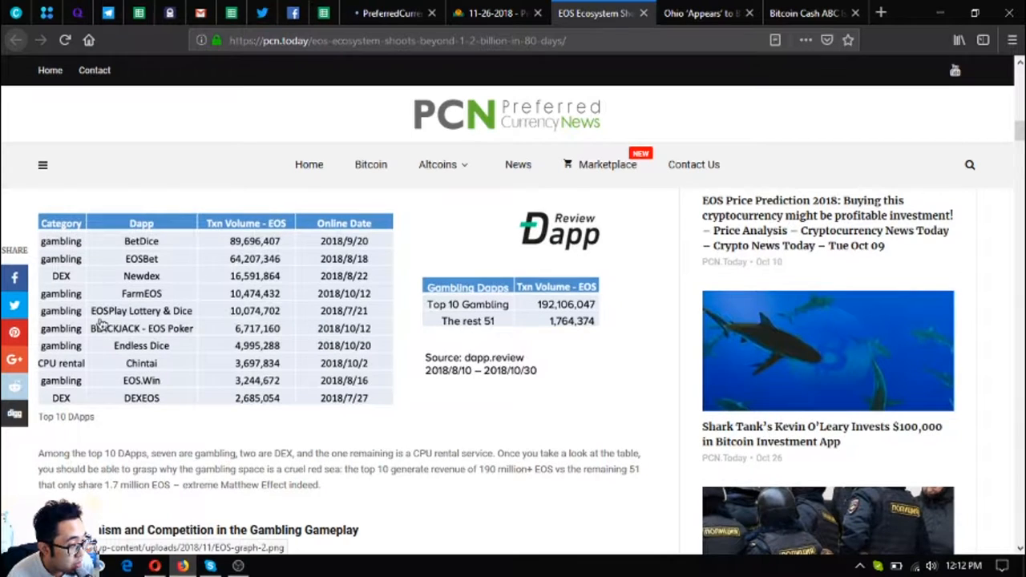
scroll(down, 3)
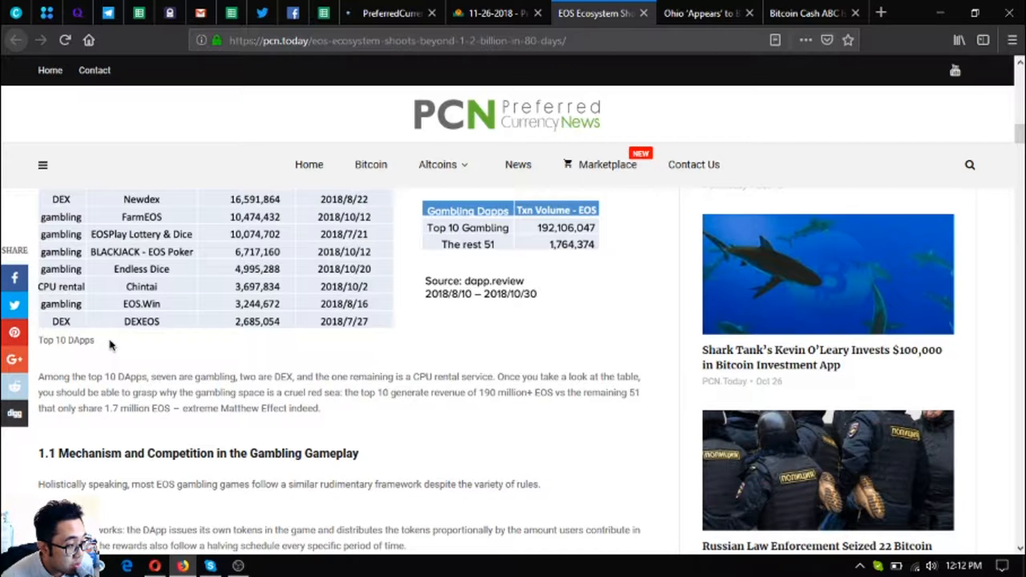
Scroll past the Optherium ad to the token-dividend paragraph and EOSBet heading
scroll(down, 3)
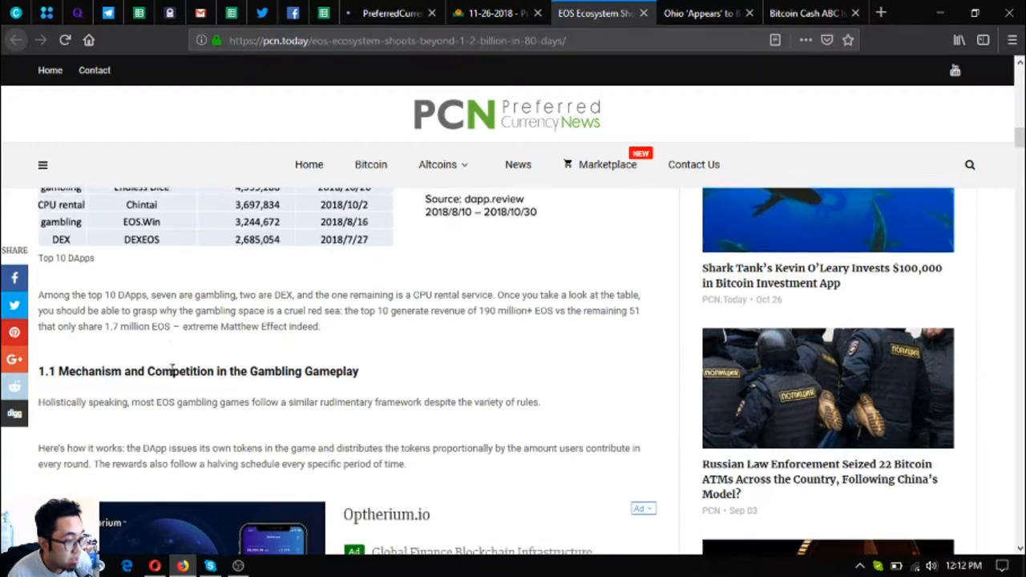
scroll(down, 3)
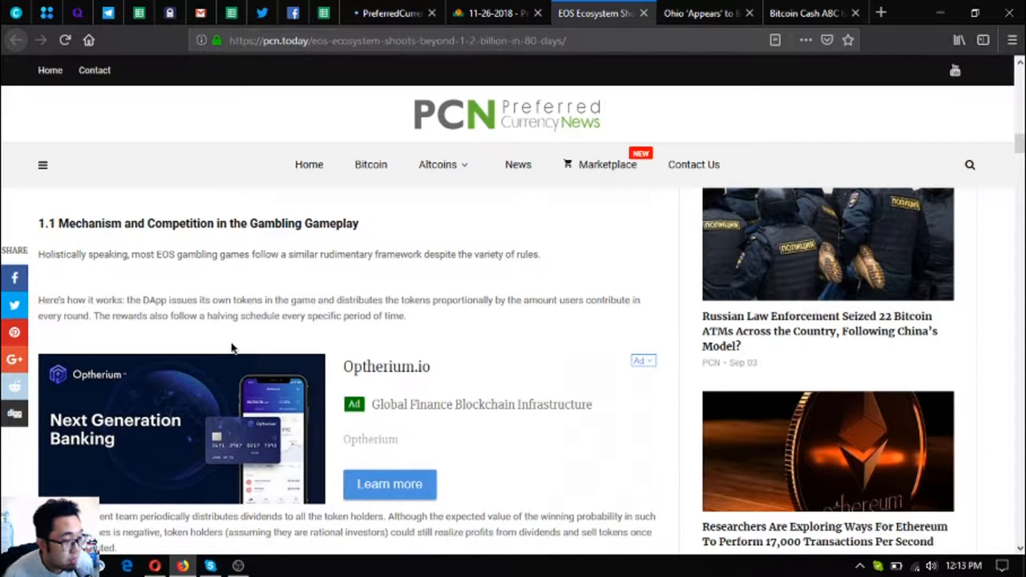
scroll(down, 3)
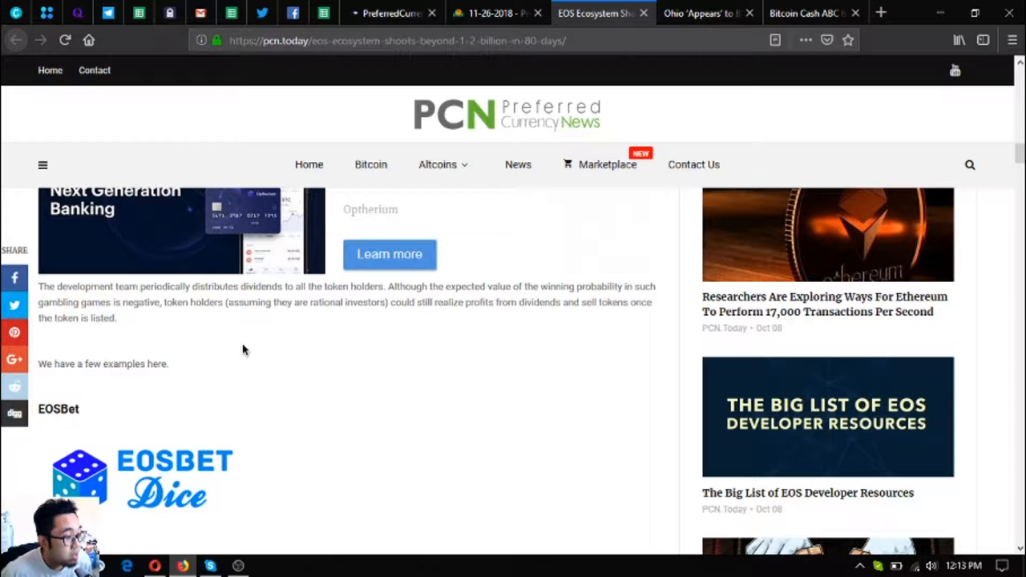
Read the EOSBet description and scroll to the BetDice heading and logo
scroll(down, 3)
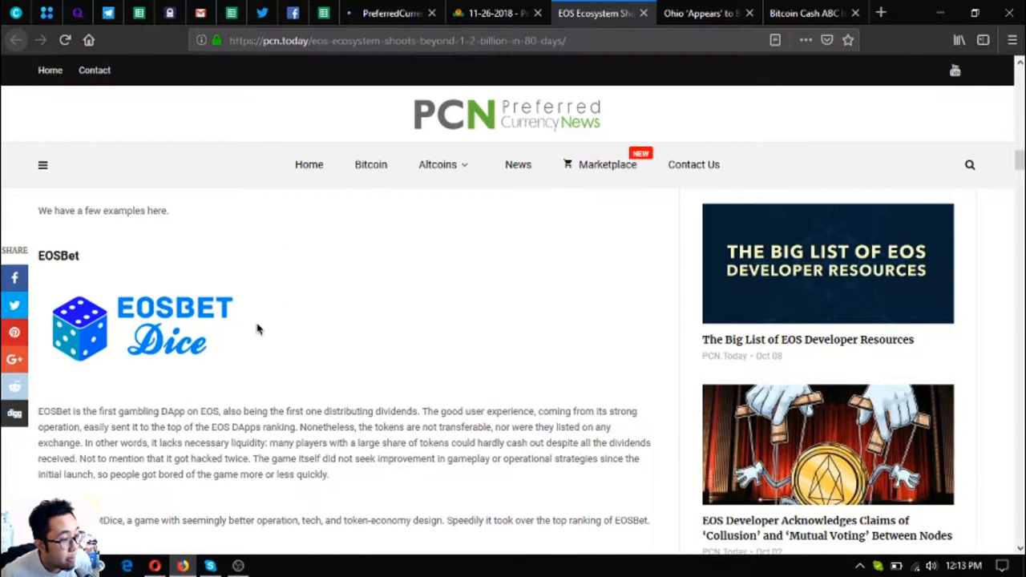
scroll(down, 3)
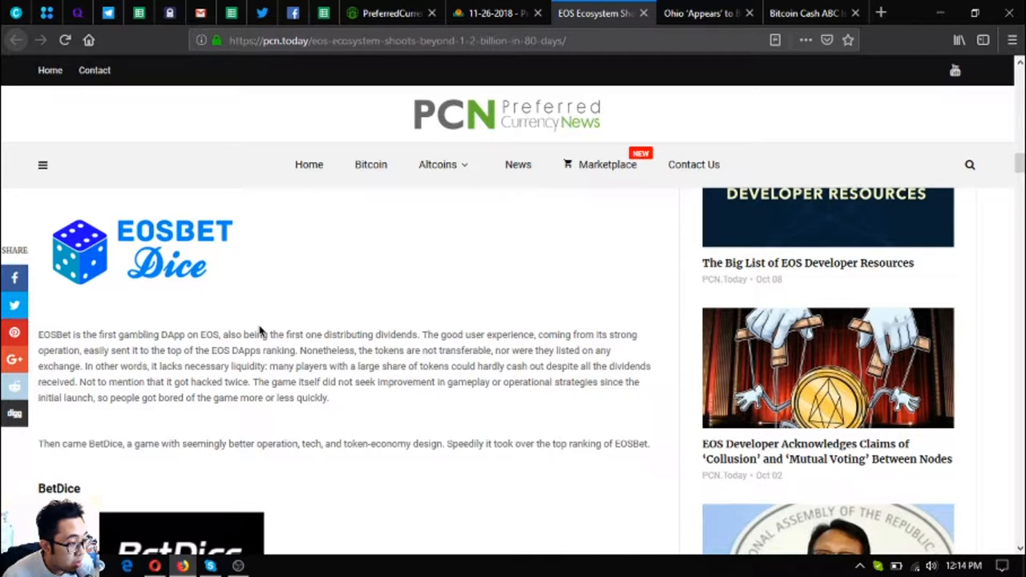
mouse_move(269, 300)
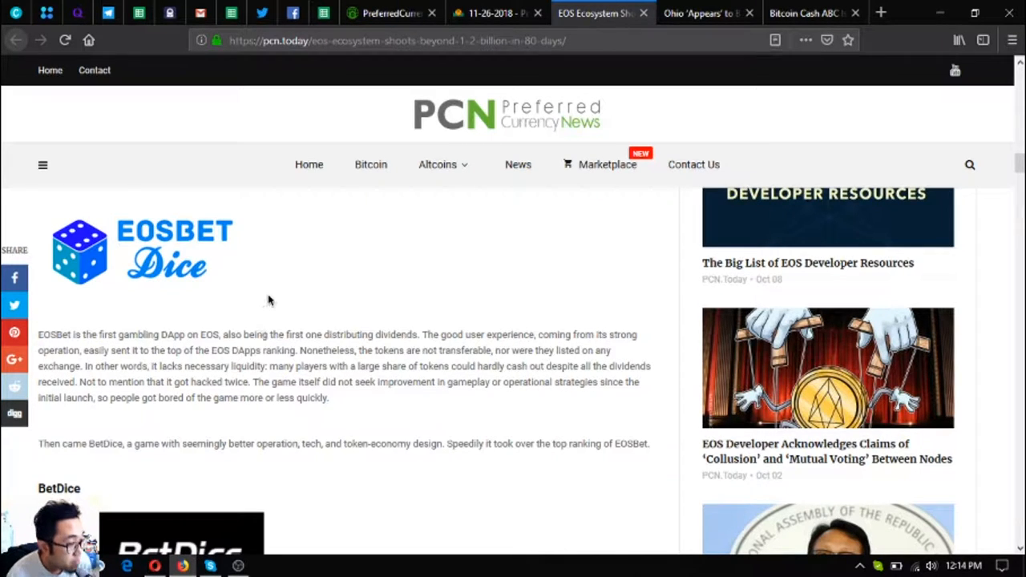
scroll(down, 3)
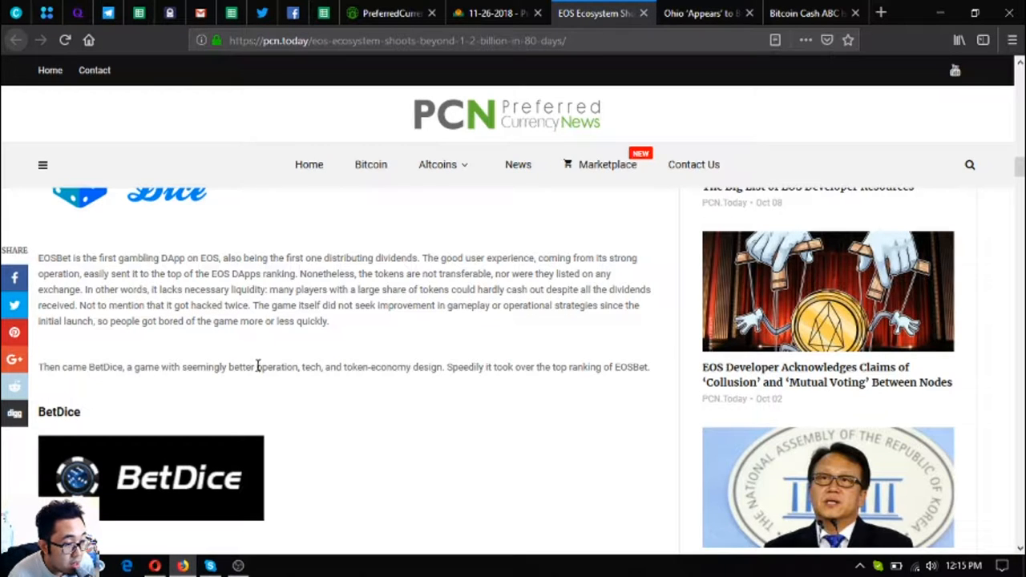
Read BetDice's four success factors, past the Cloudockit ad, to the mid-October paragraph
scroll(down, 3)
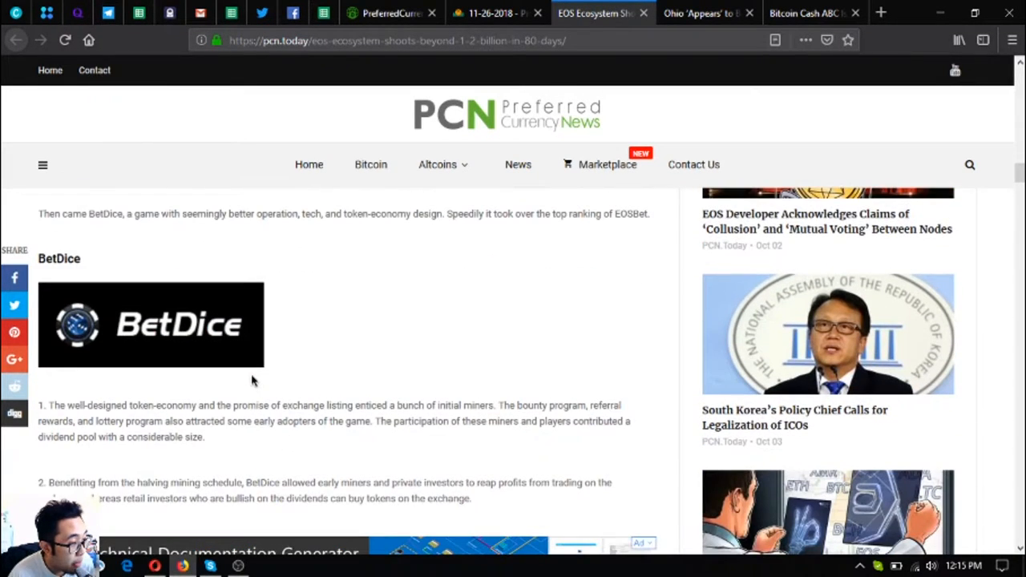
scroll(down, 3)
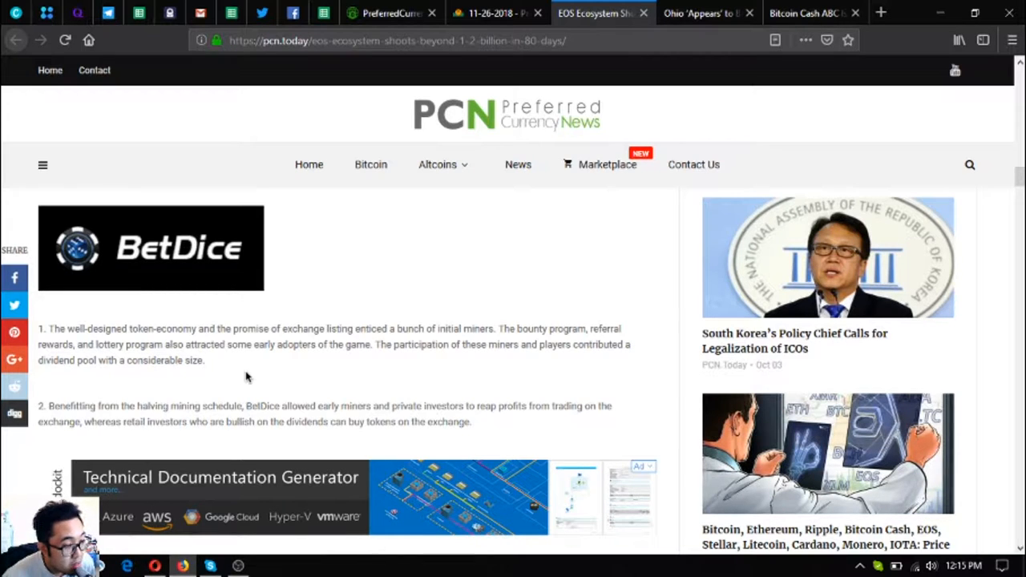
scroll(down, 3)
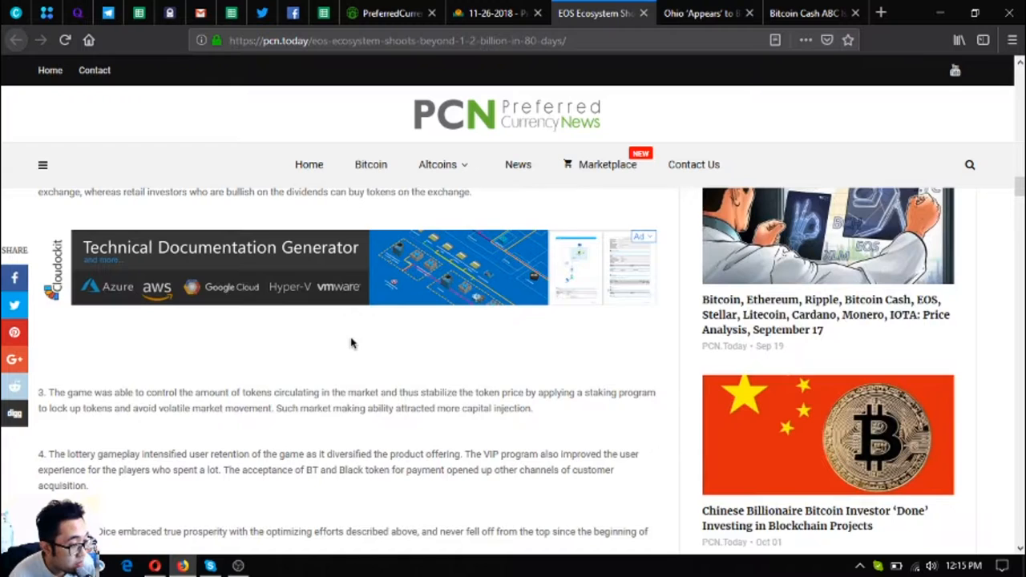
scroll(down, 3)
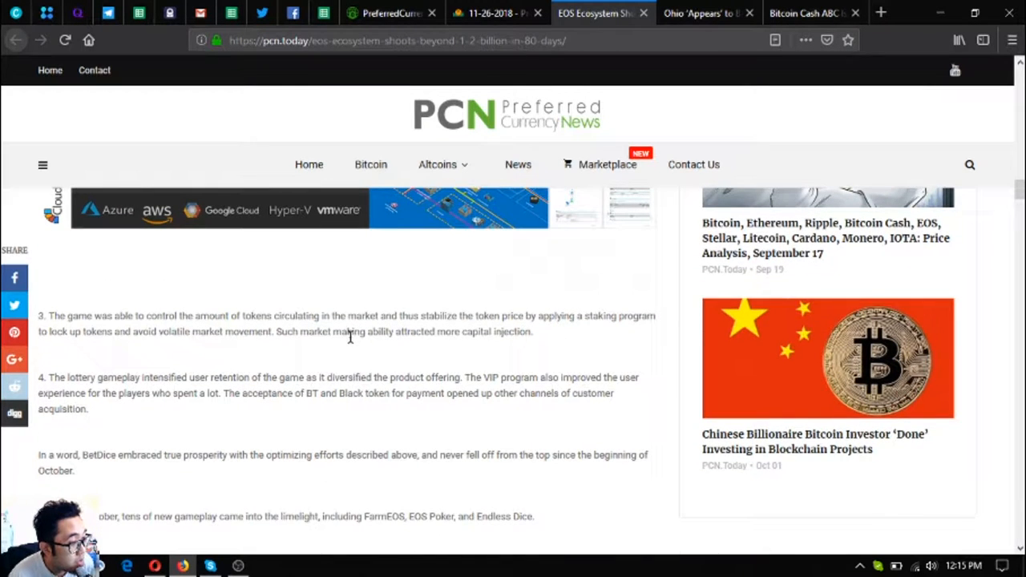
scroll(down, 3)
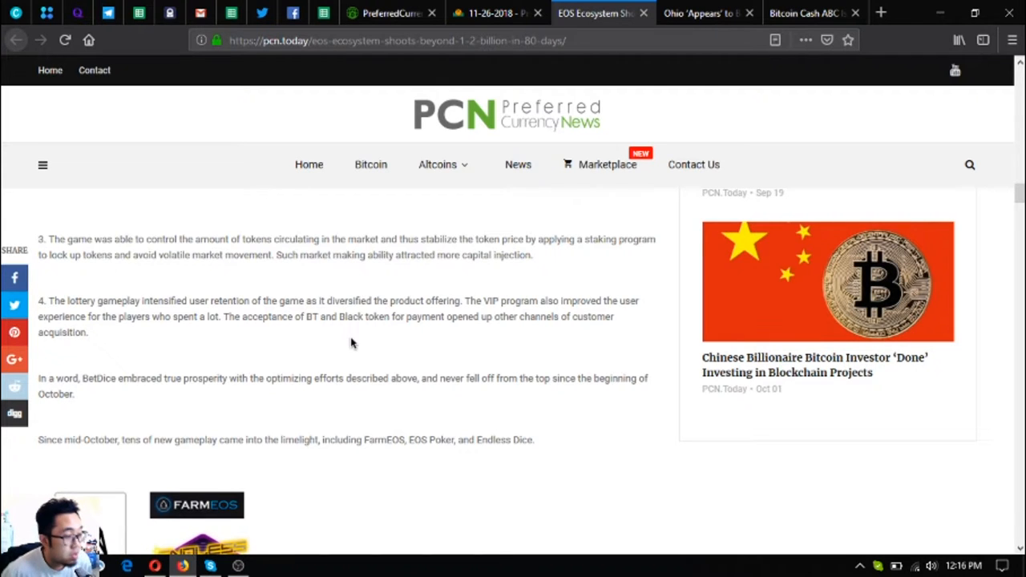
Read the EOS Poker paragraph and scroll to the Endless Dice introduction and quote
scroll(down, 3)
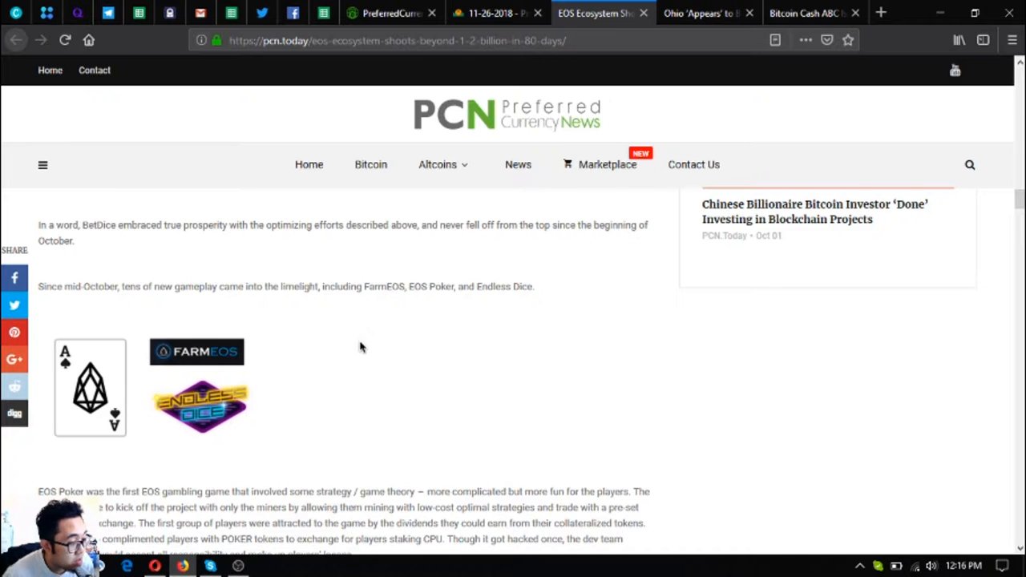
scroll(down, 3)
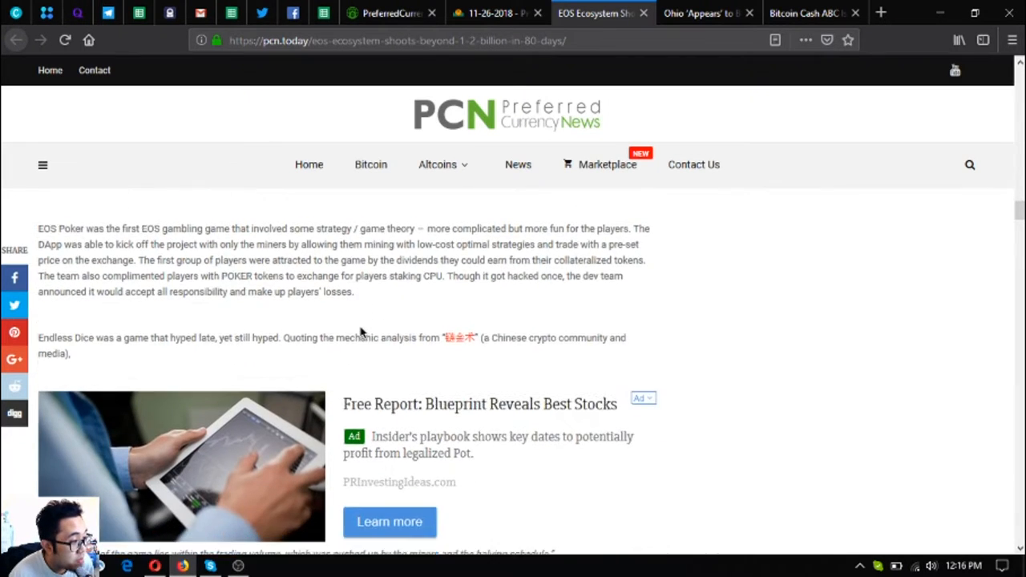
scroll(up, 3)
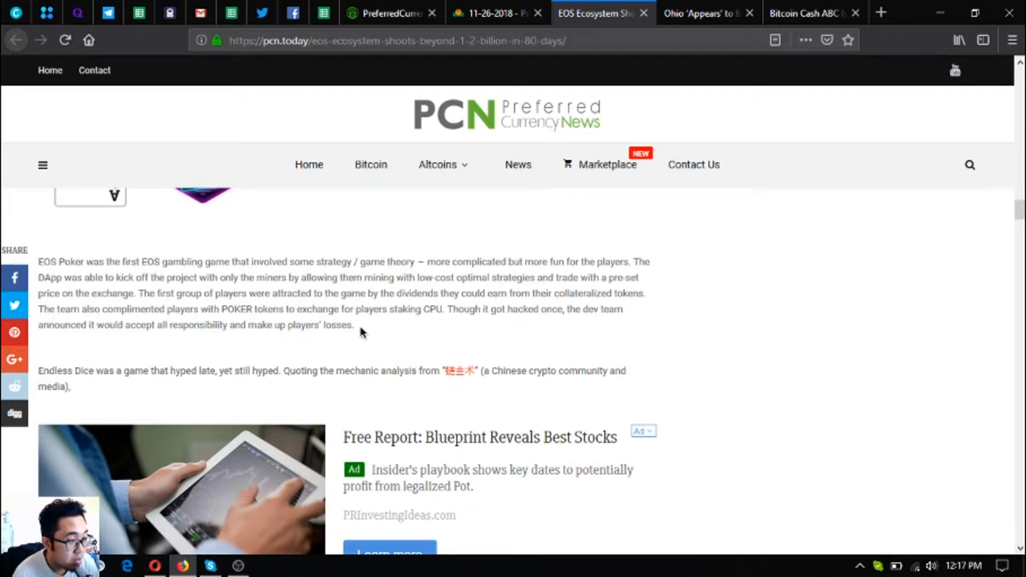
scroll(down, 3)
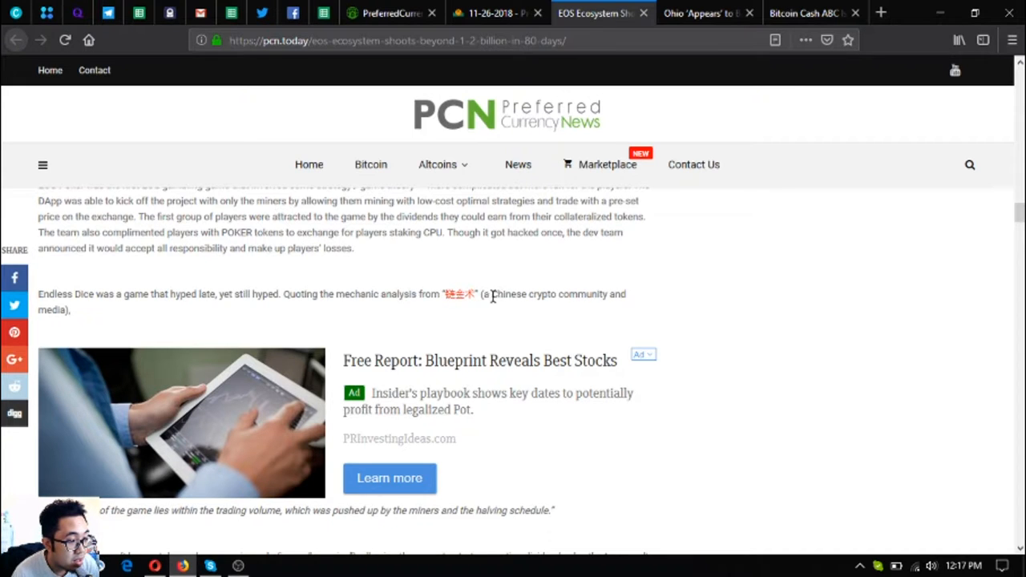
mouse_move(16, 327)
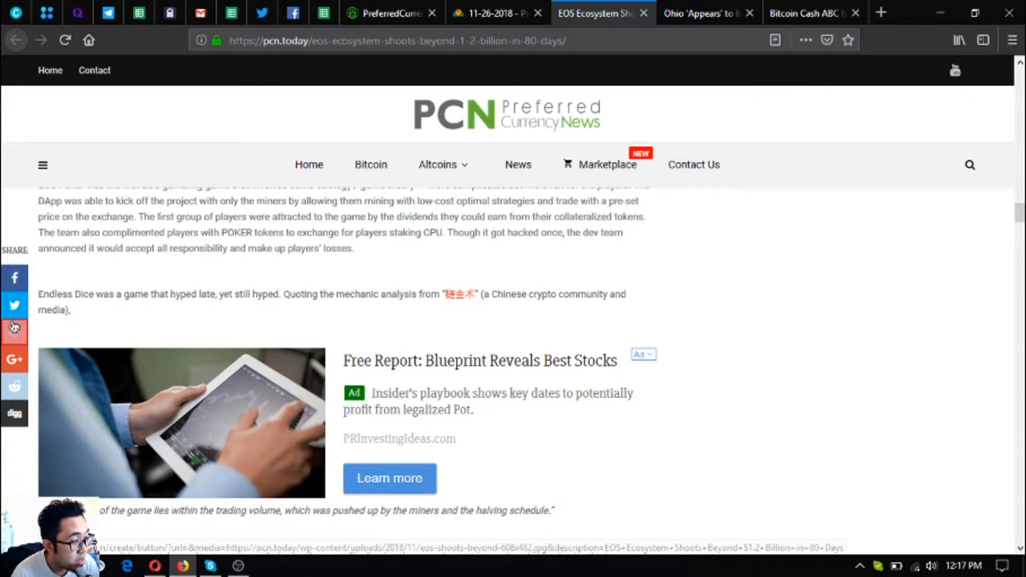
scroll(down, 3)
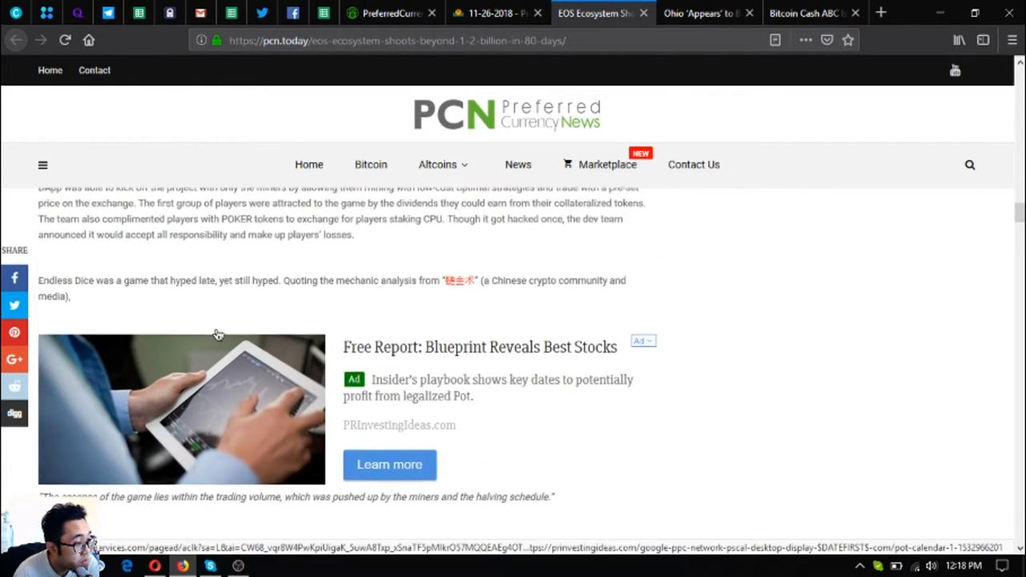
scroll(down, 3)
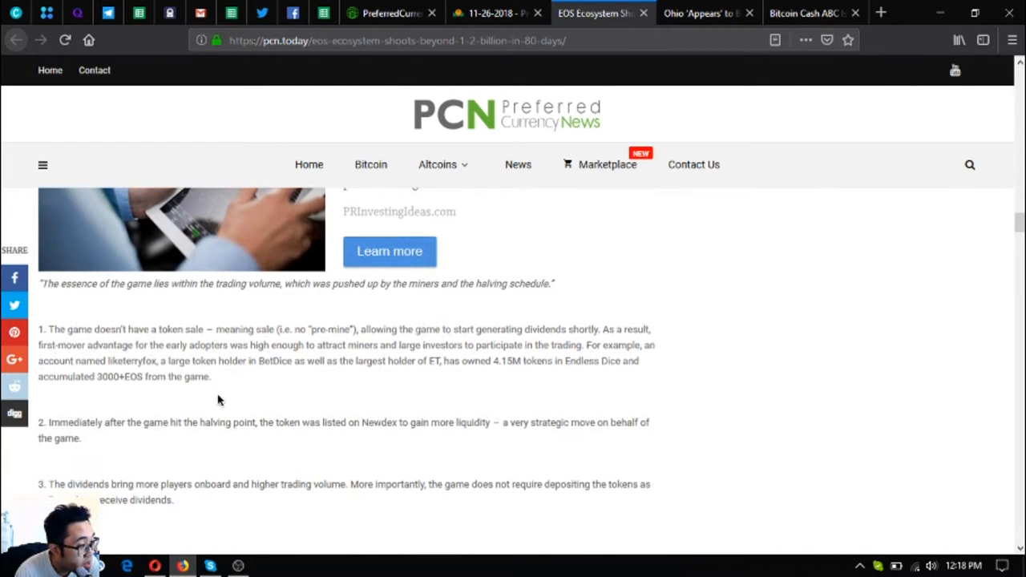
scroll(down, 3)
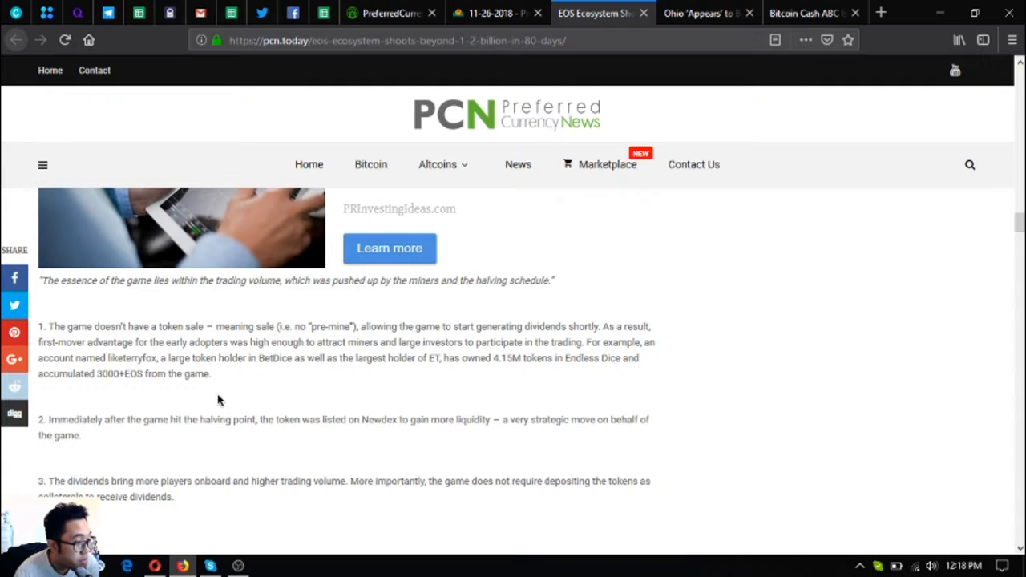
scroll(down, 3)
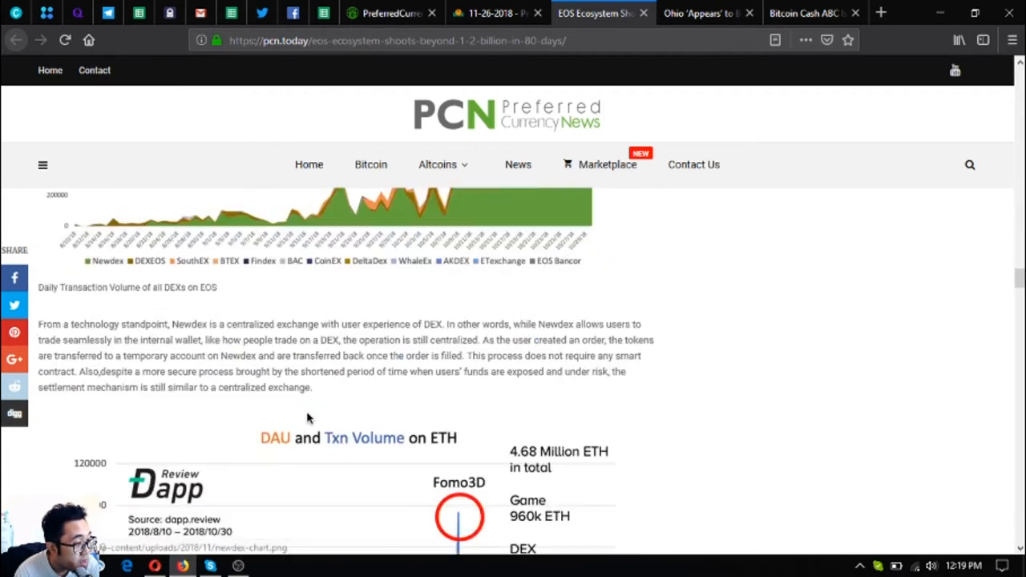
scroll(down, 3)
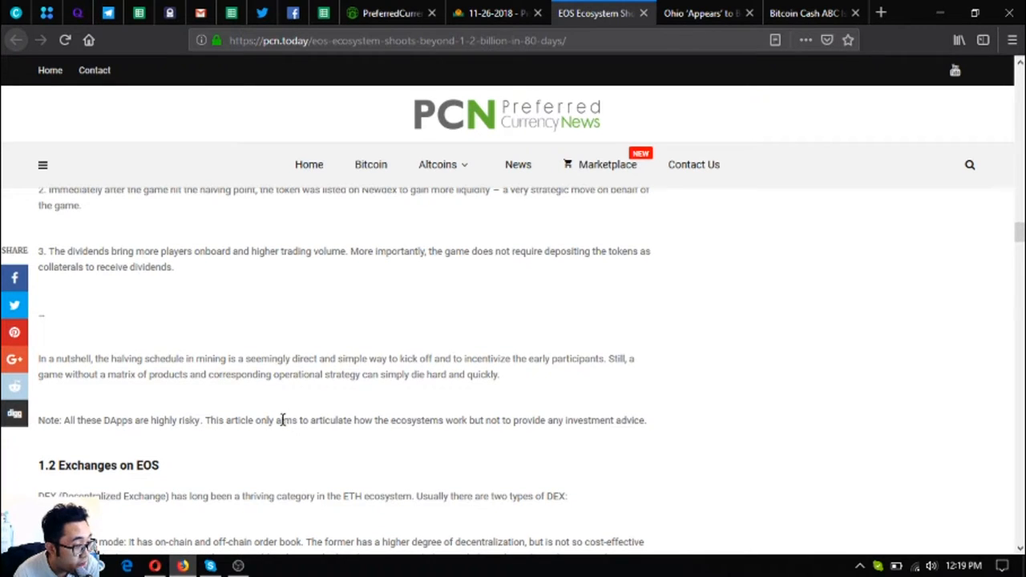
mouse_move(350, 449)
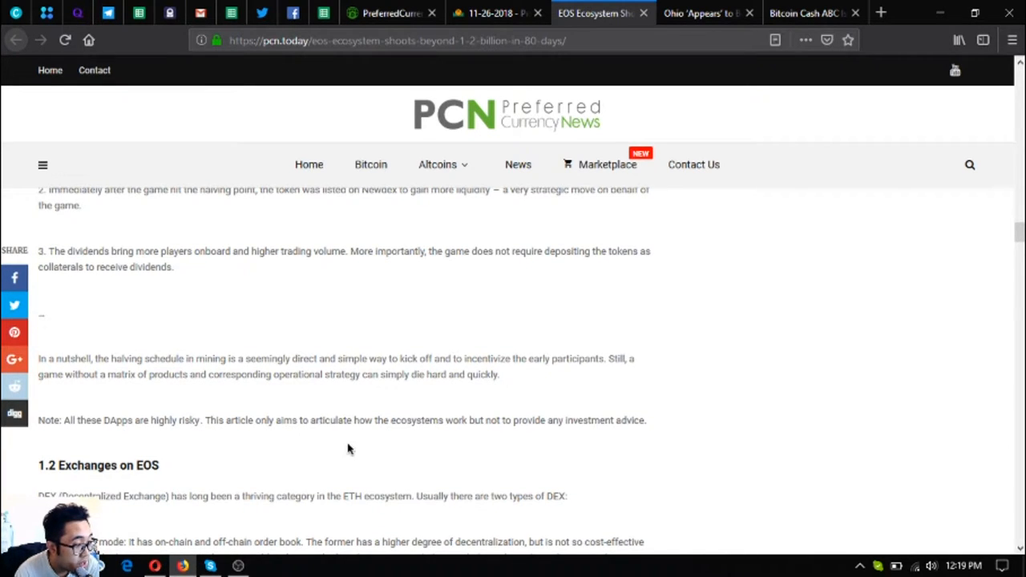
mouse_move(942, 453)
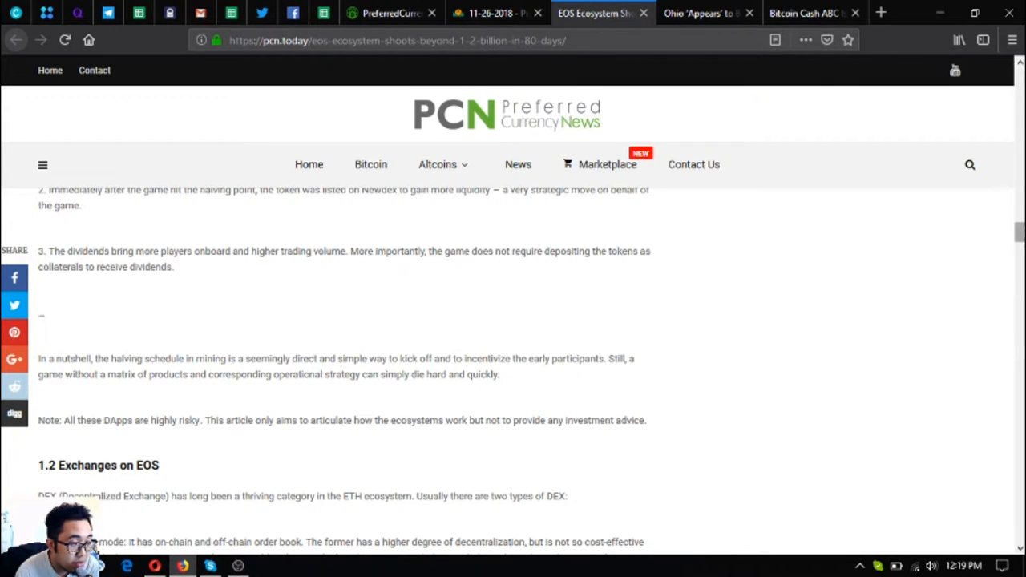
scroll(down, 3)
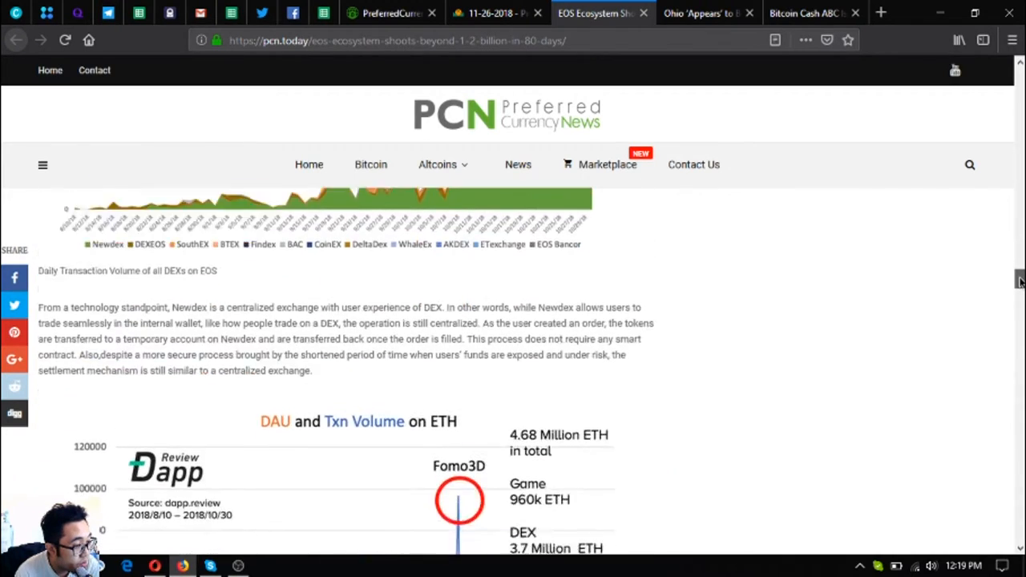
scroll(down, 3)
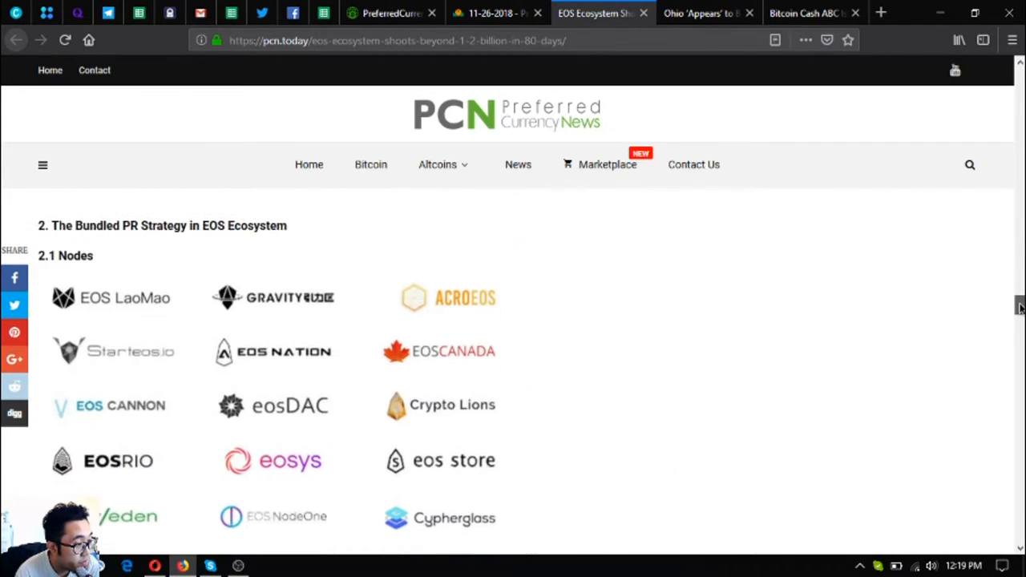
scroll(down, 3)
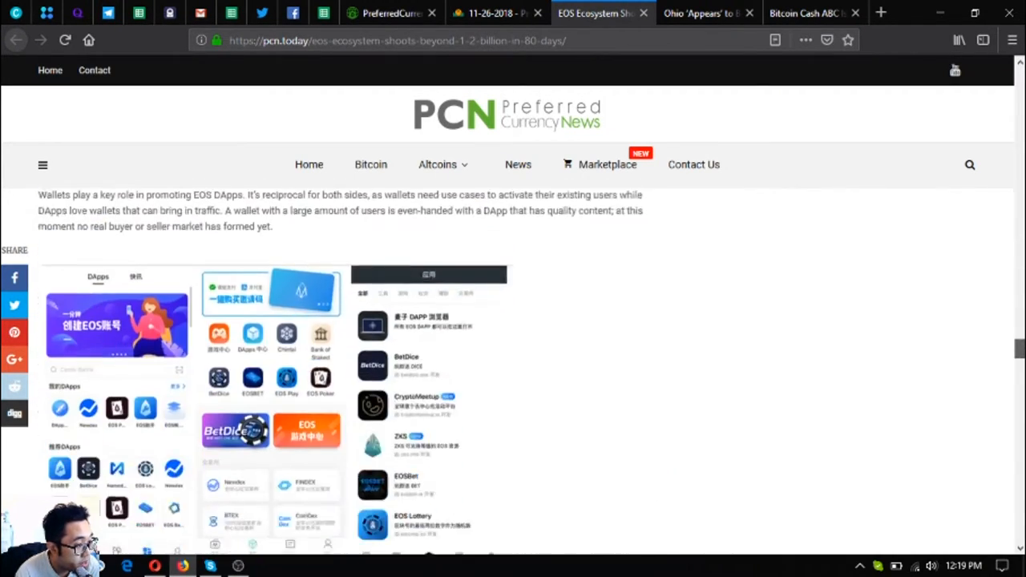
scroll(down, 3)
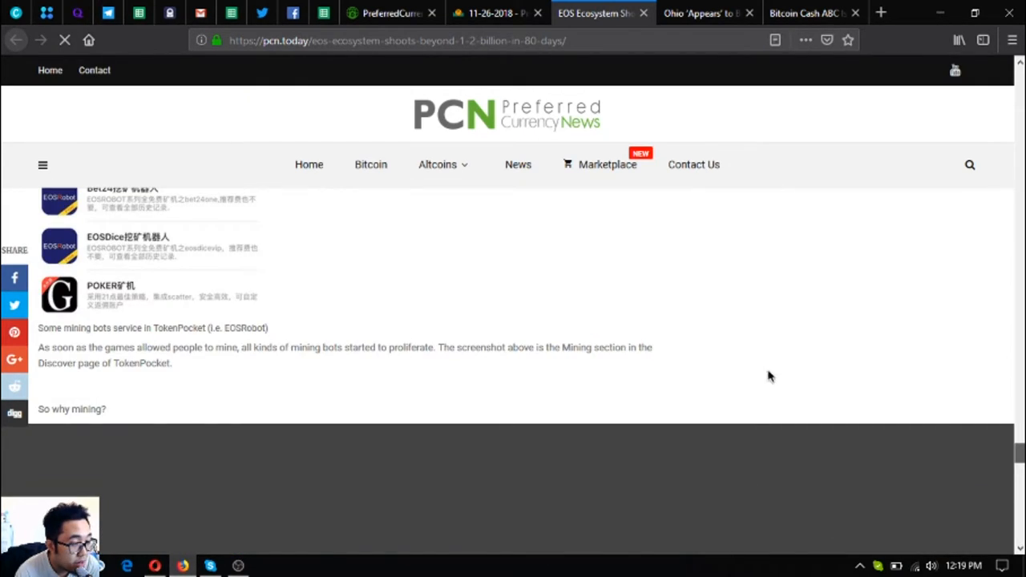
scroll(down, 3)
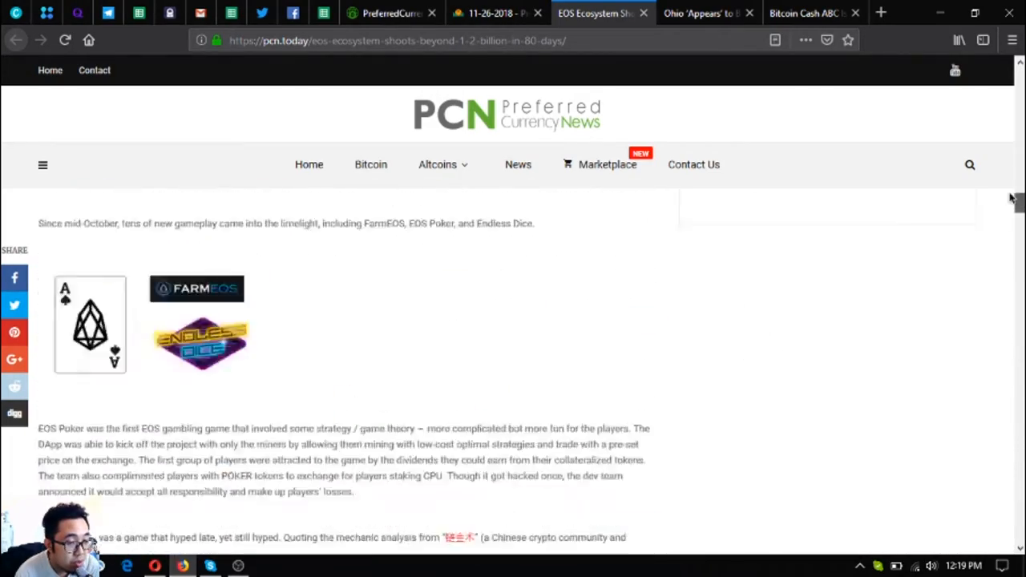
scroll(up, 3)
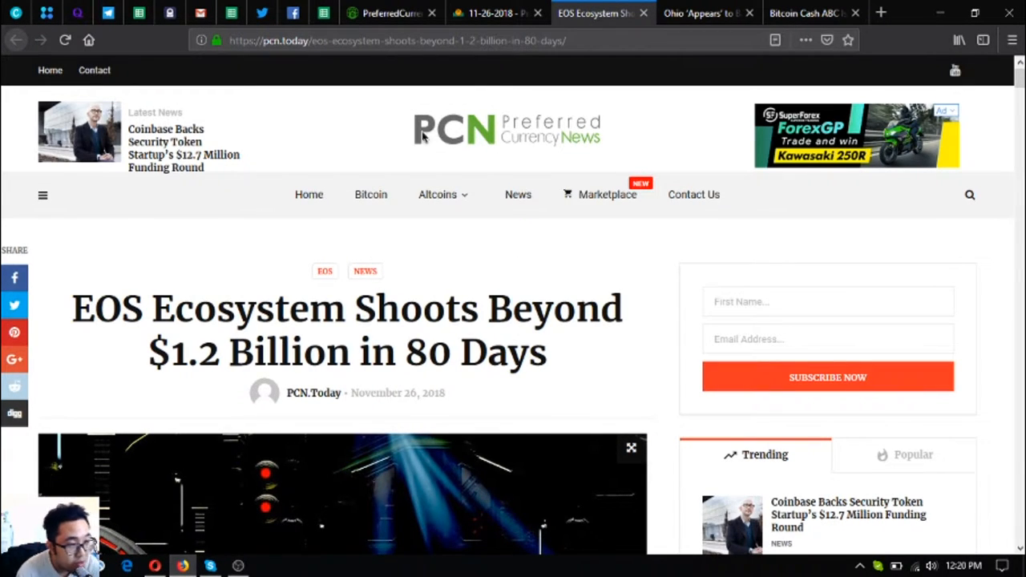
Open 'Bitcoin Cash ABC Is Winning The War' on pcn.today from the 11-26-2018 newsletter issue
click(501, 12)
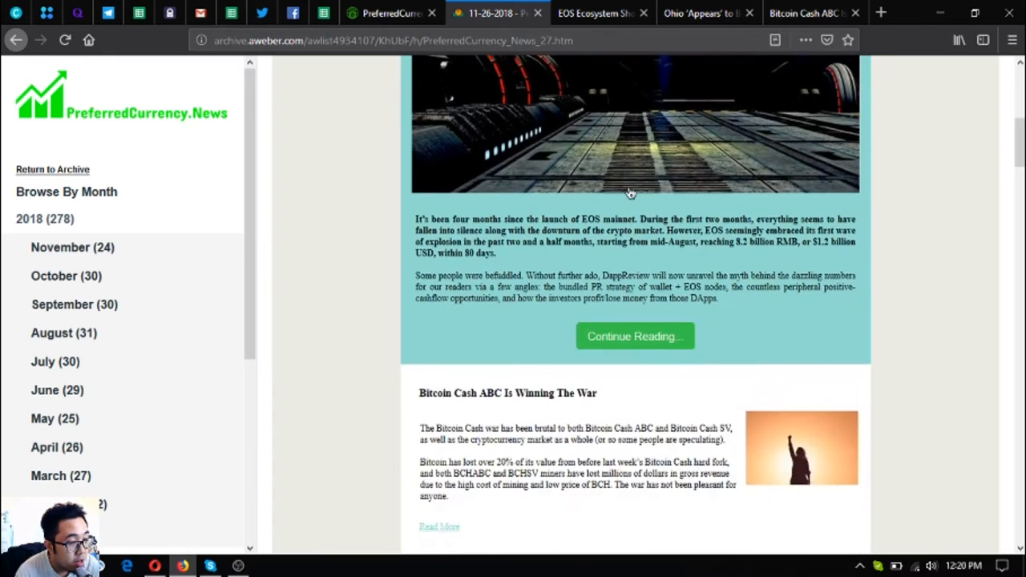
click(806, 13)
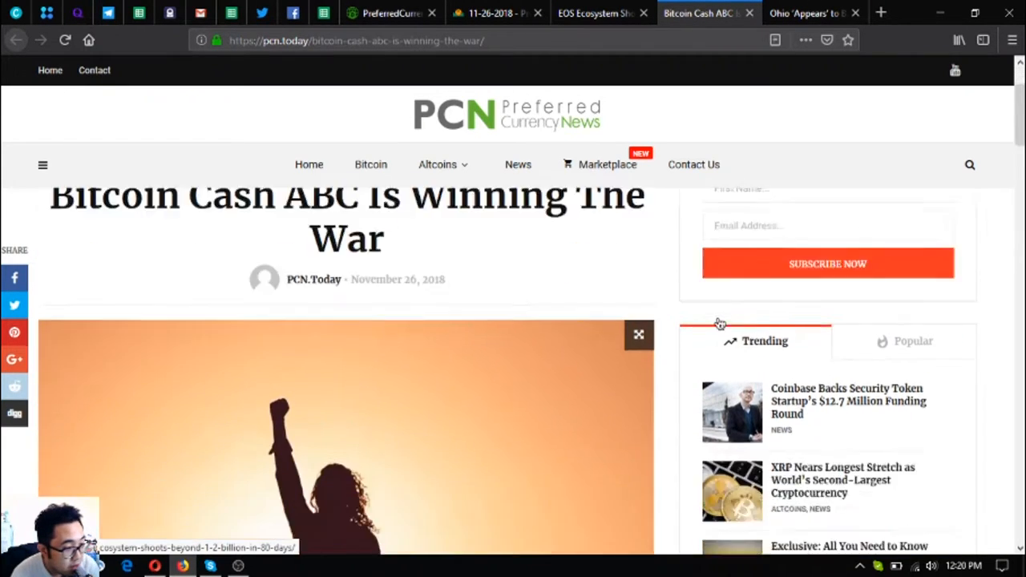
scroll(down, 3)
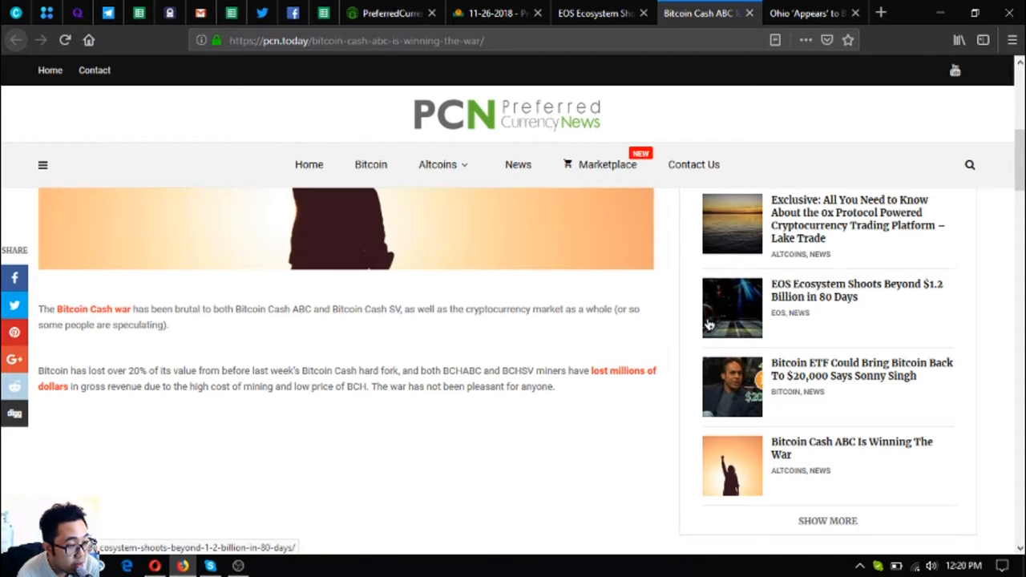
scroll(down, 3)
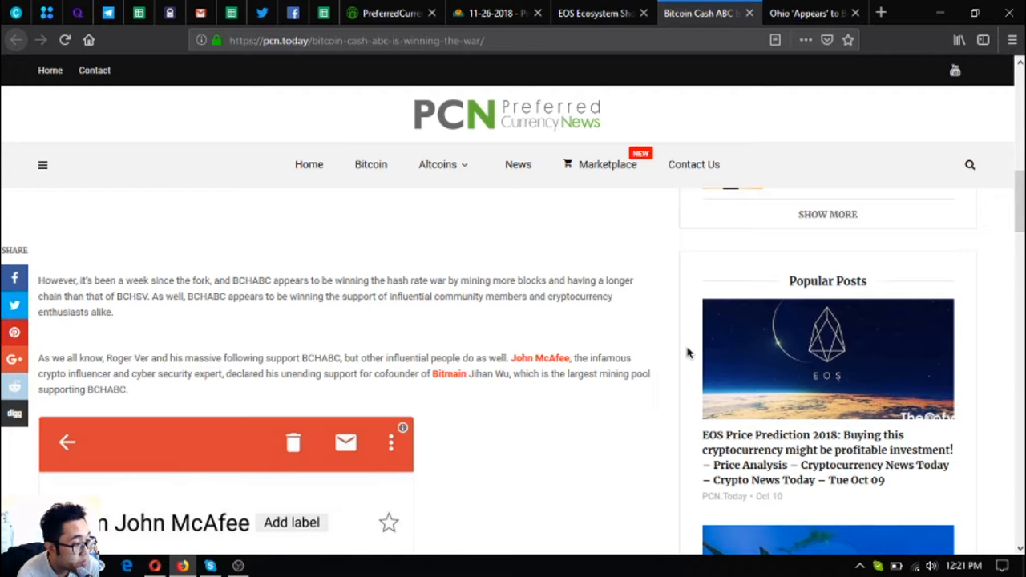
scroll(down, 3)
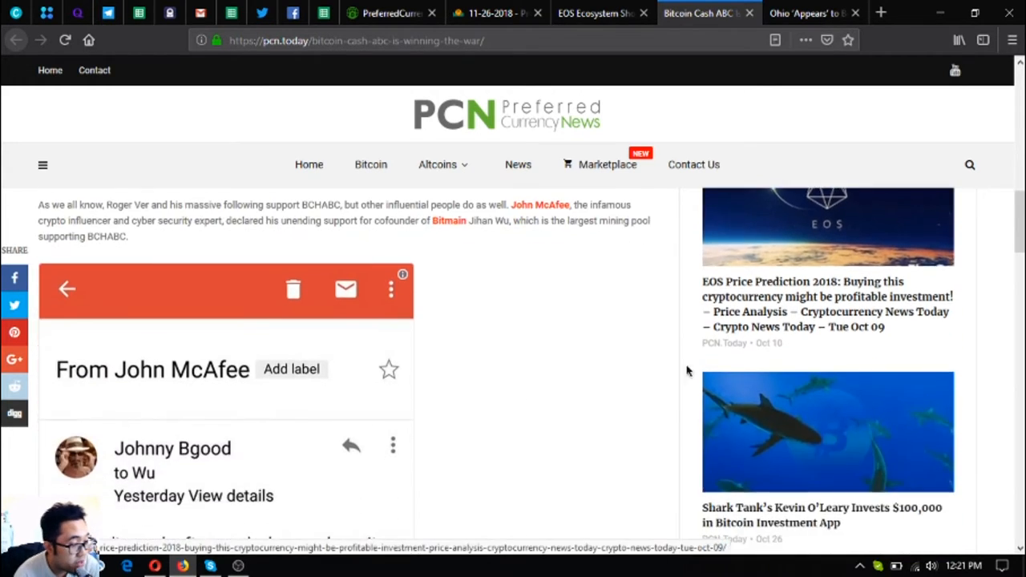
scroll(down, 3)
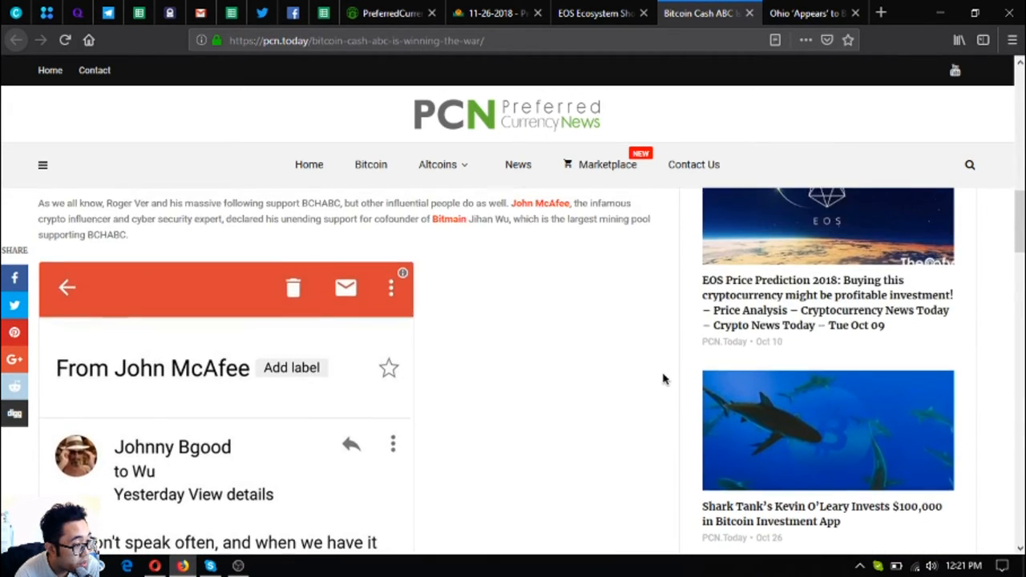
scroll(down, 3)
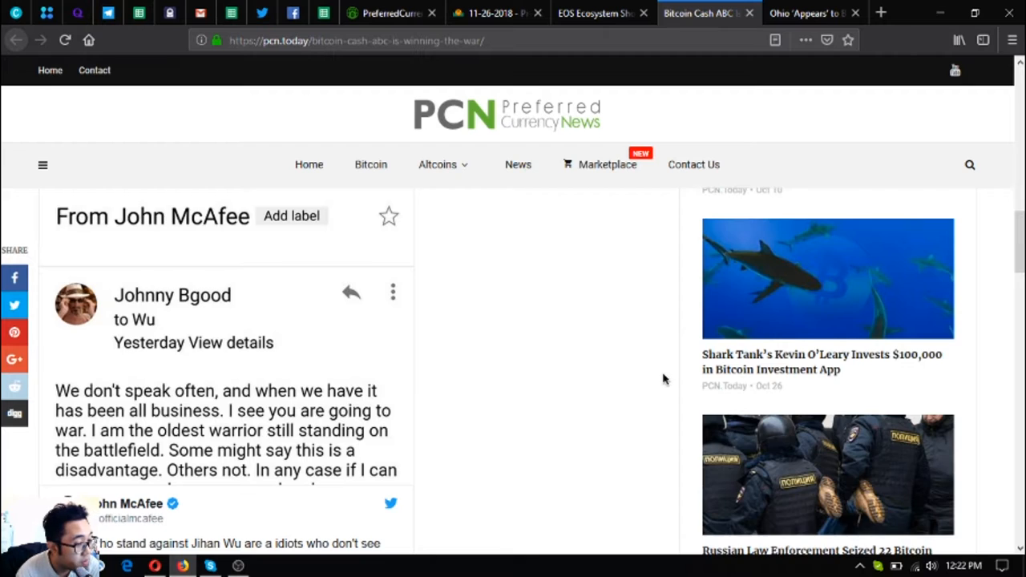
Read the Bitcoin Cash ABC article down to its tags, then return to the 11-26-2018 archive issue
scroll(down, 3)
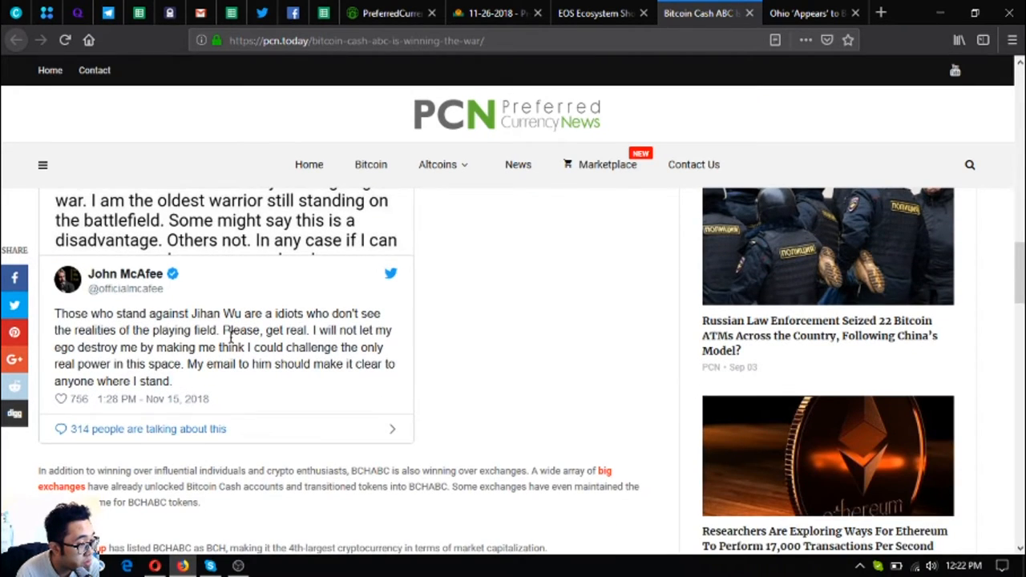
scroll(up, 3)
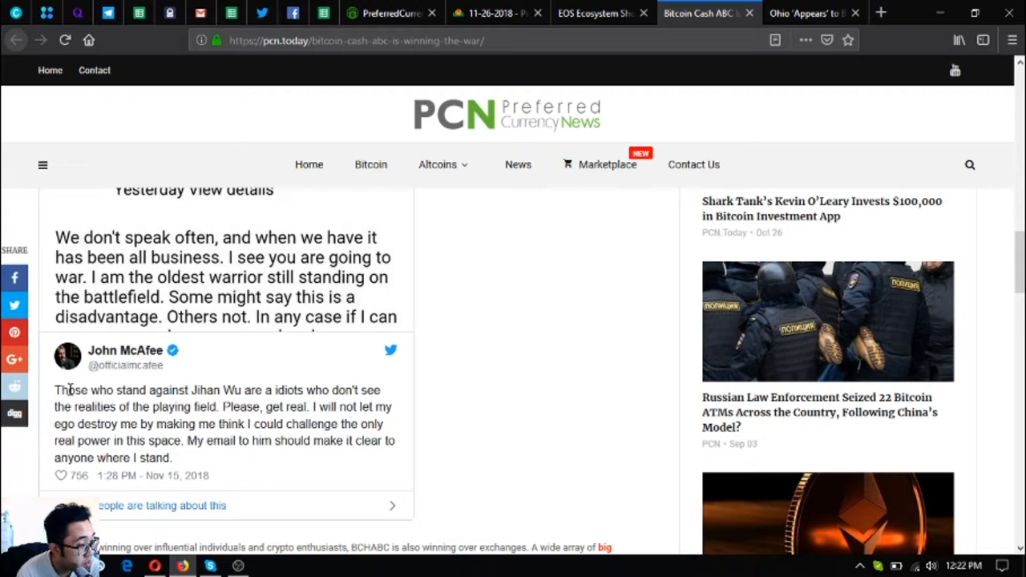
mouse_move(204, 403)
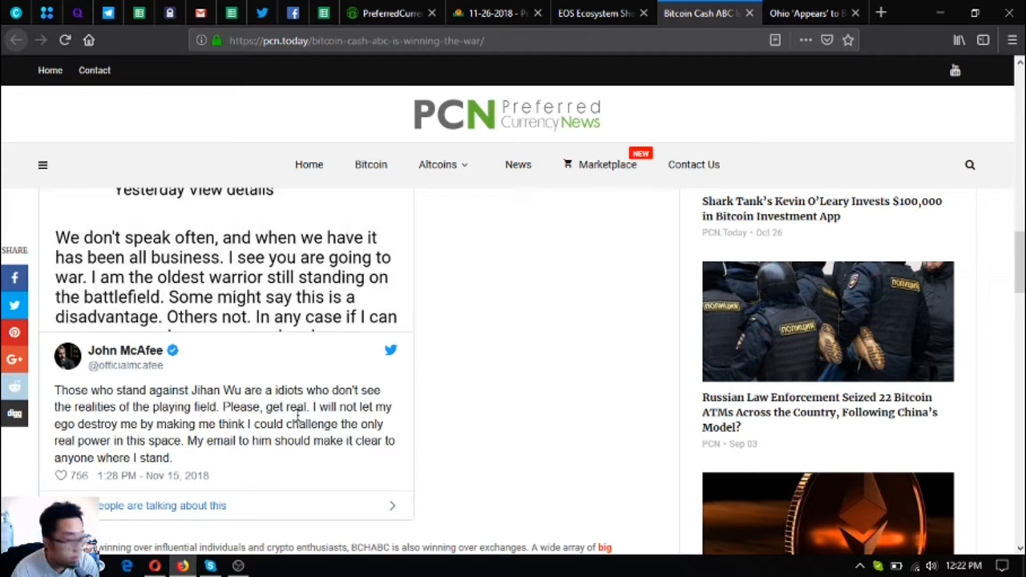
scroll(down, 3)
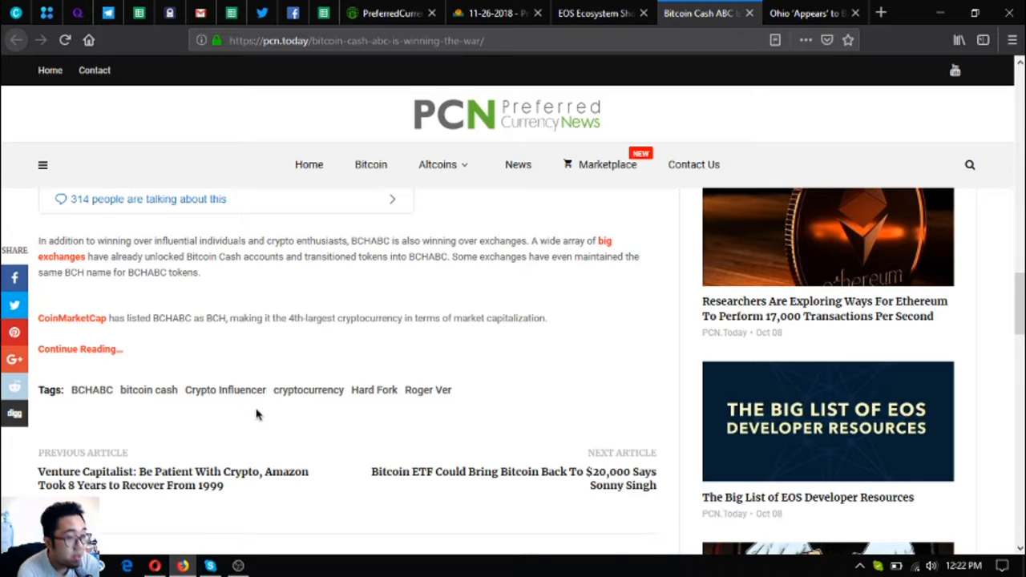
click(498, 12)
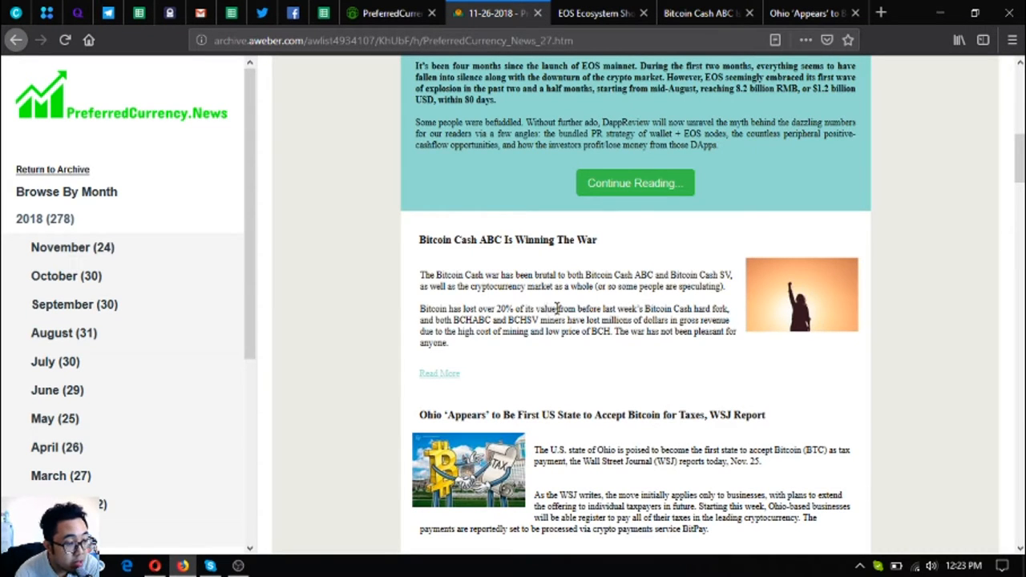
Open PCN.Today's Ohio bitcoin-taxes article, close the Next Up popup, and read the BitPay paragraphs
click(439, 373)
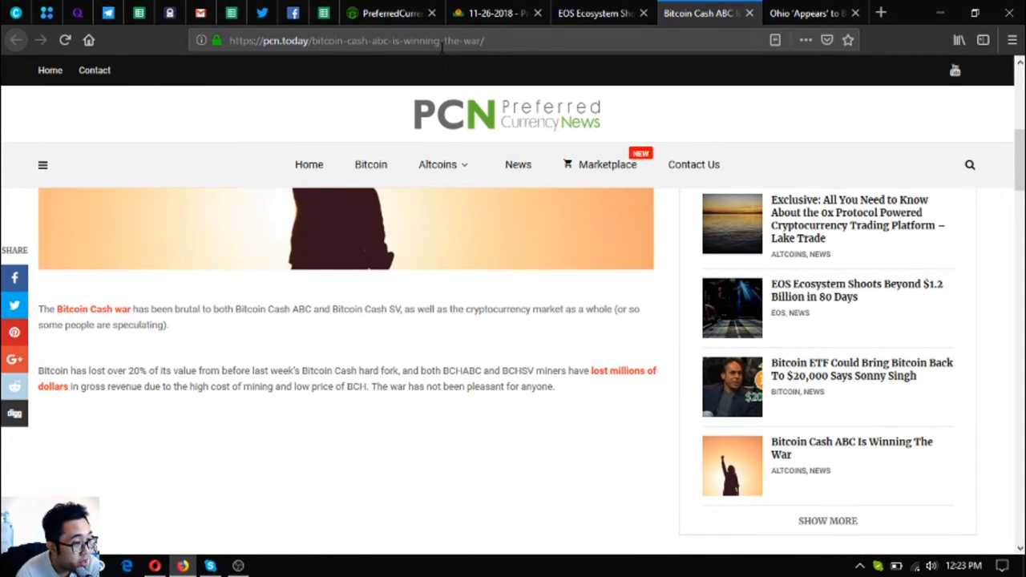
click(493, 12)
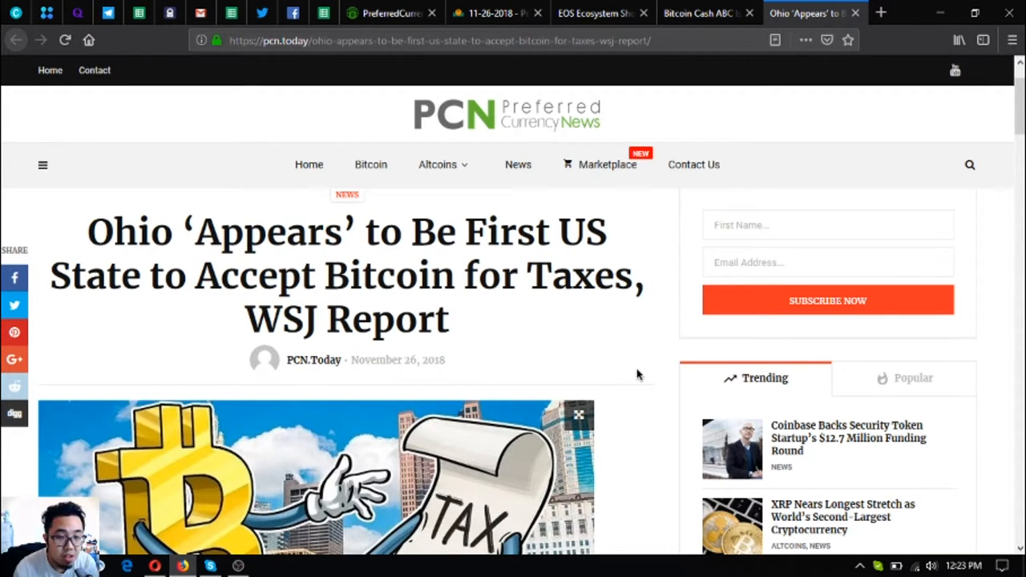
scroll(down, 3)
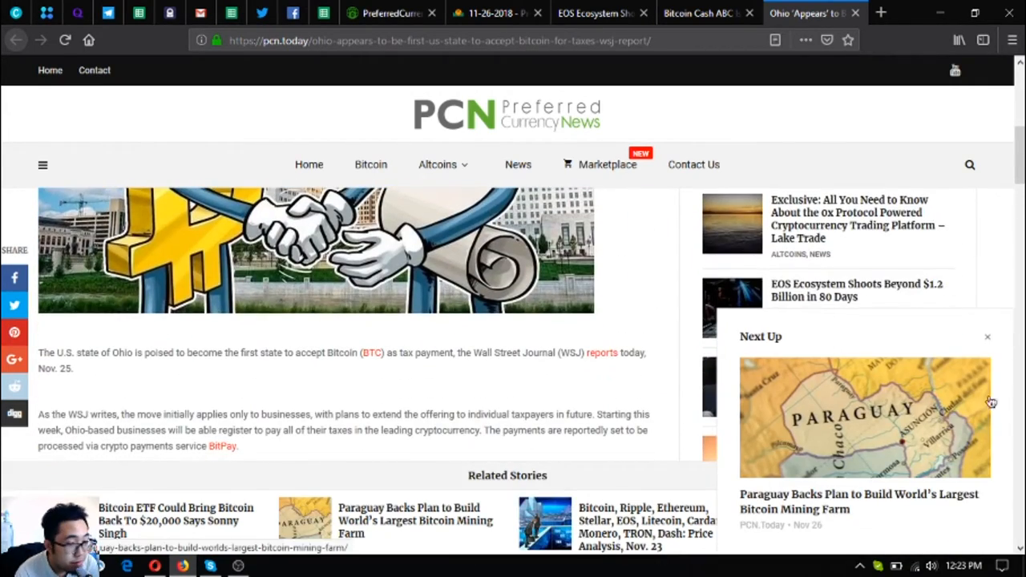
click(987, 336)
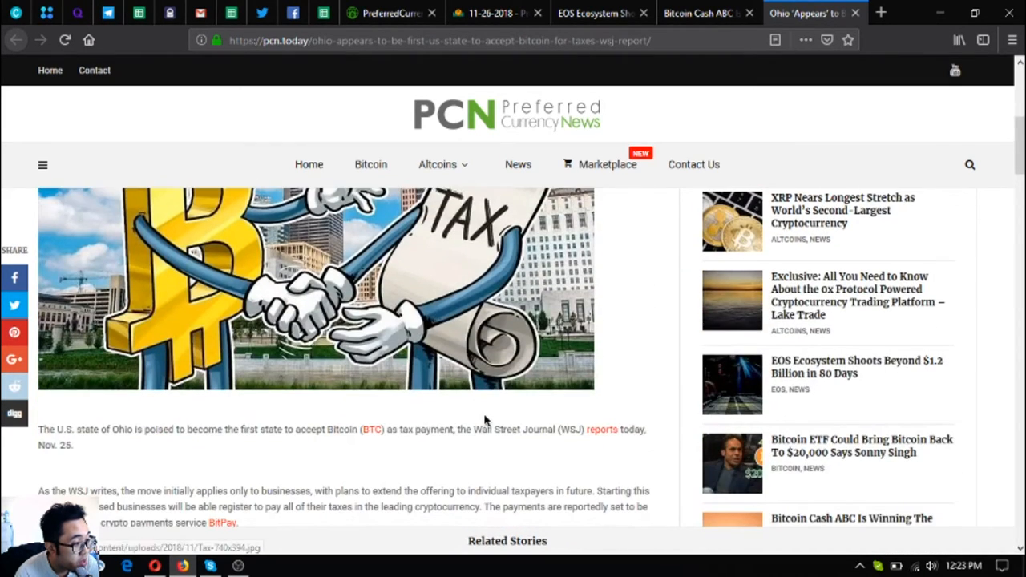
scroll(down, 3)
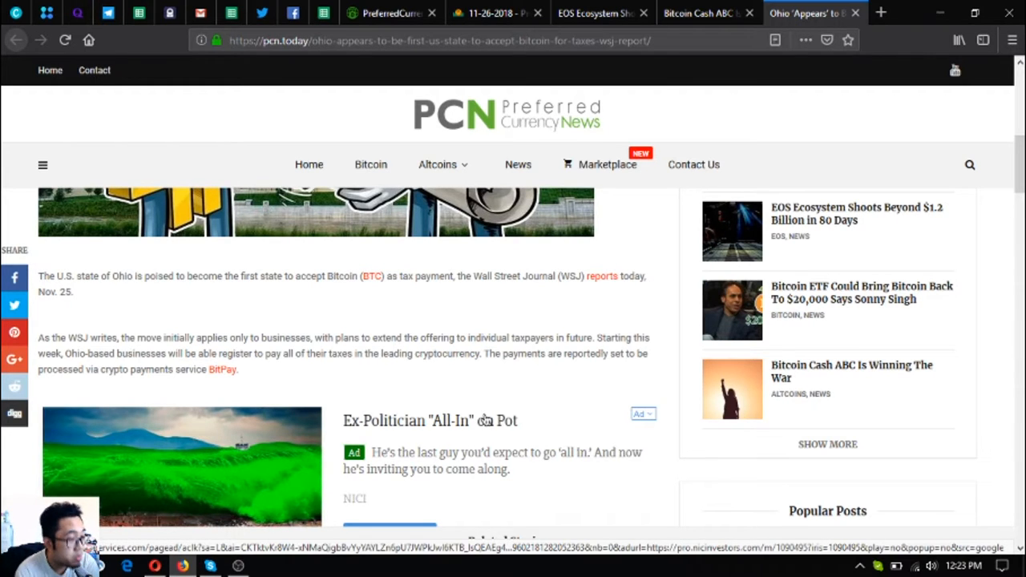
Scroll the Ohio article through Mandel's remarks to the tag list and Previous/Next links
scroll(down, 3)
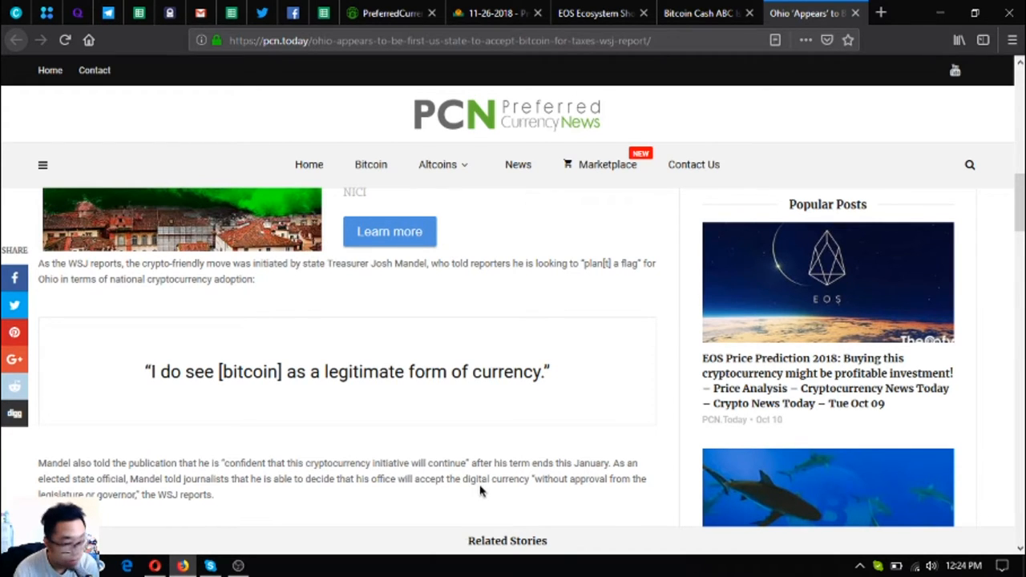
scroll(down, 3)
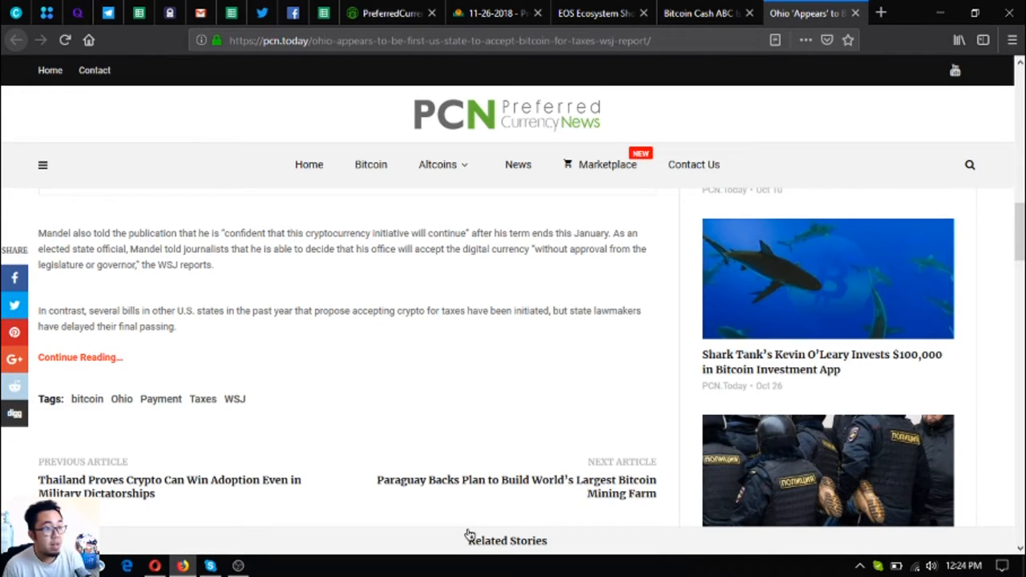
Scroll the 27 November 2018 newsletter past the Ohio story to Donald's Research List and Open Spreadsheet
click(497, 13)
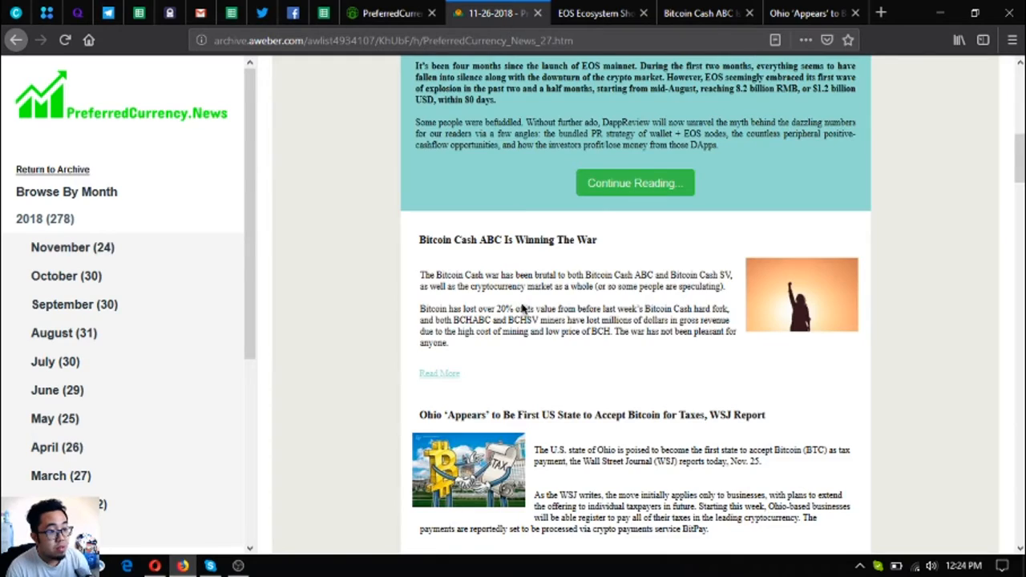
scroll(up, 3)
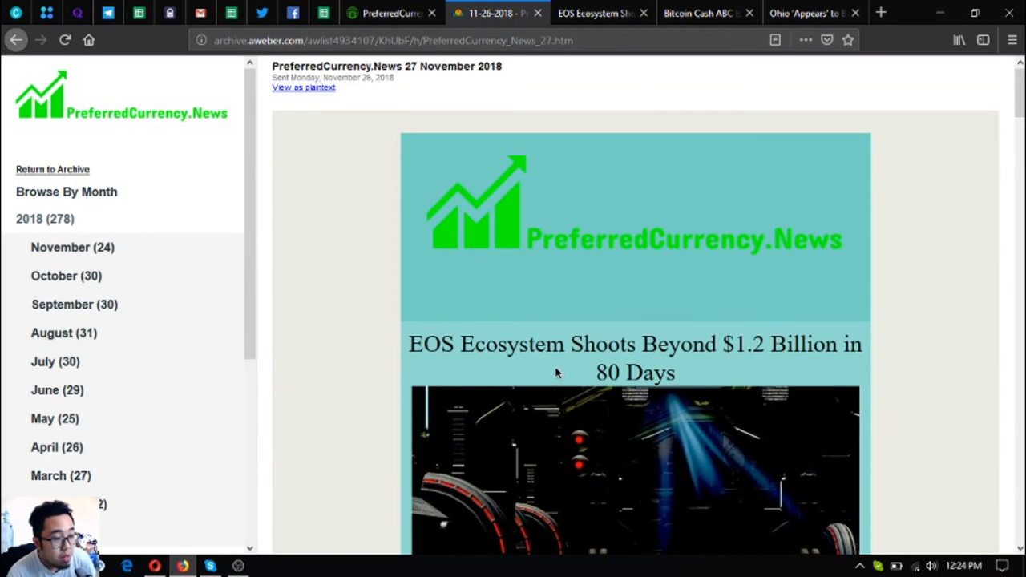
scroll(down, 3)
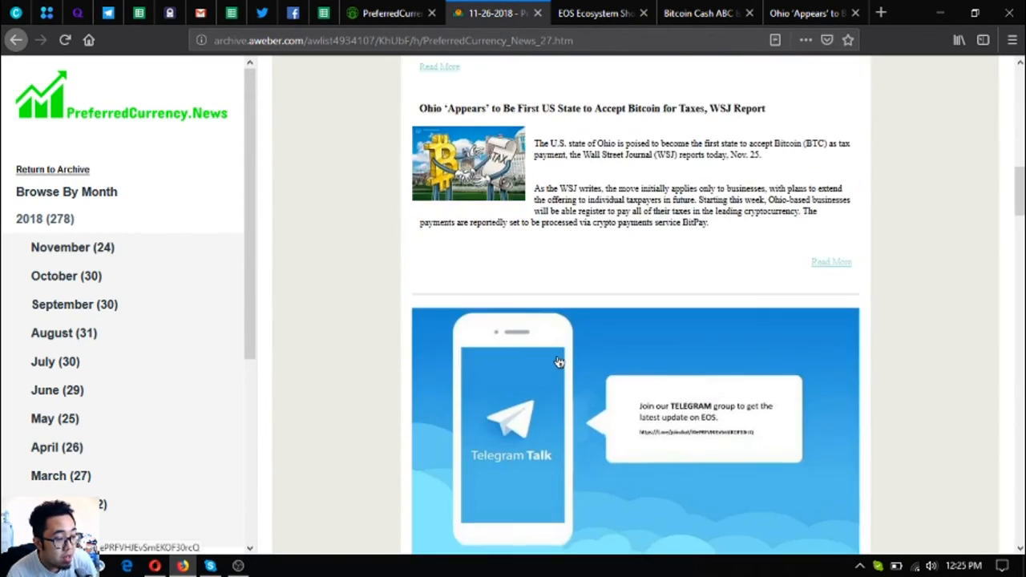
scroll(down, 3)
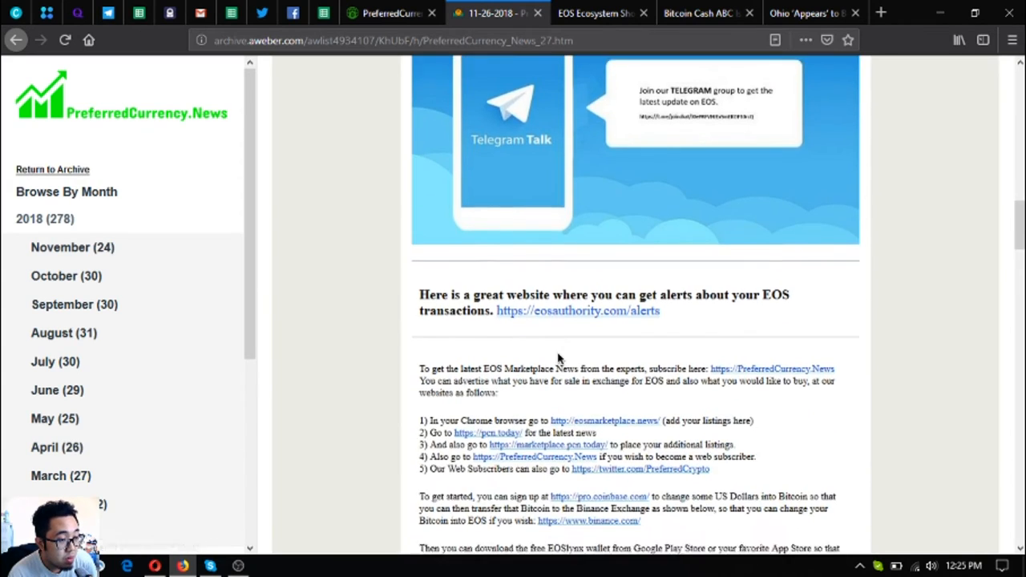
scroll(down, 3)
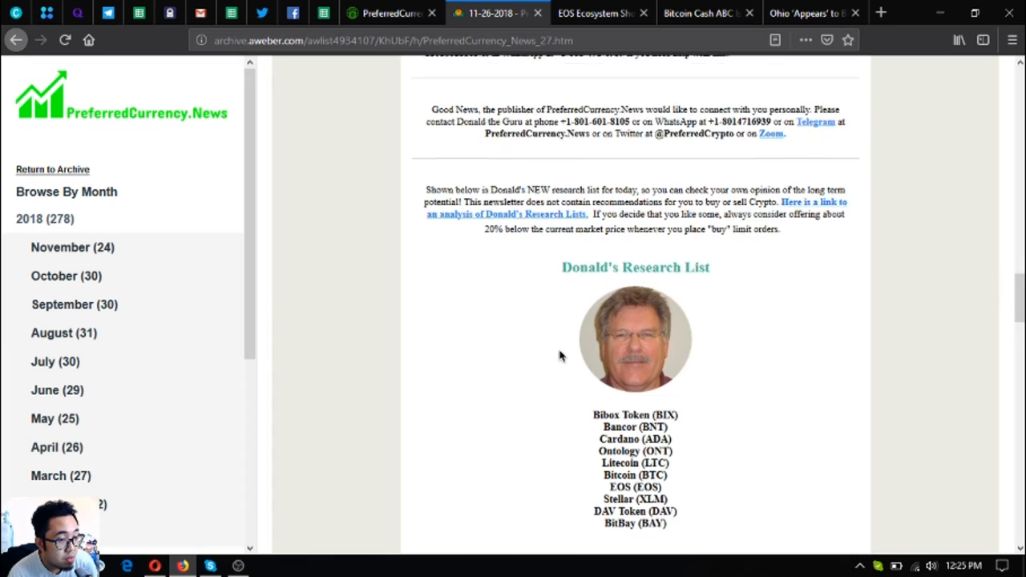
scroll(down, 3)
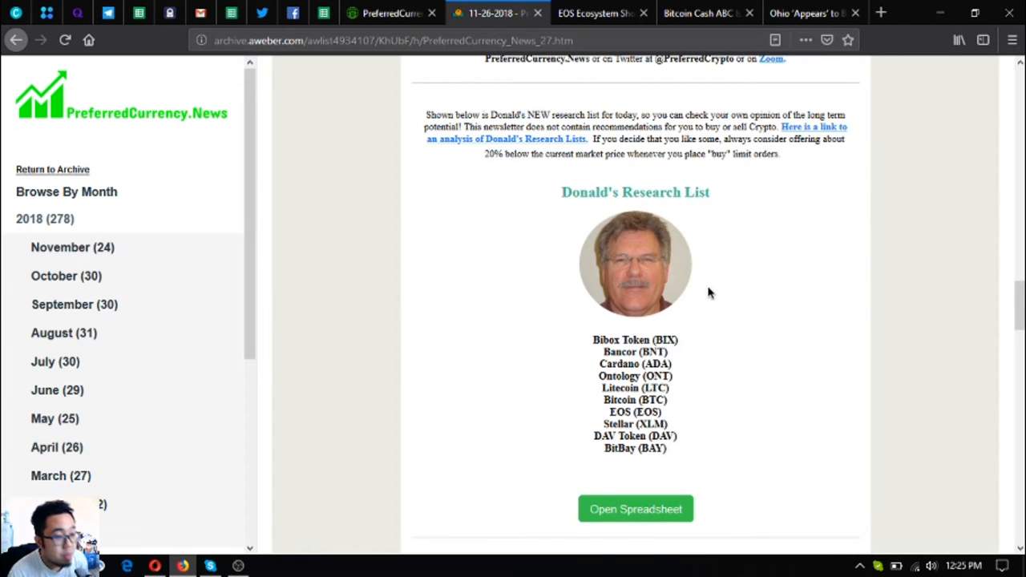
mouse_move(681, 303)
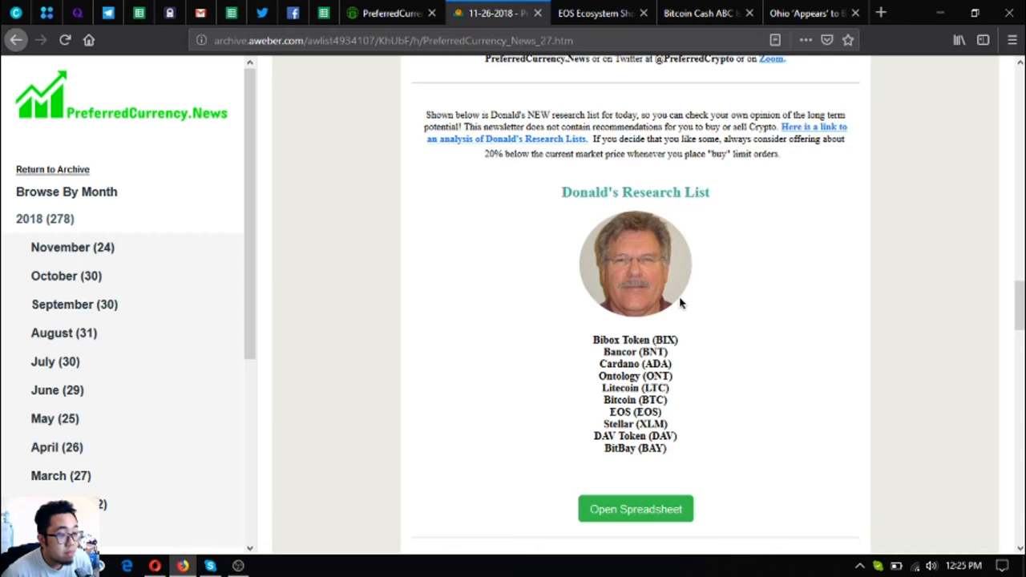
scroll(down, 3)
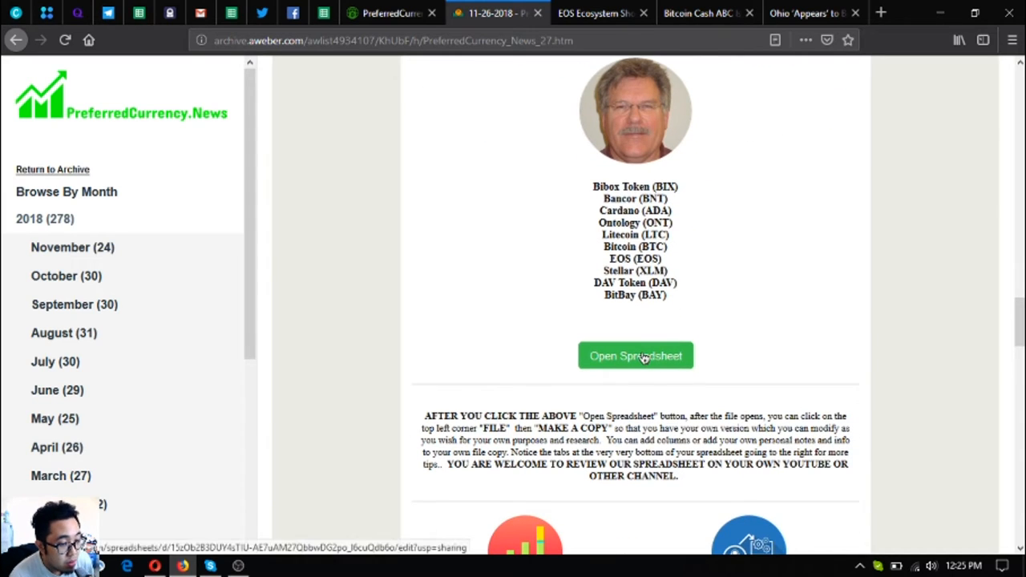
mouse_move(836, 247)
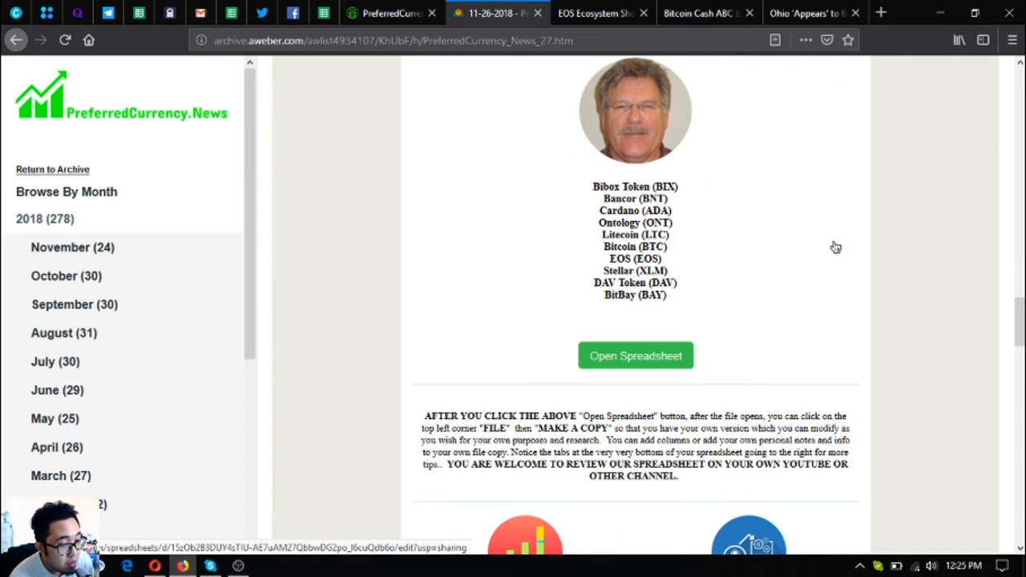
mouse_move(571, 103)
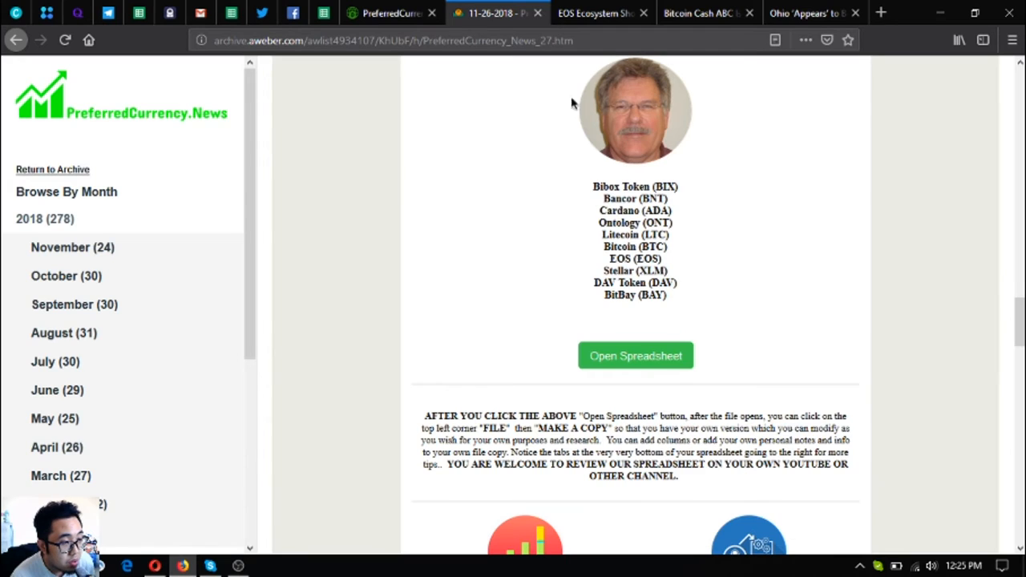
Open the newsletter's 27 November 2018 research spreadsheet in a new Google Sheets tab
click(635, 355)
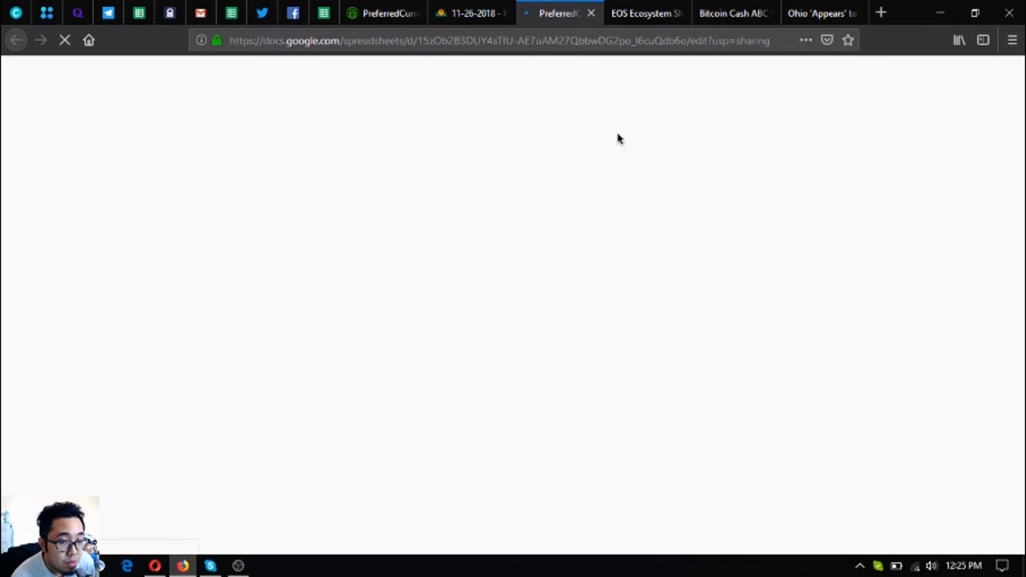
mouse_move(535, 174)
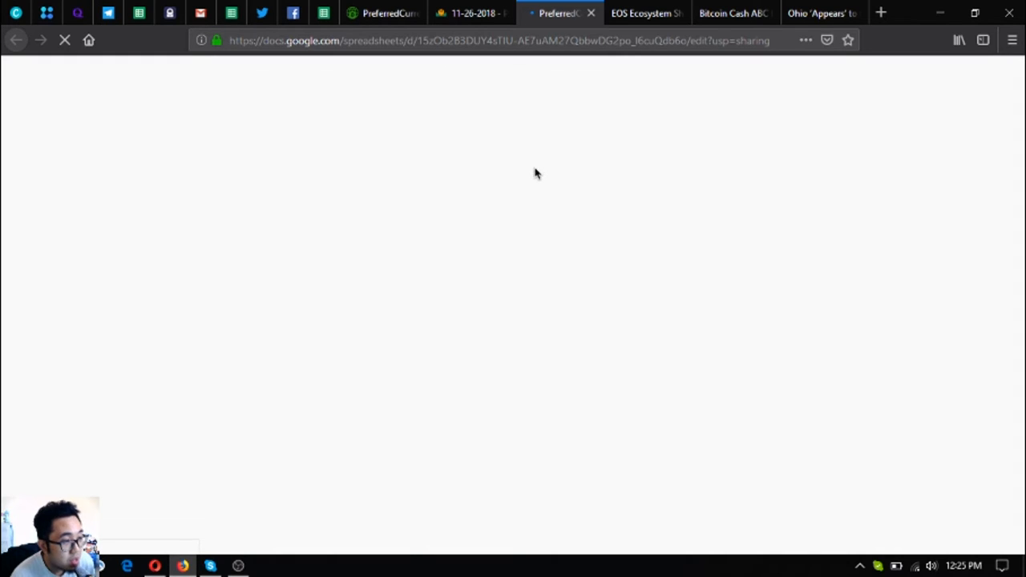
mouse_move(513, 160)
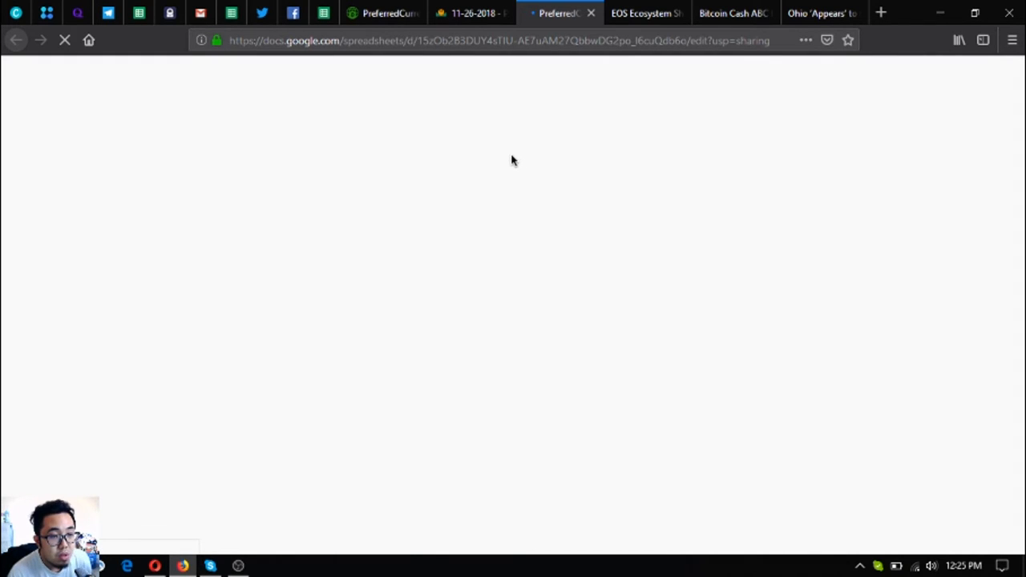
click(475, 12)
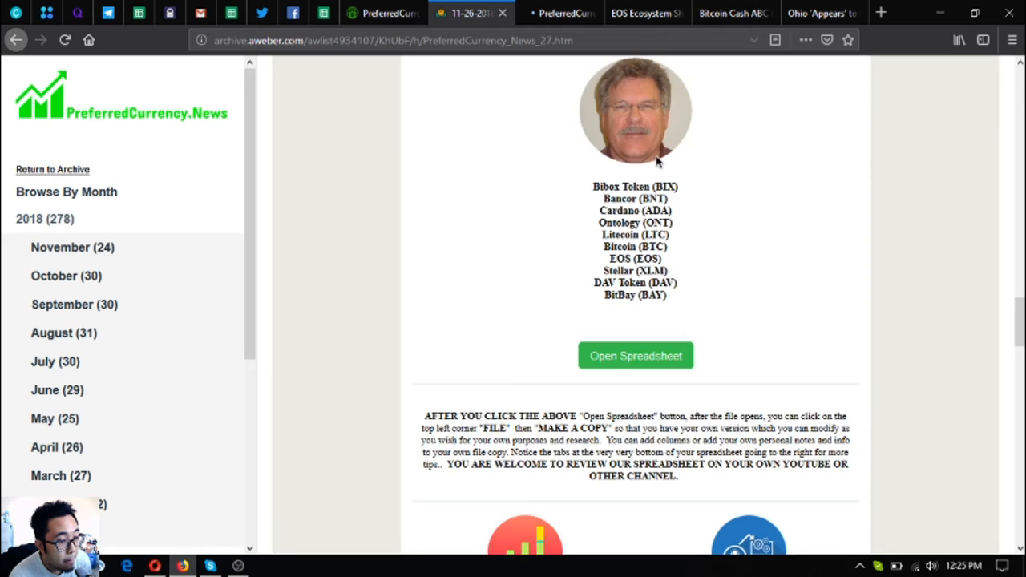
click(636, 355)
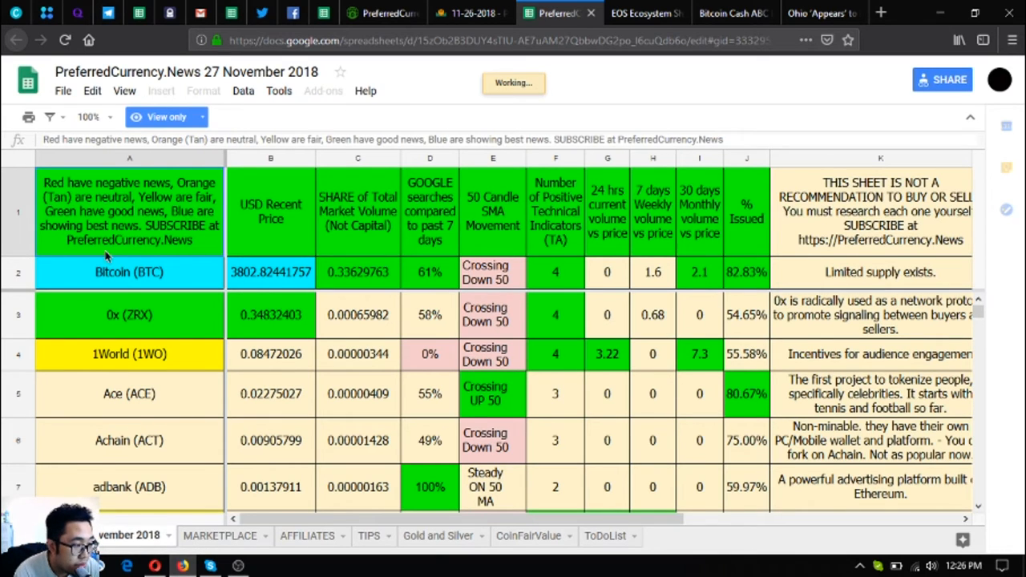
Select Bitcoin (BTC) in A2, scroll the coin rows to Bancor, and check view-only mode
click(129, 273)
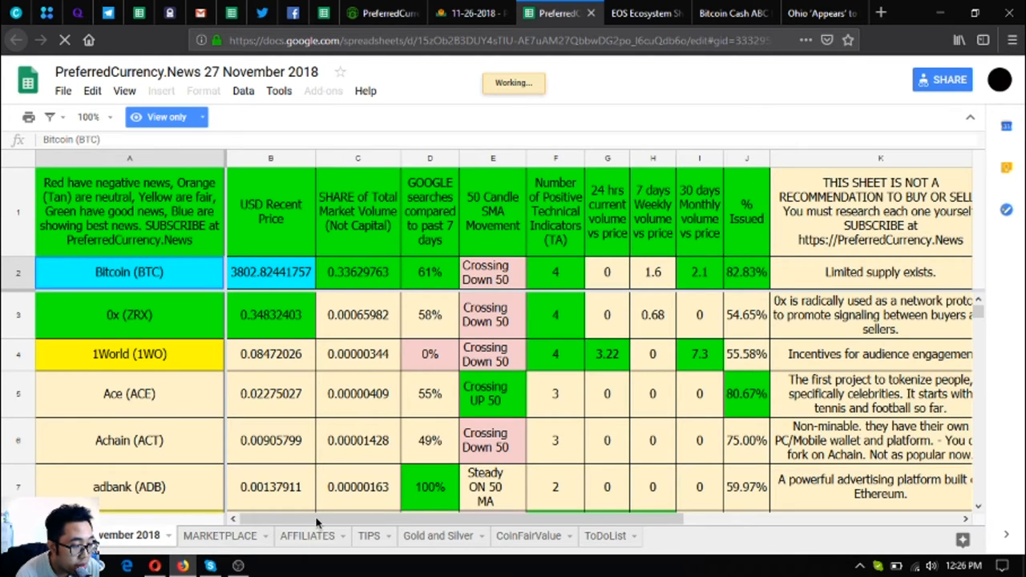
mouse_move(431, 534)
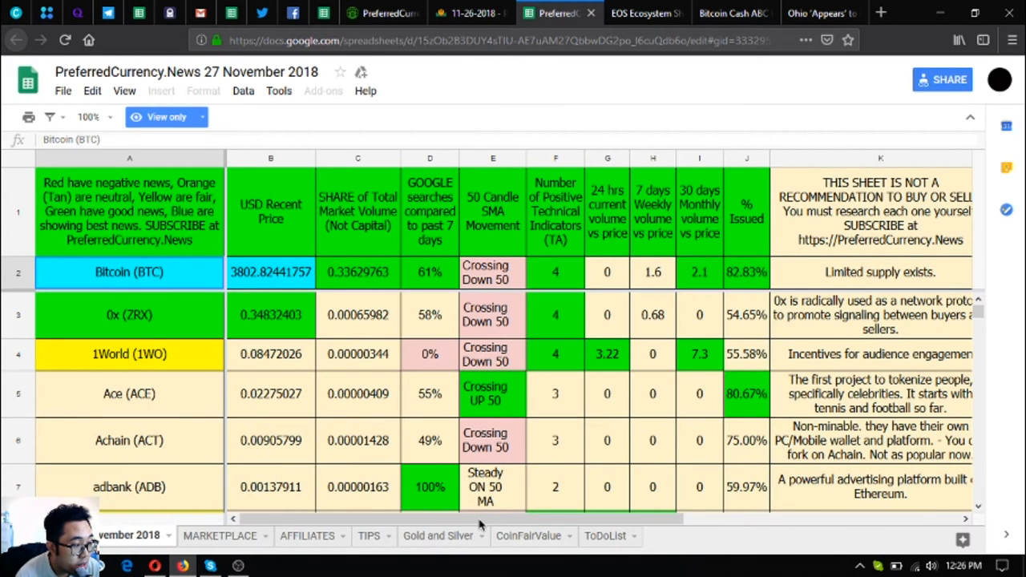
mouse_move(573, 63)
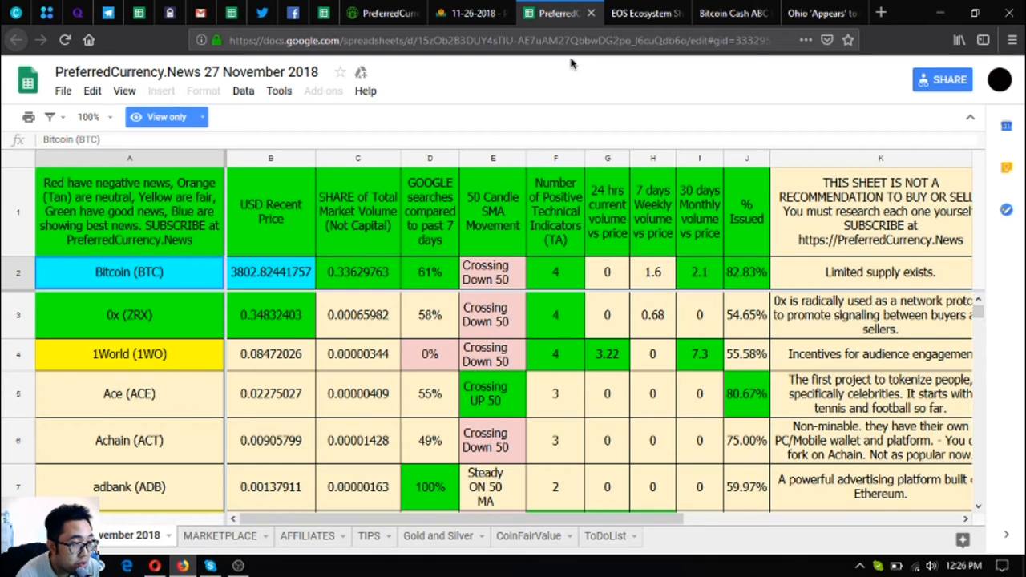
scroll(right, 3)
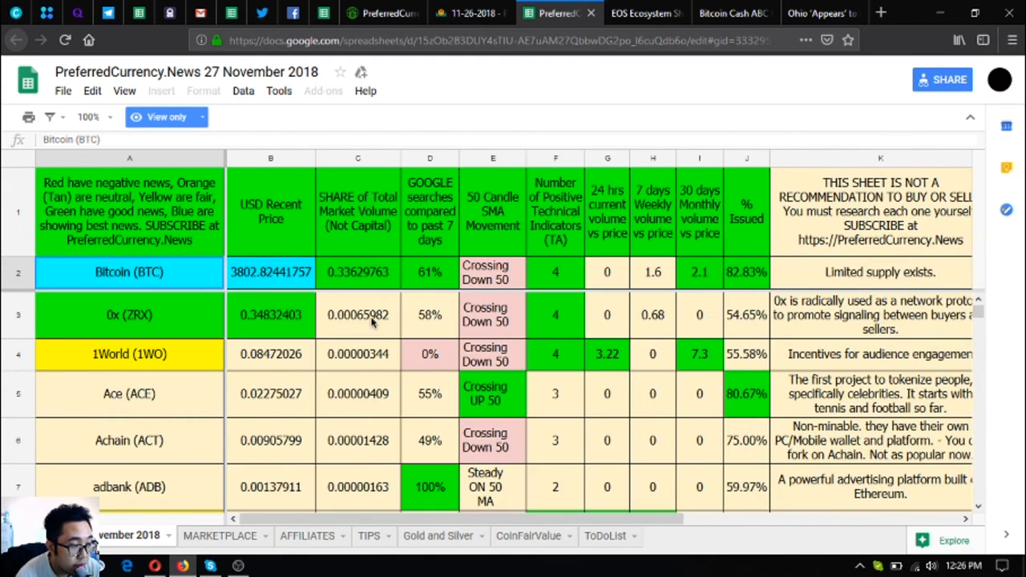
scroll(down, 3)
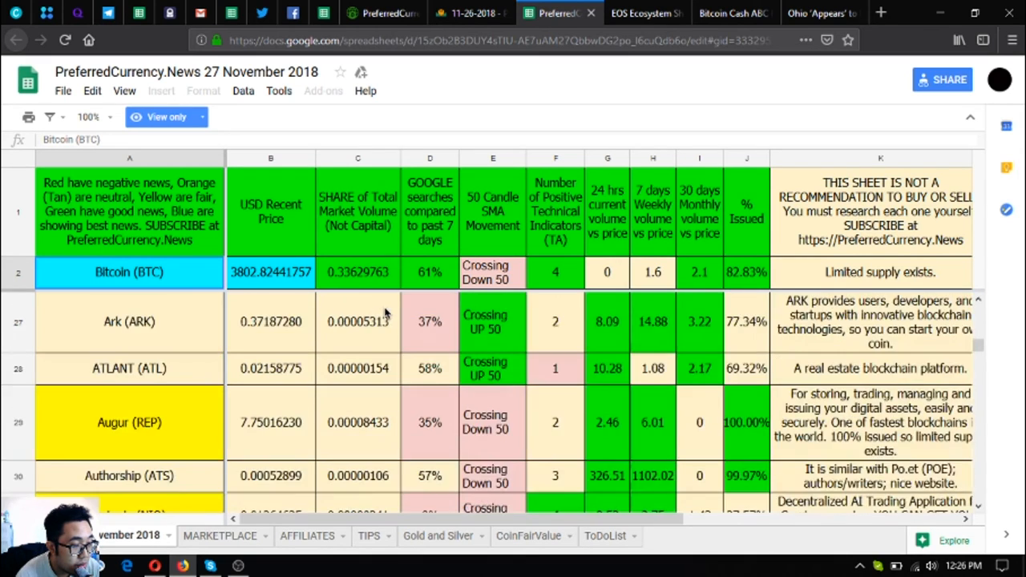
scroll(down, 3)
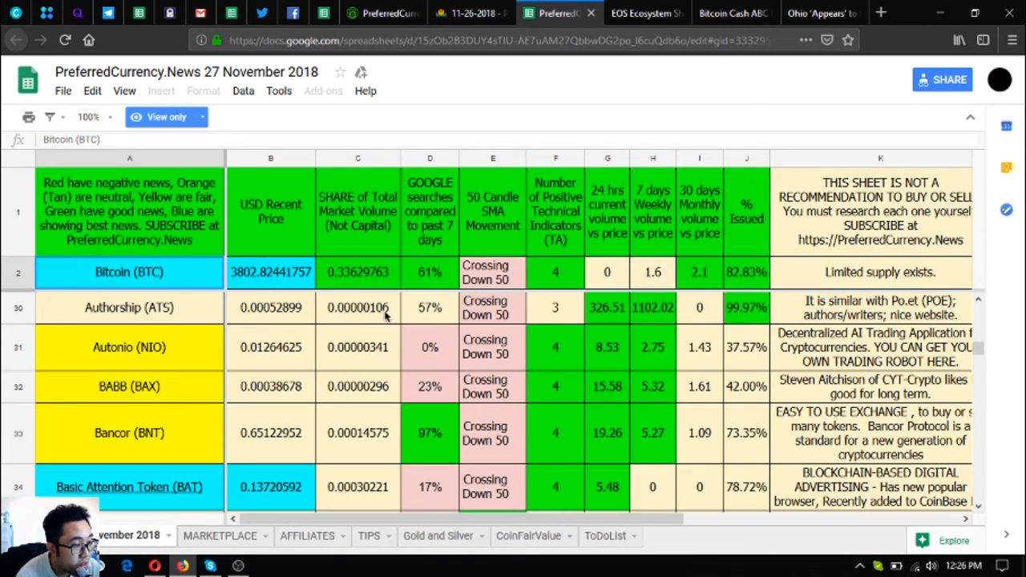
mouse_move(314, 247)
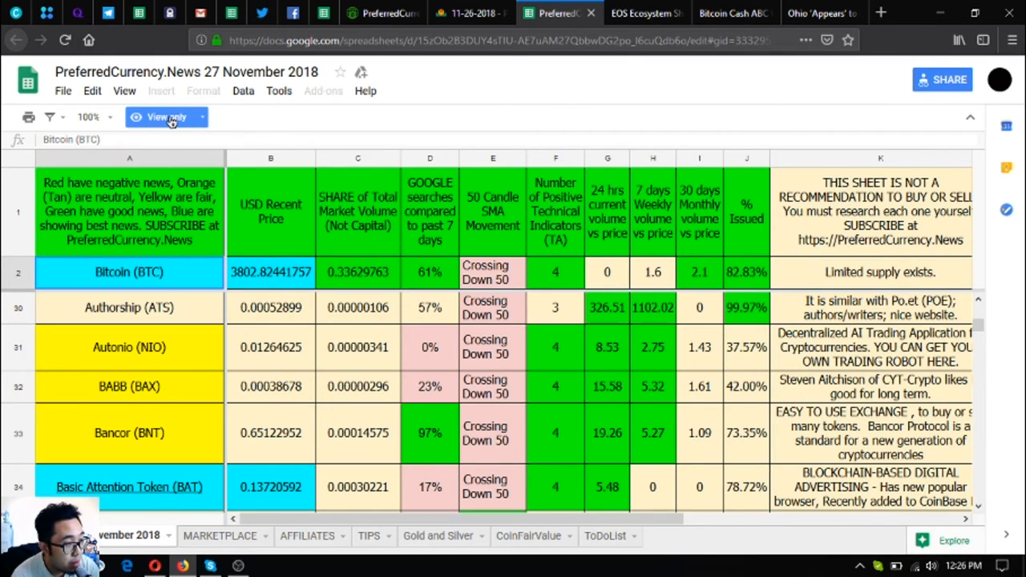
mouse_move(192, 124)
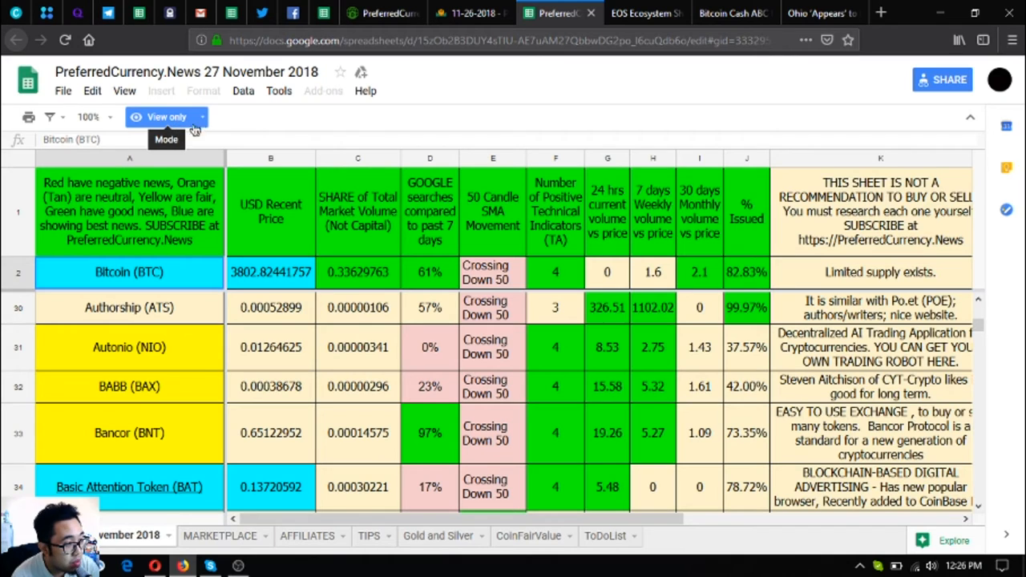
click(453, 13)
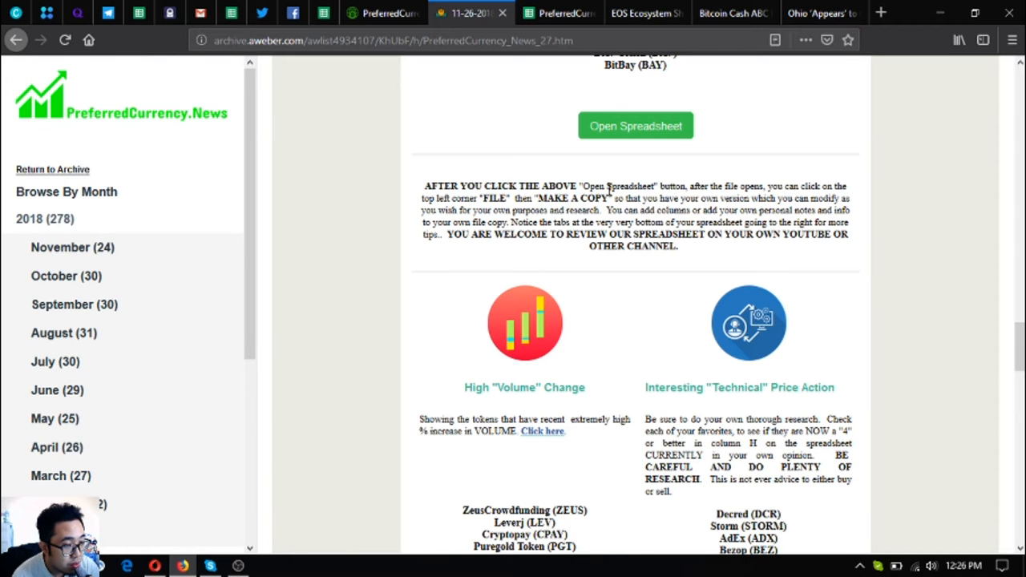
Scroll the newsletter to Become an Affiliate and open the PreferredCurrency.News welcome page
scroll(down, 3)
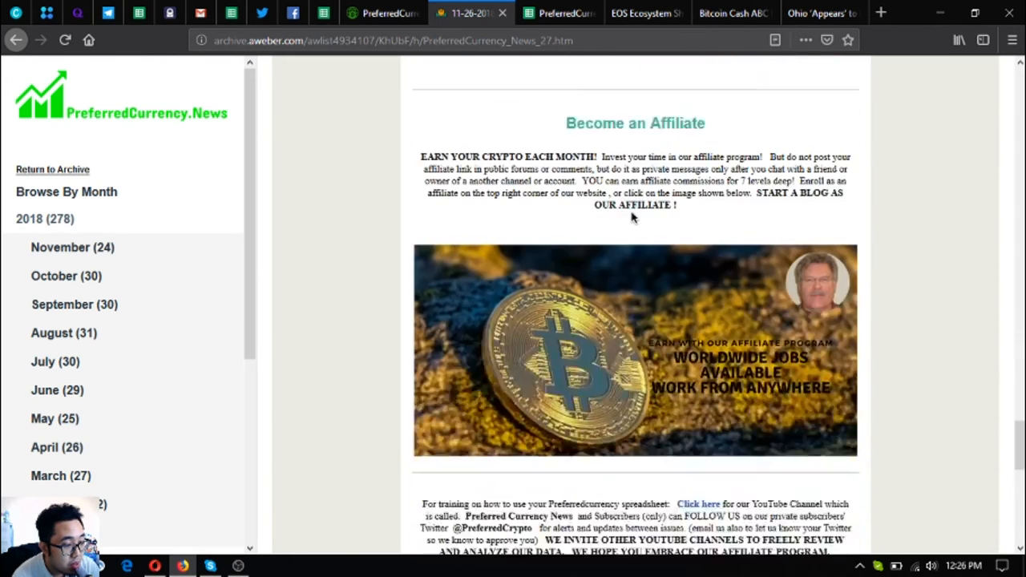
scroll(down, 3)
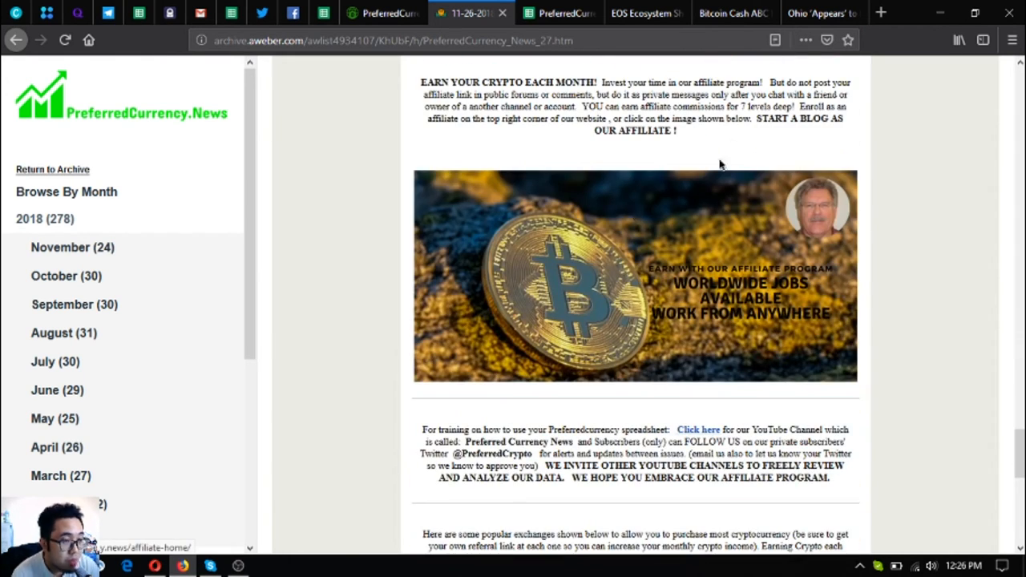
mouse_move(675, 167)
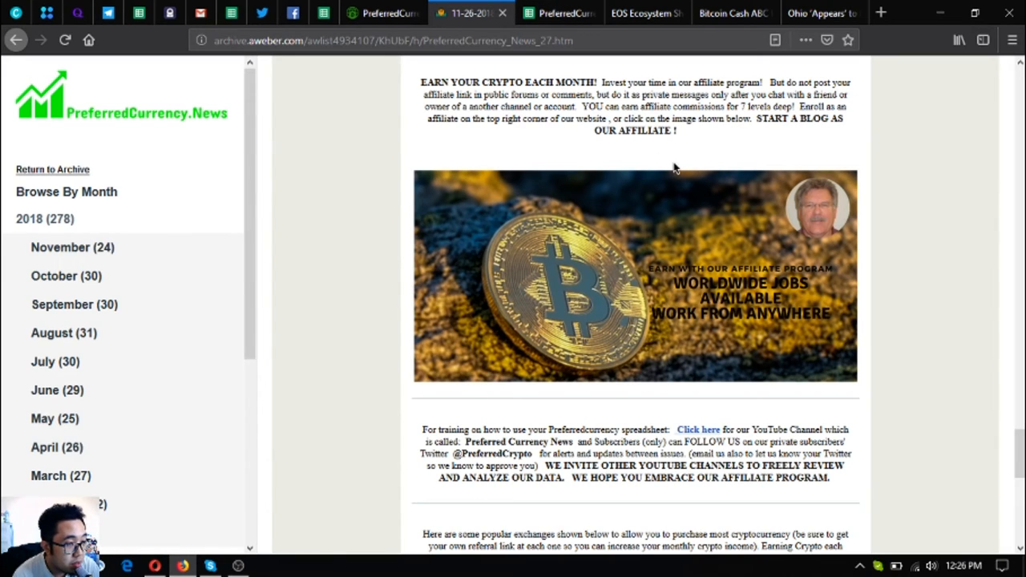
mouse_move(643, 221)
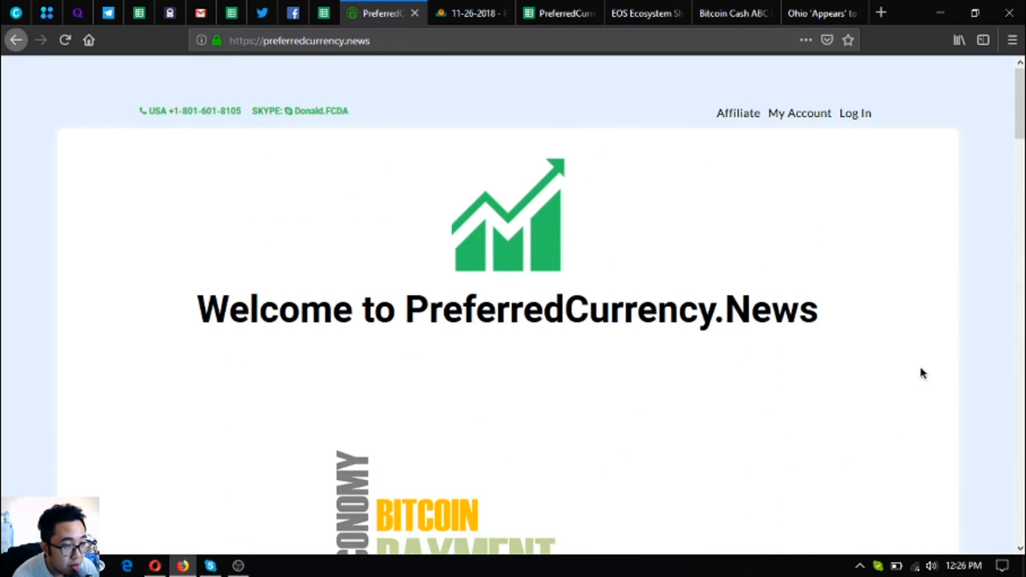
mouse_move(739, 120)
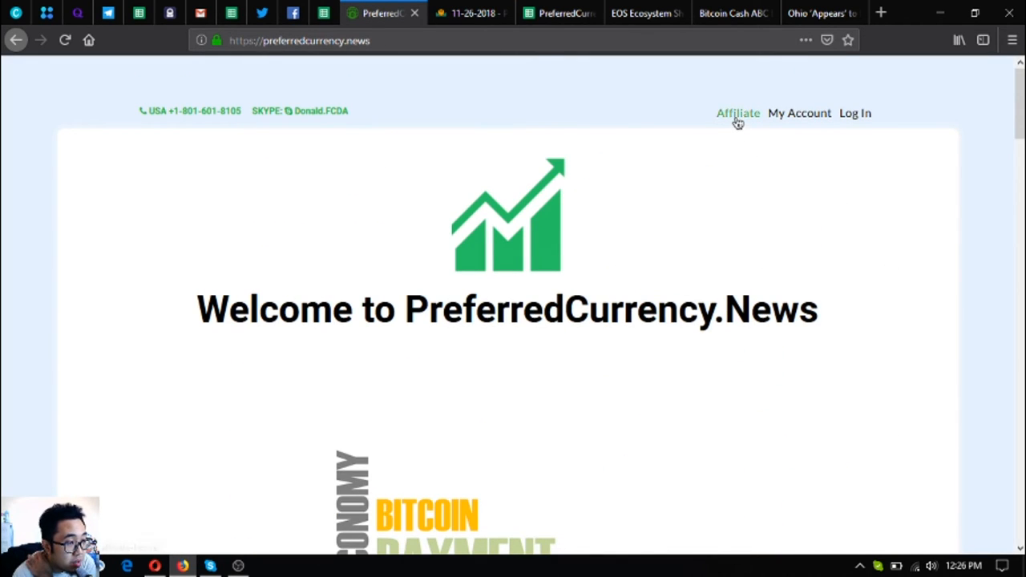
click(483, 13)
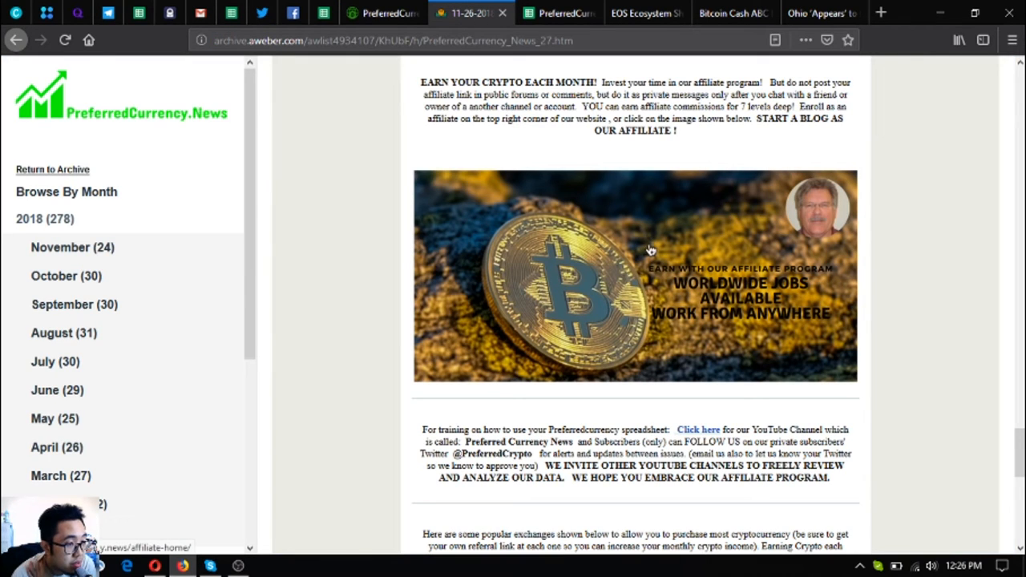
mouse_move(590, 348)
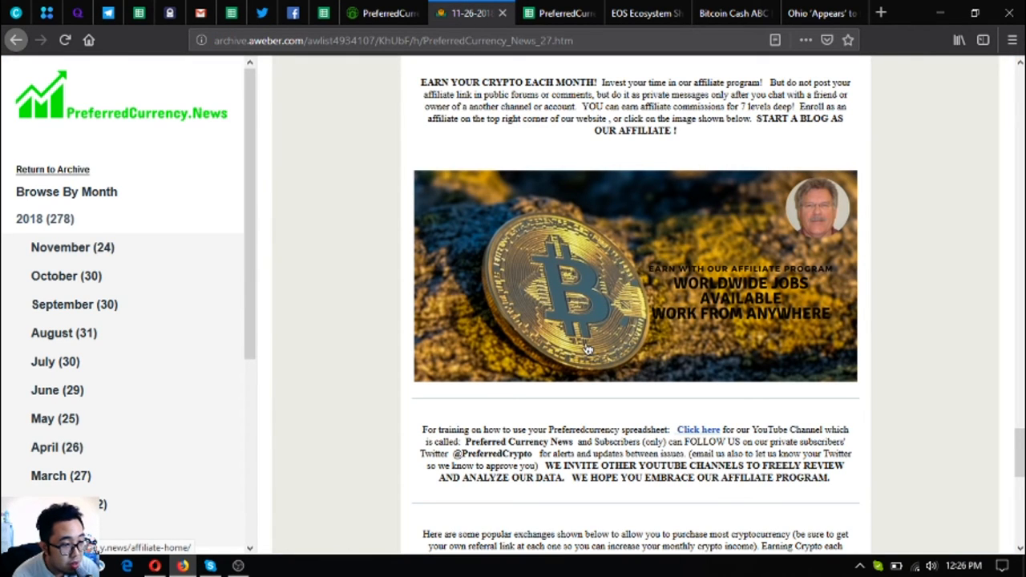
scroll(down, 3)
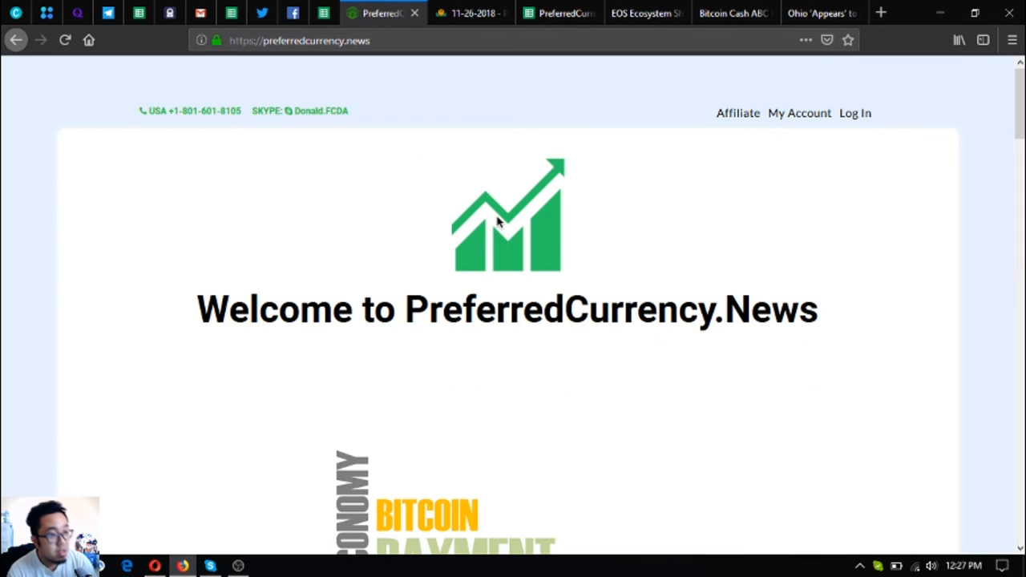
mouse_move(443, 291)
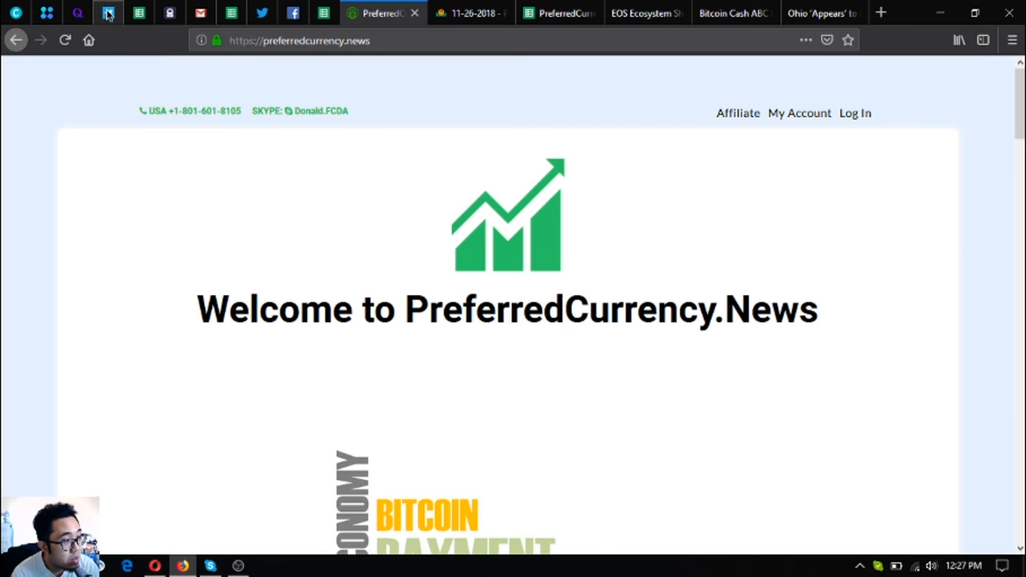
View the EOS Podcasts and Videos Telegram channel, then Initiative Q login with its cookie banner dismissed
click(105, 13)
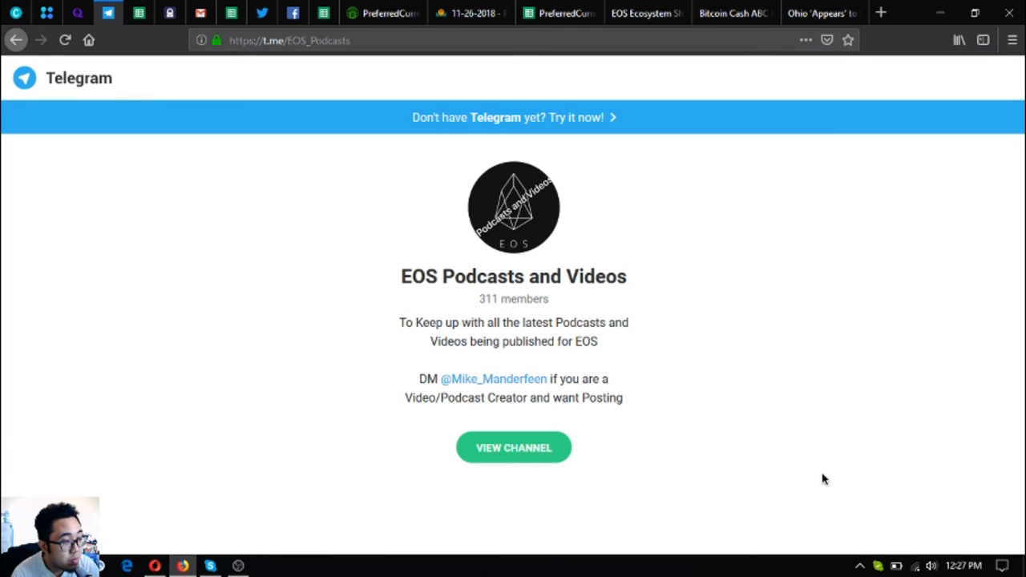
mouse_move(635, 452)
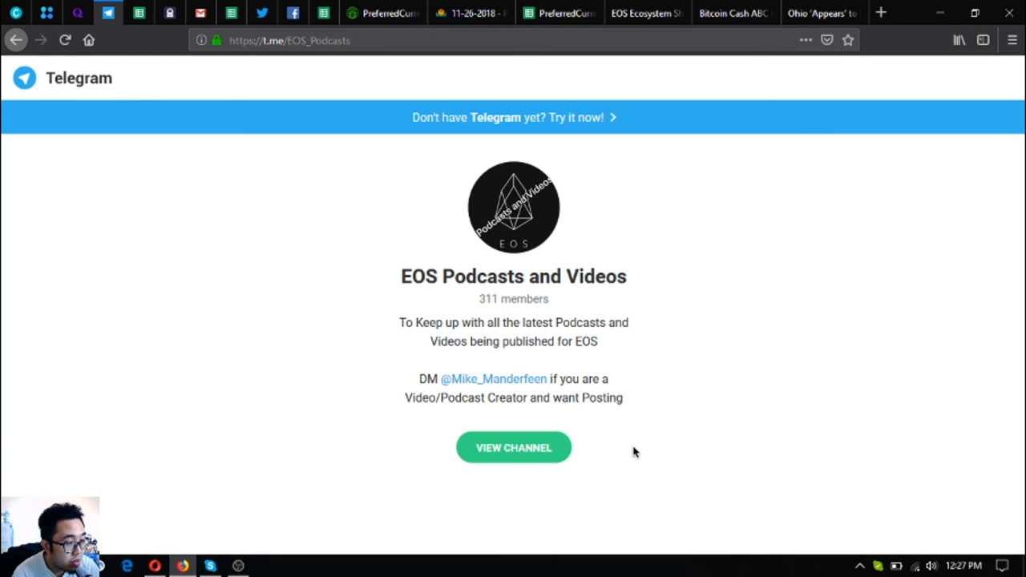
mouse_move(606, 423)
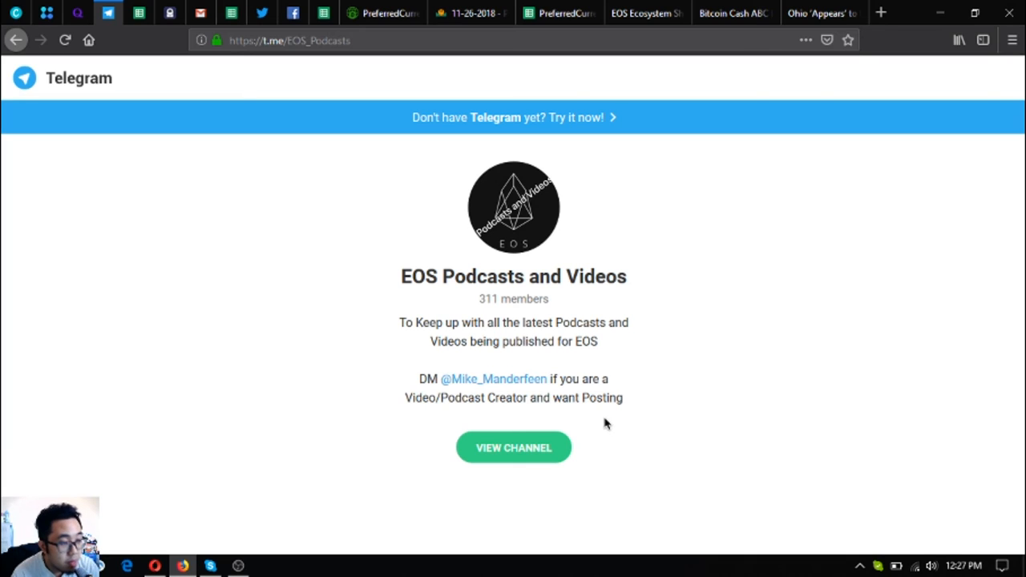
mouse_move(539, 386)
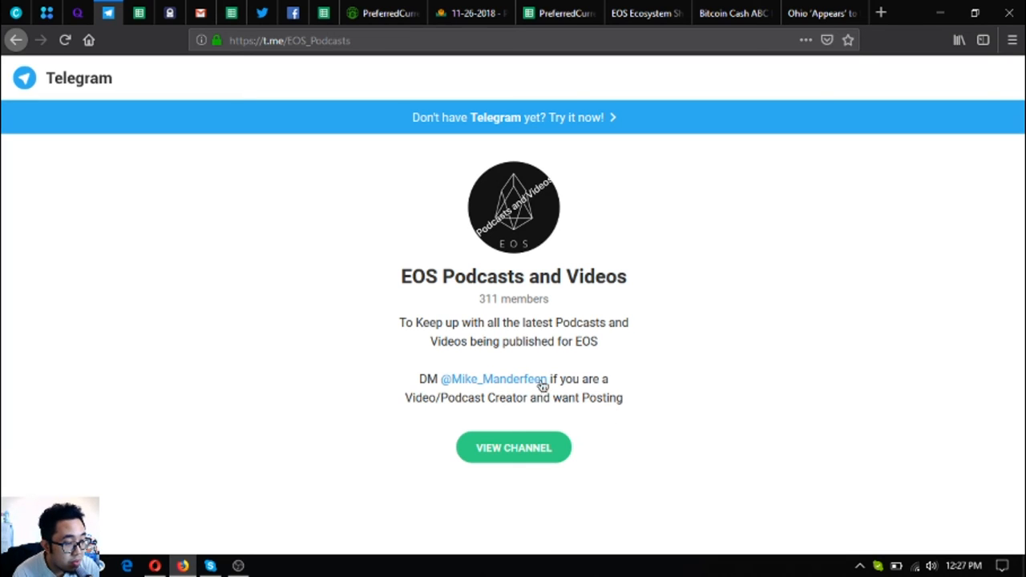
mouse_move(98, 108)
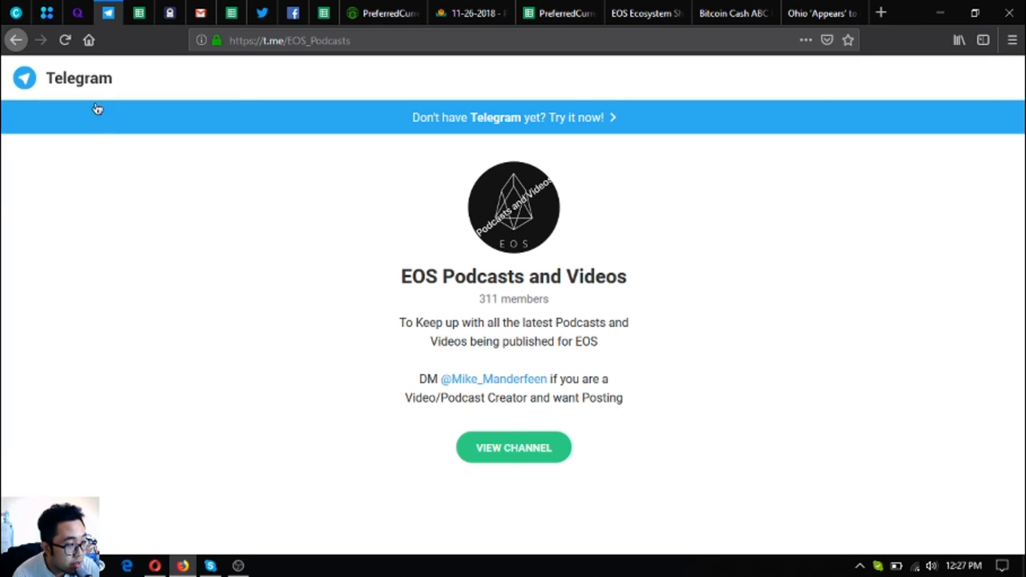
click(78, 14)
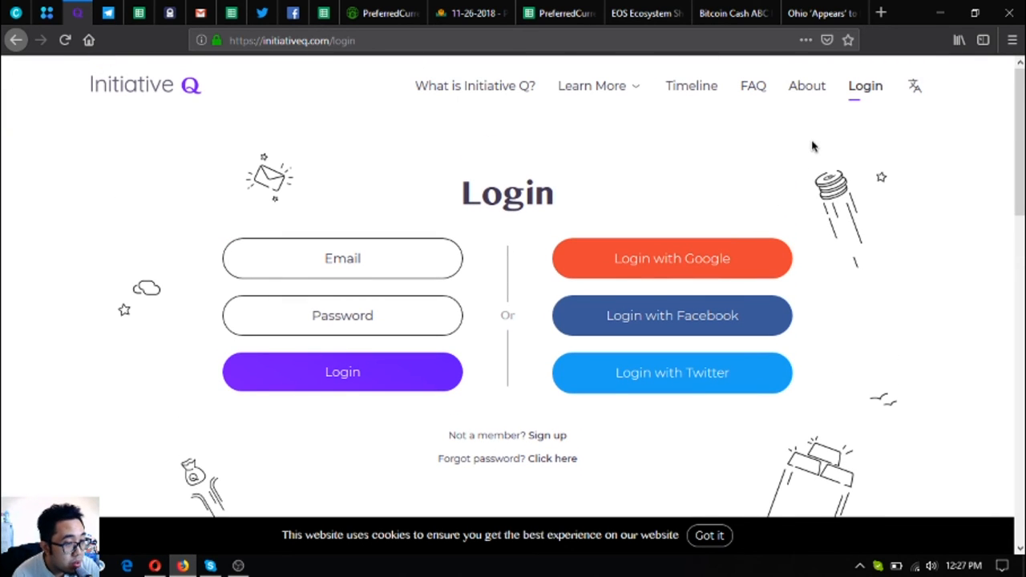
click(710, 535)
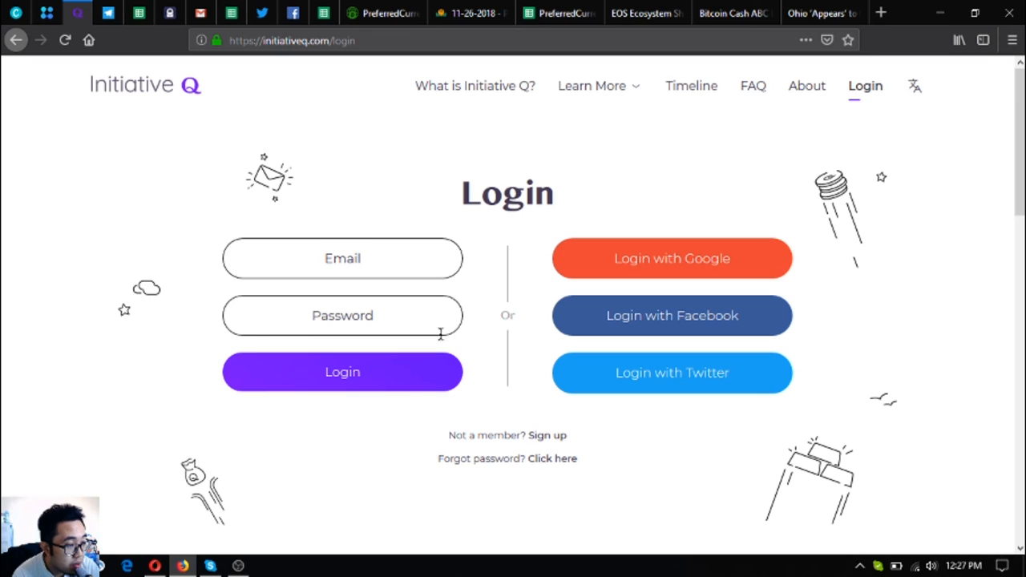
mouse_move(378, 245)
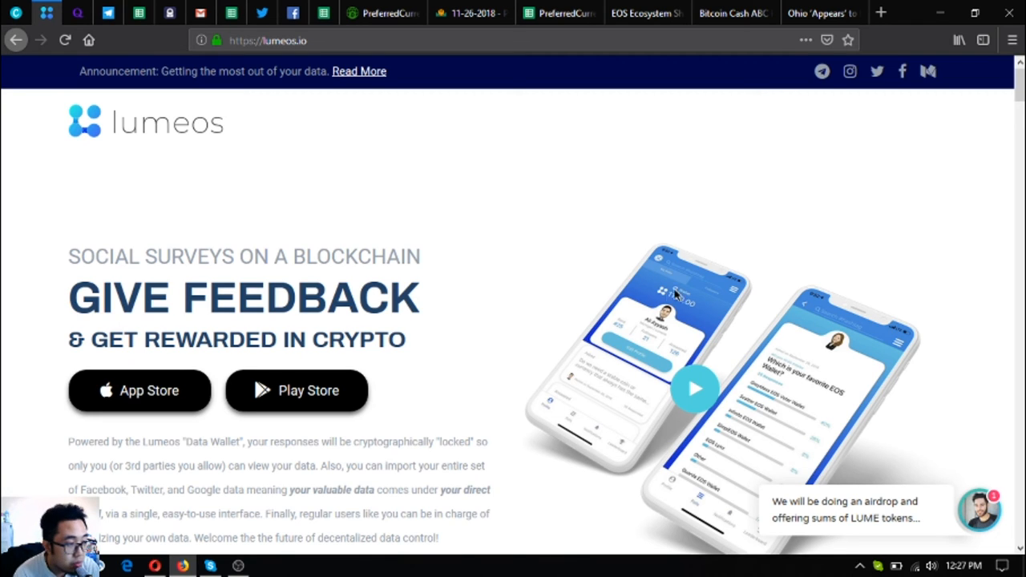
mouse_move(503, 419)
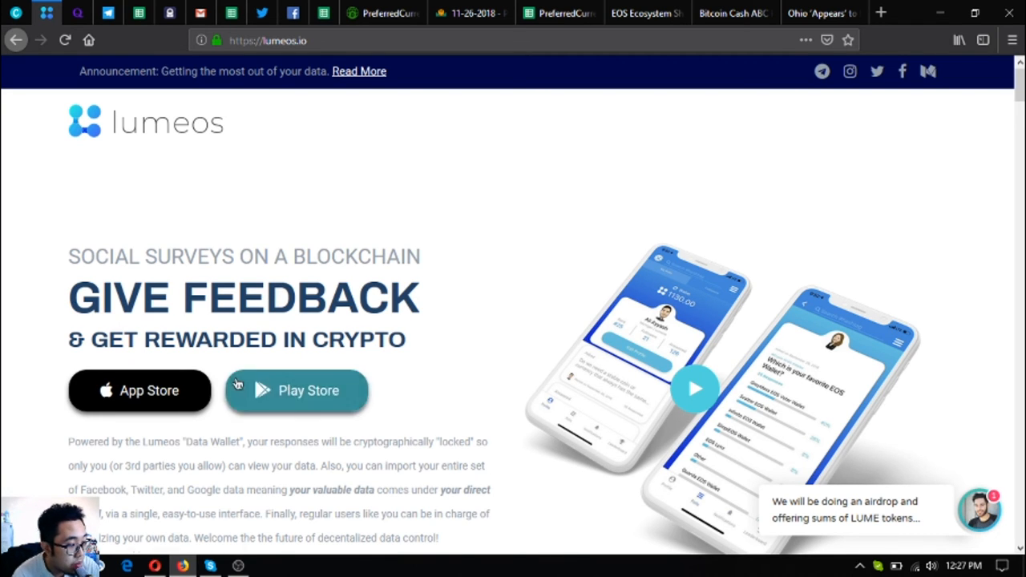
mouse_move(325, 401)
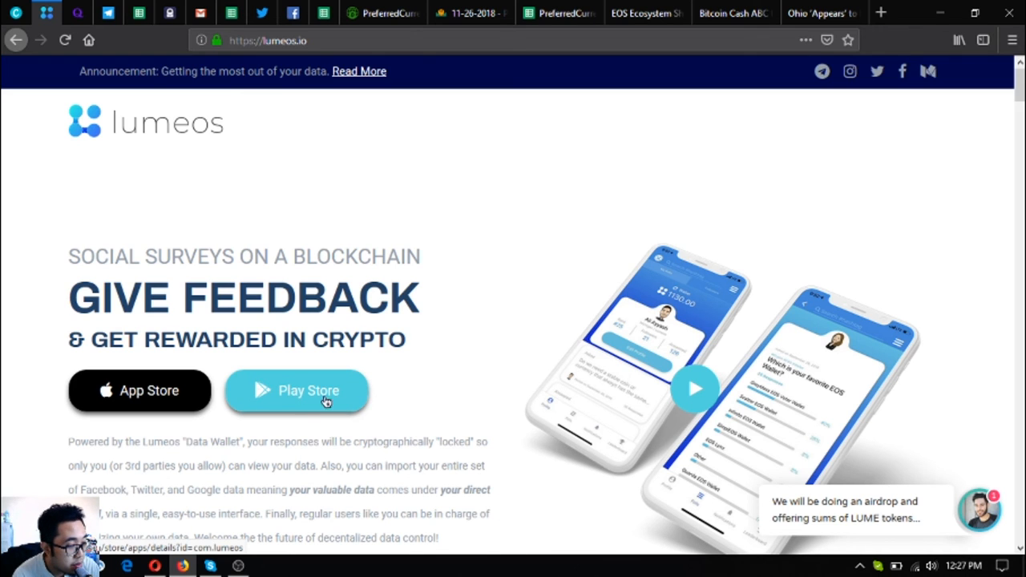
Scroll the Lumeos social-surveys homepage, then return to the PreferredCurrency.News welcome page
scroll(down, 3)
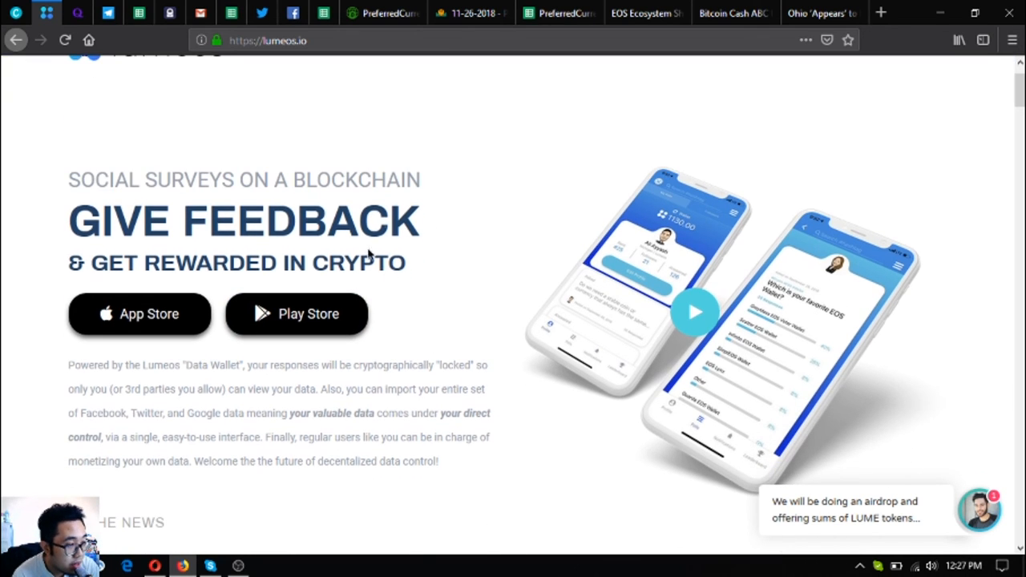
mouse_move(385, 12)
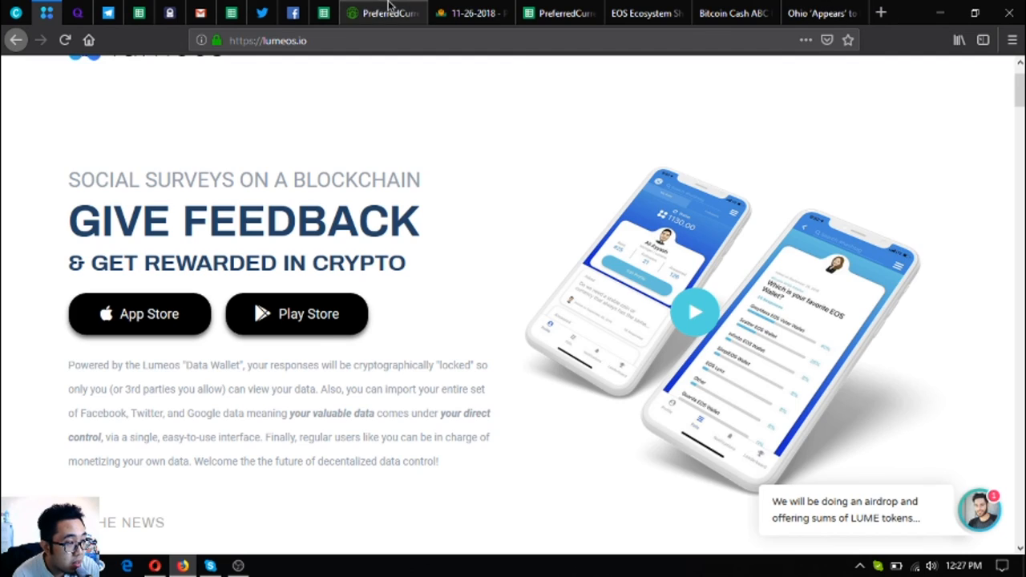
click(382, 13)
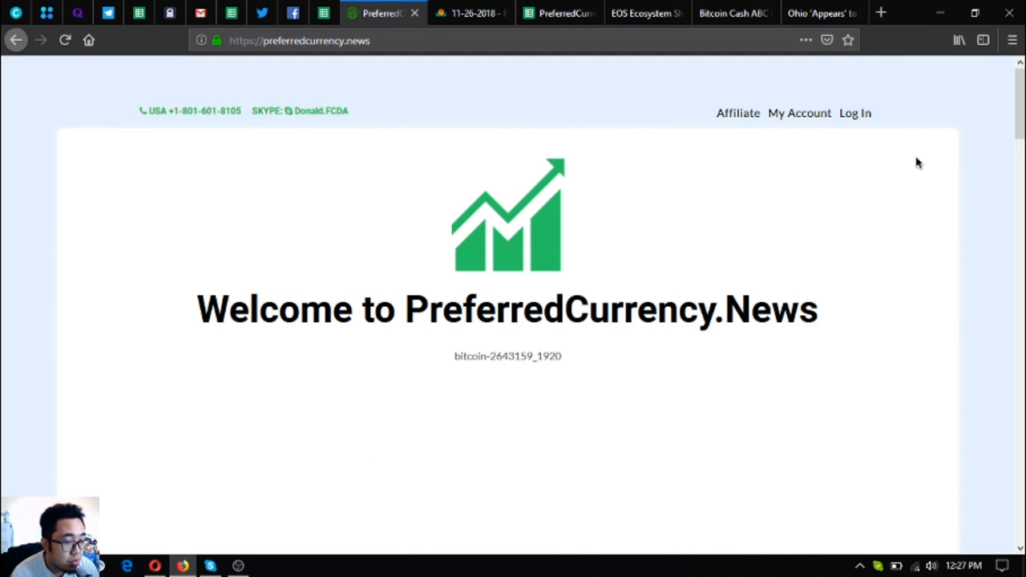
mouse_move(629, 421)
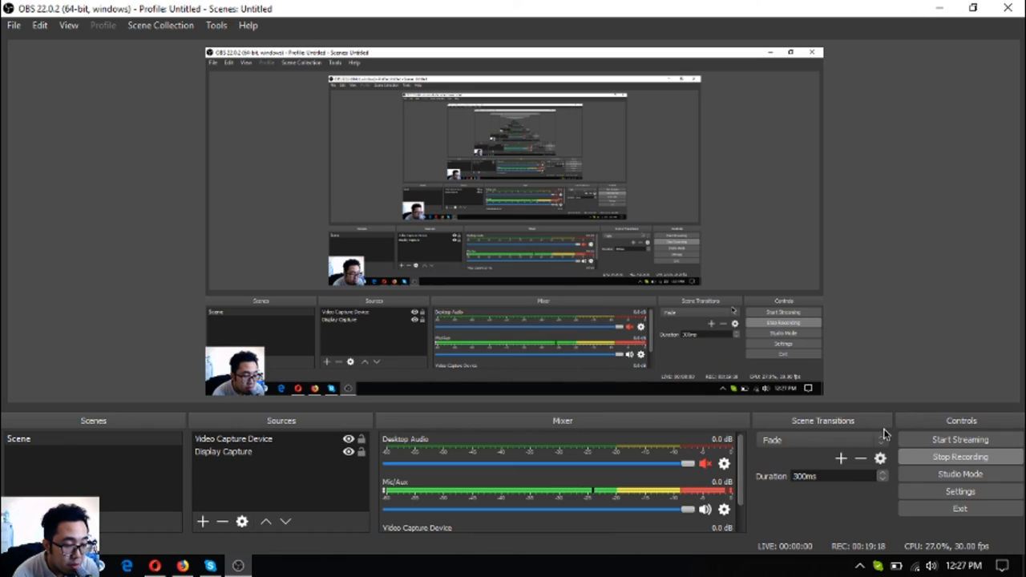
mouse_move(974, 428)
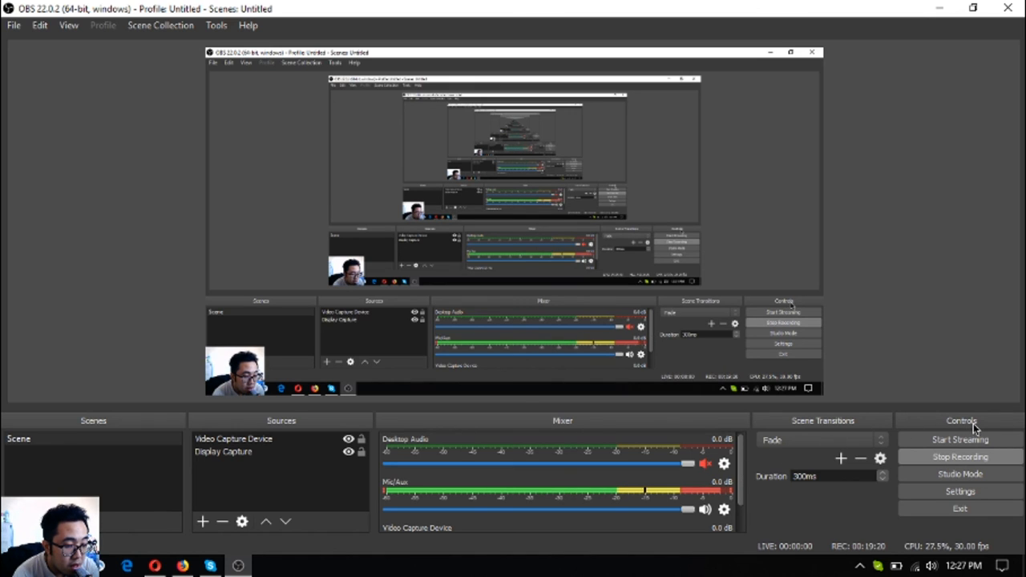